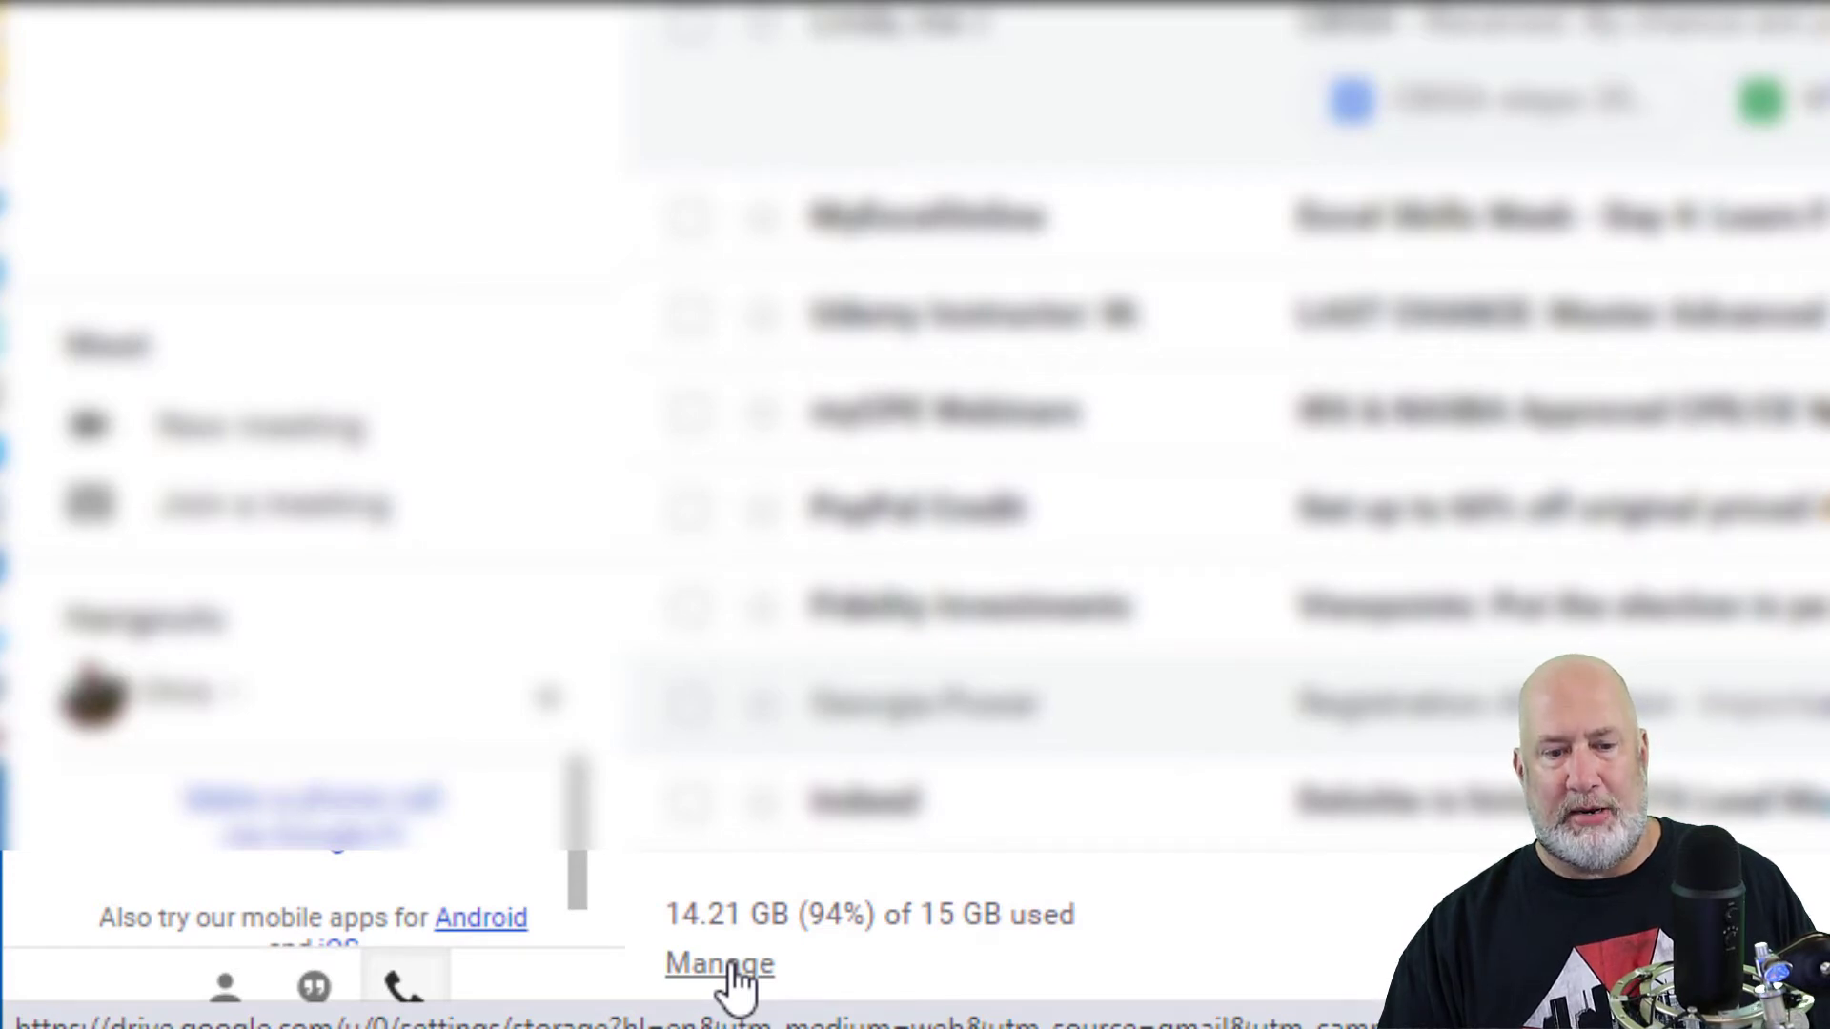
Open Google One storage management and browse the 14.2 of 15 GB usage and plans
click(716, 963)
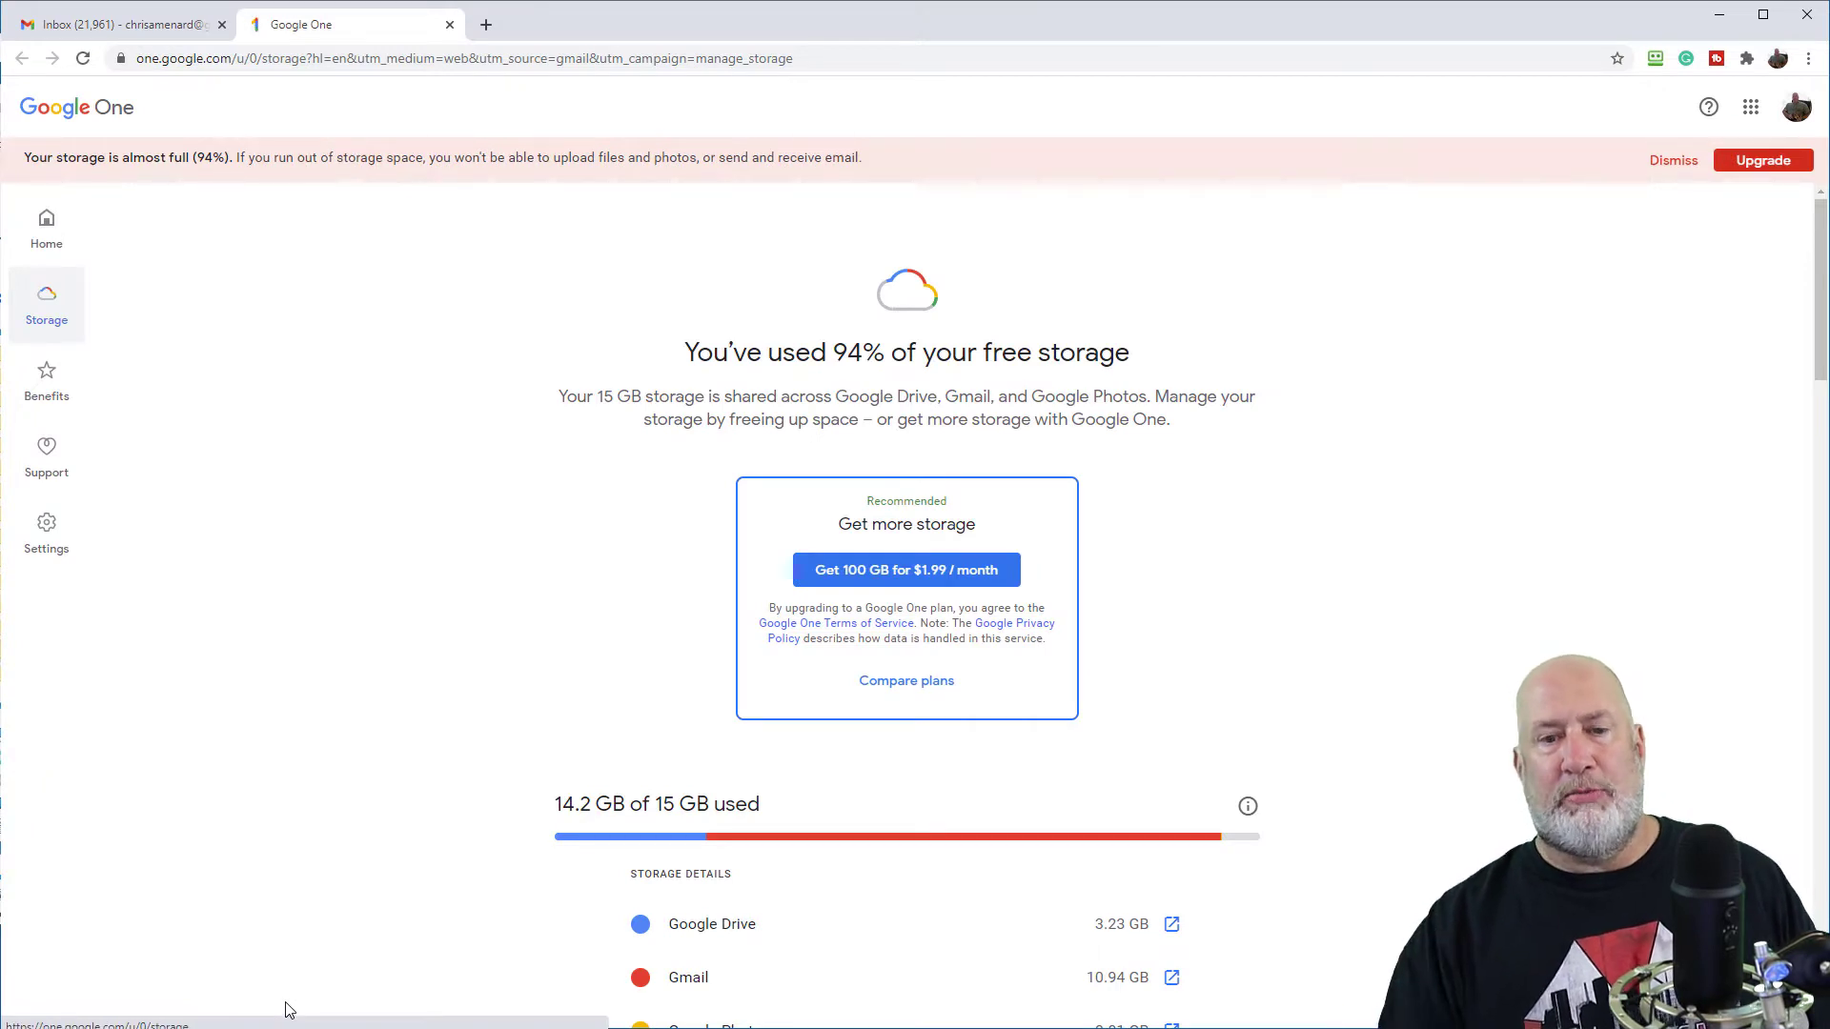
mouse_move(930, 108)
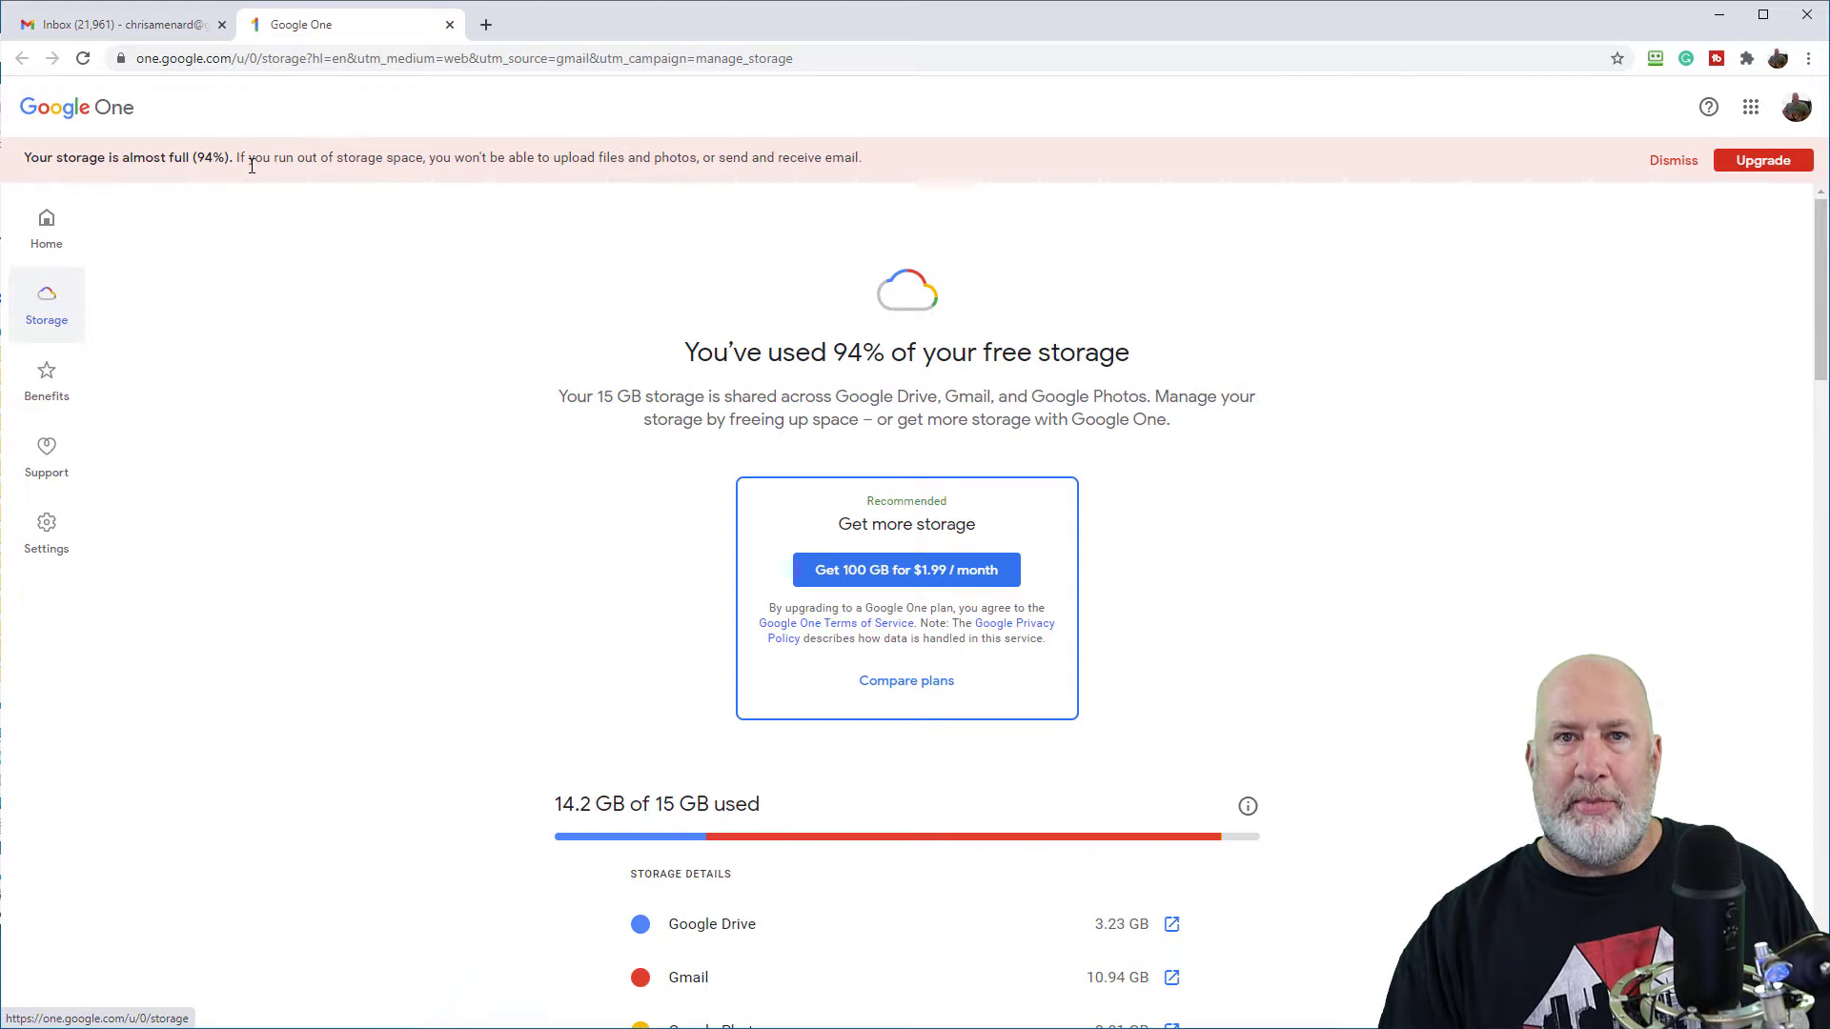
mouse_move(555, 183)
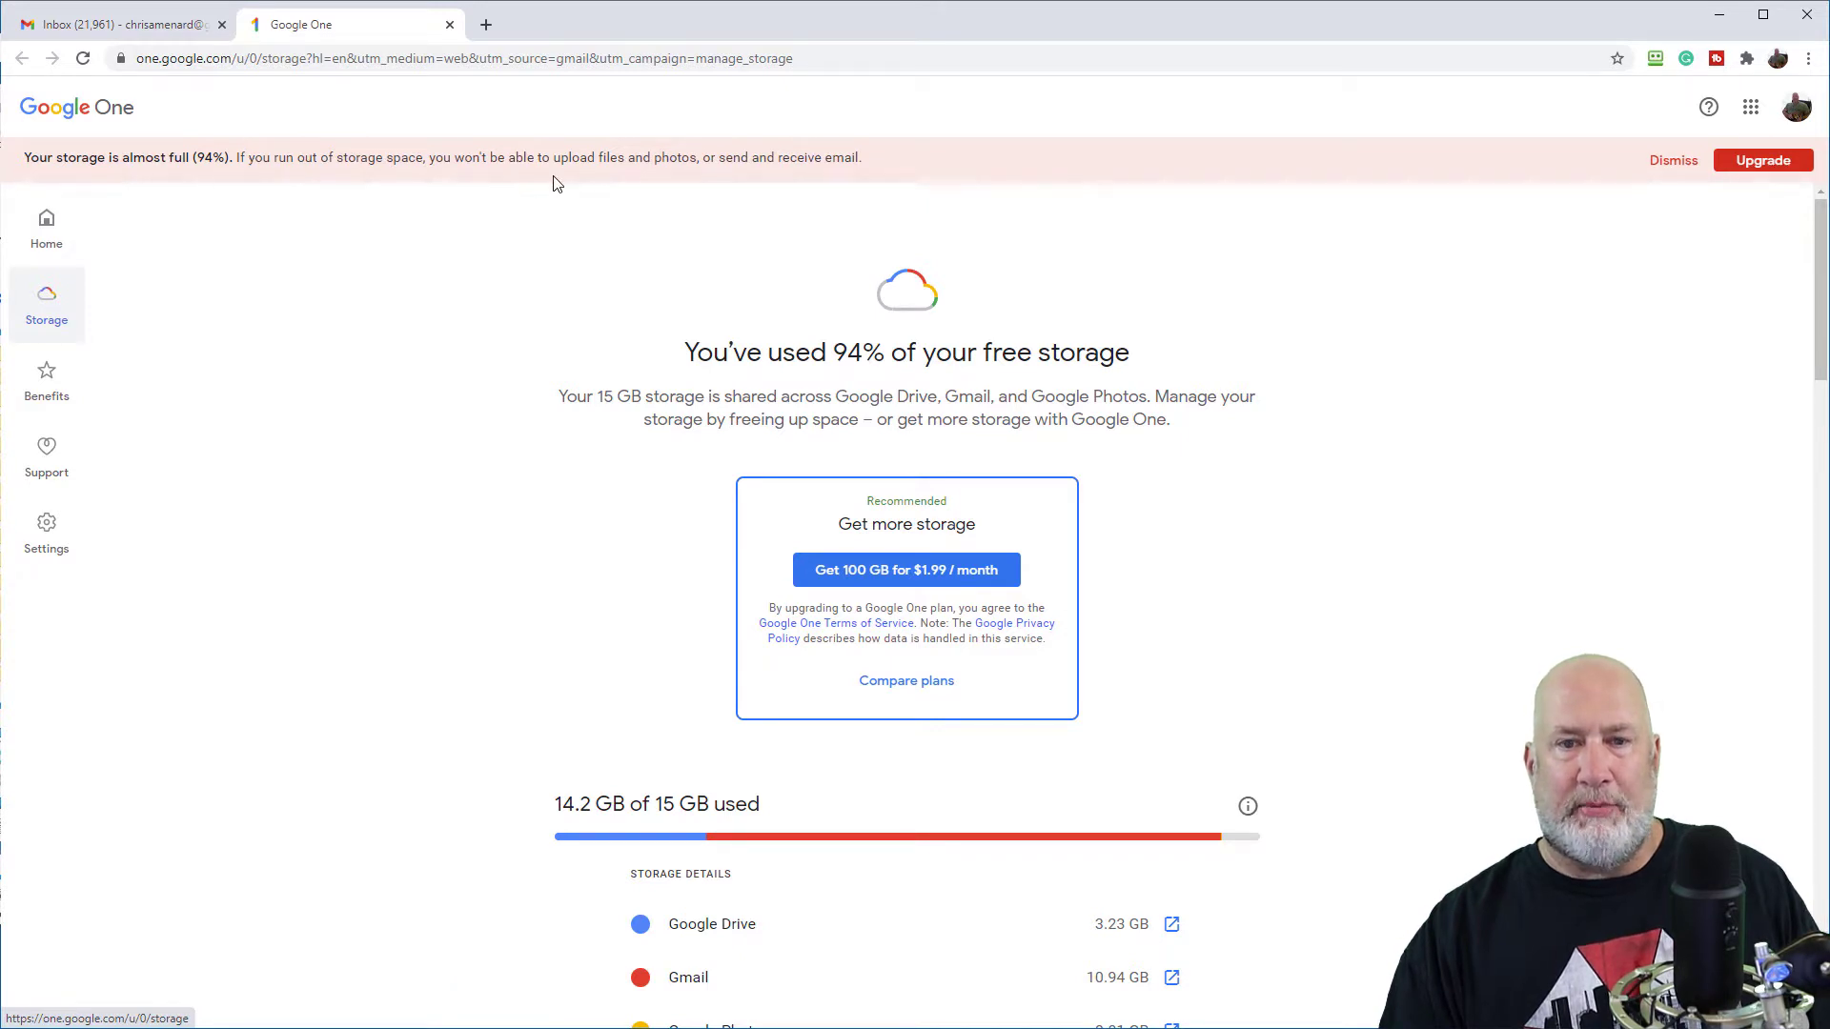
scroll(down, 3)
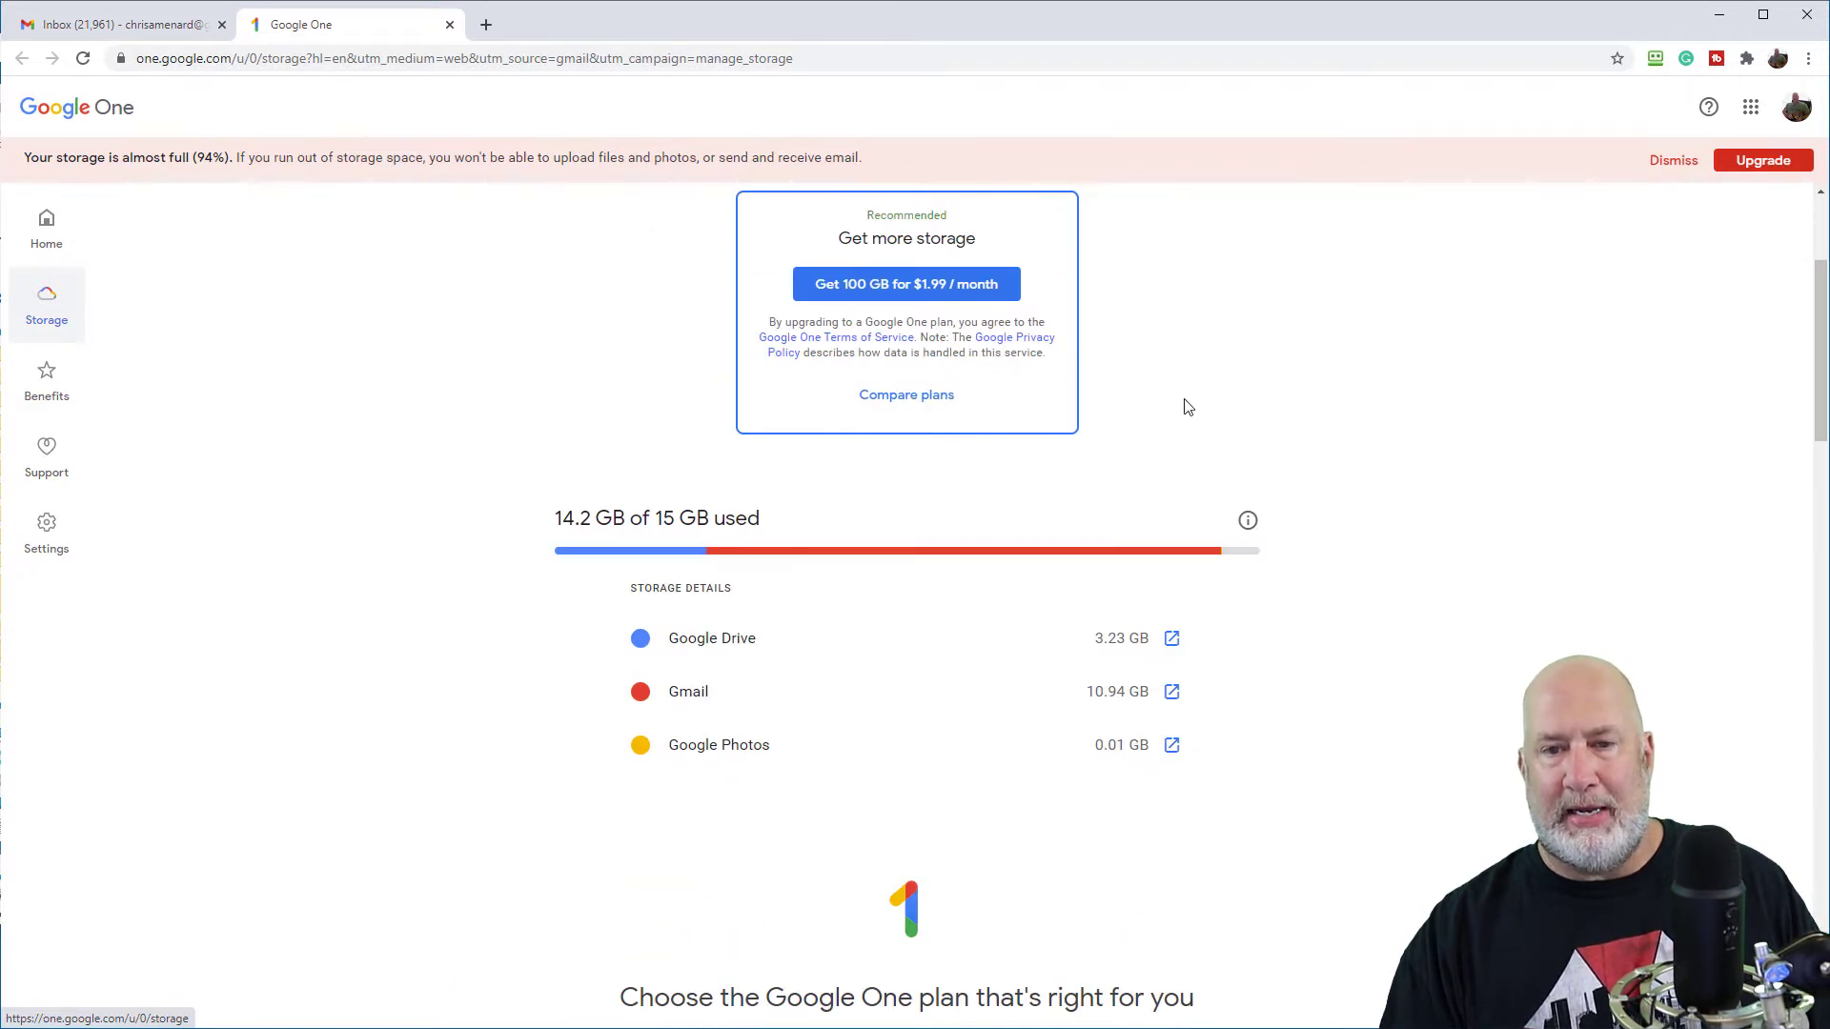
scroll(down, 3)
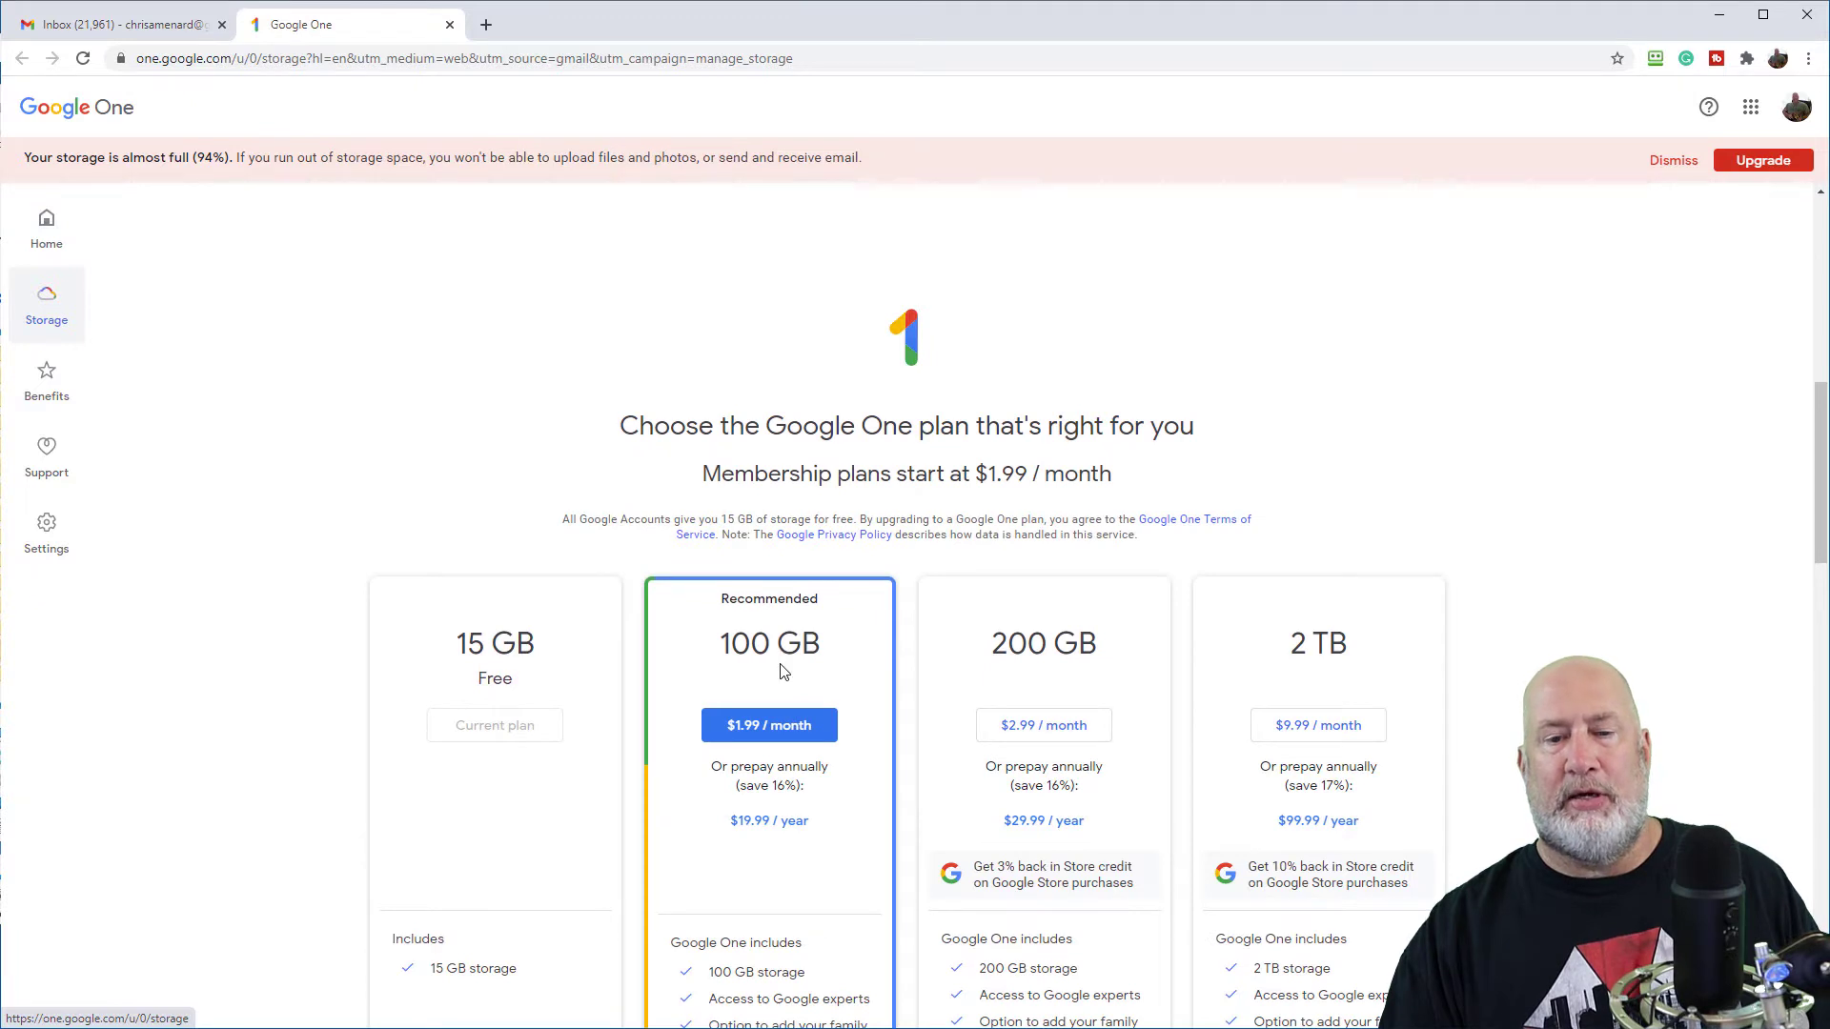
scroll(down, 3)
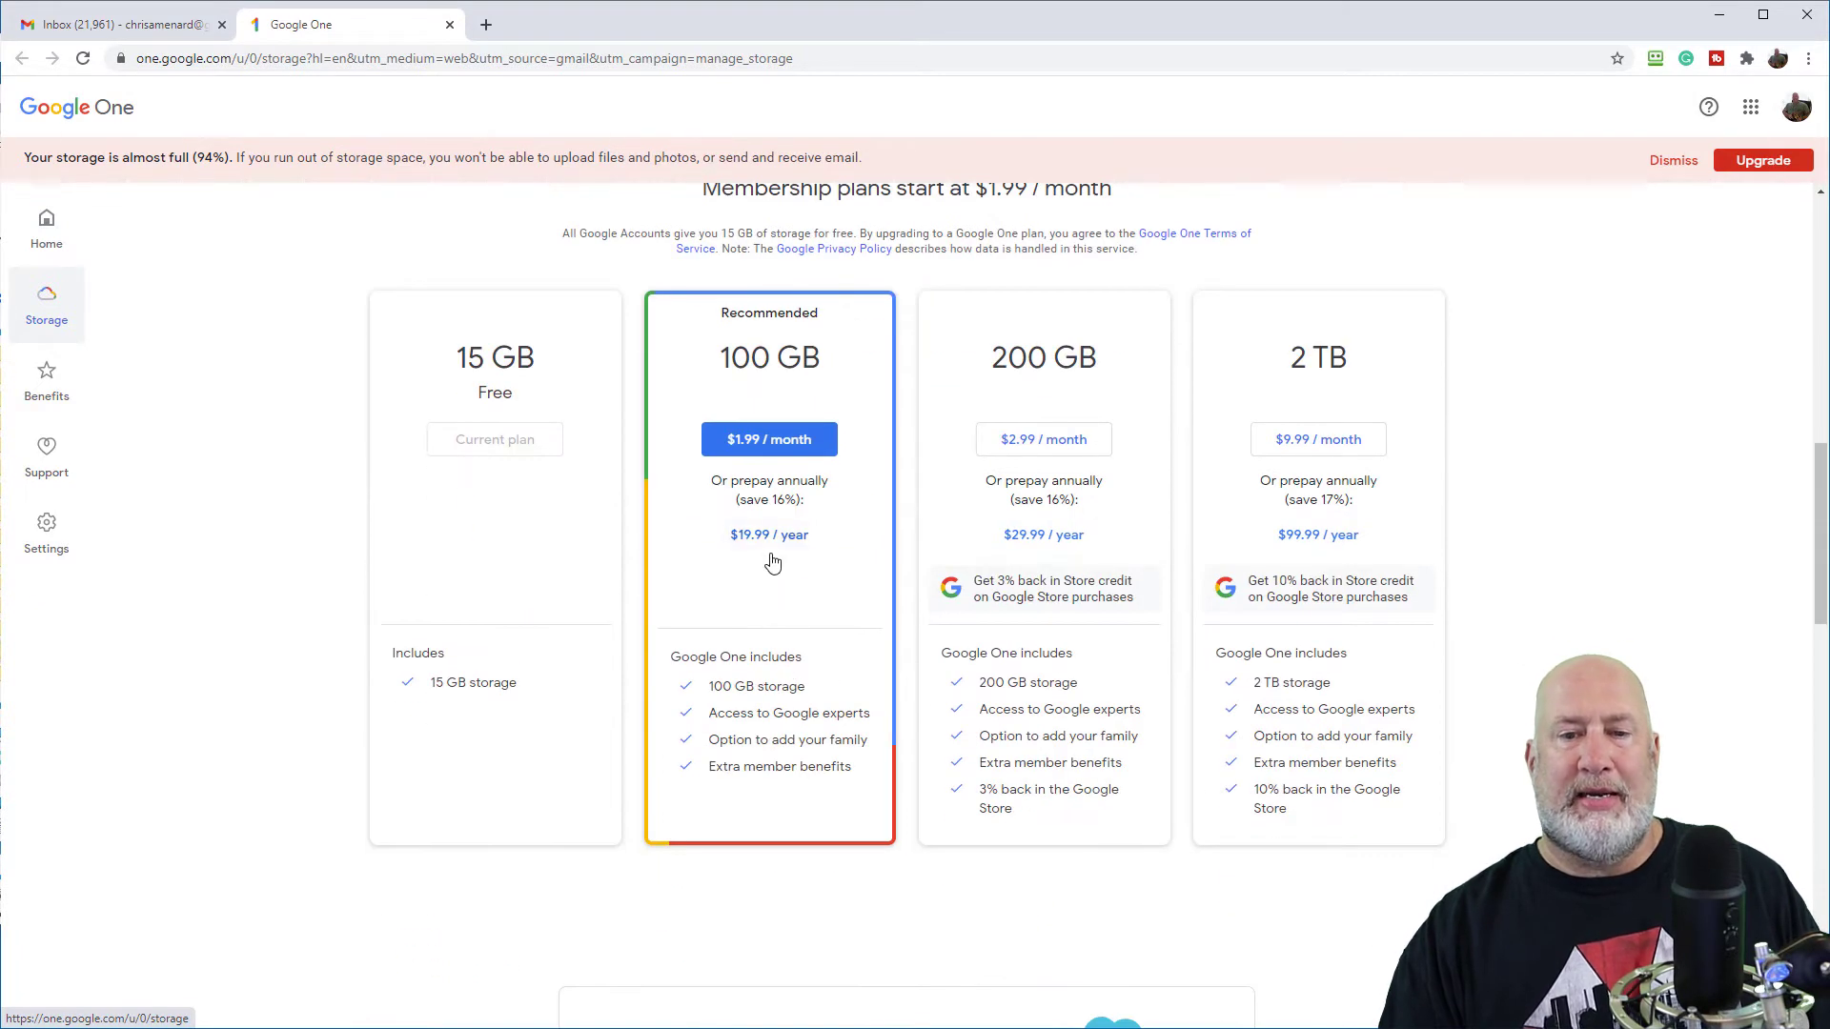
mouse_move(1260, 570)
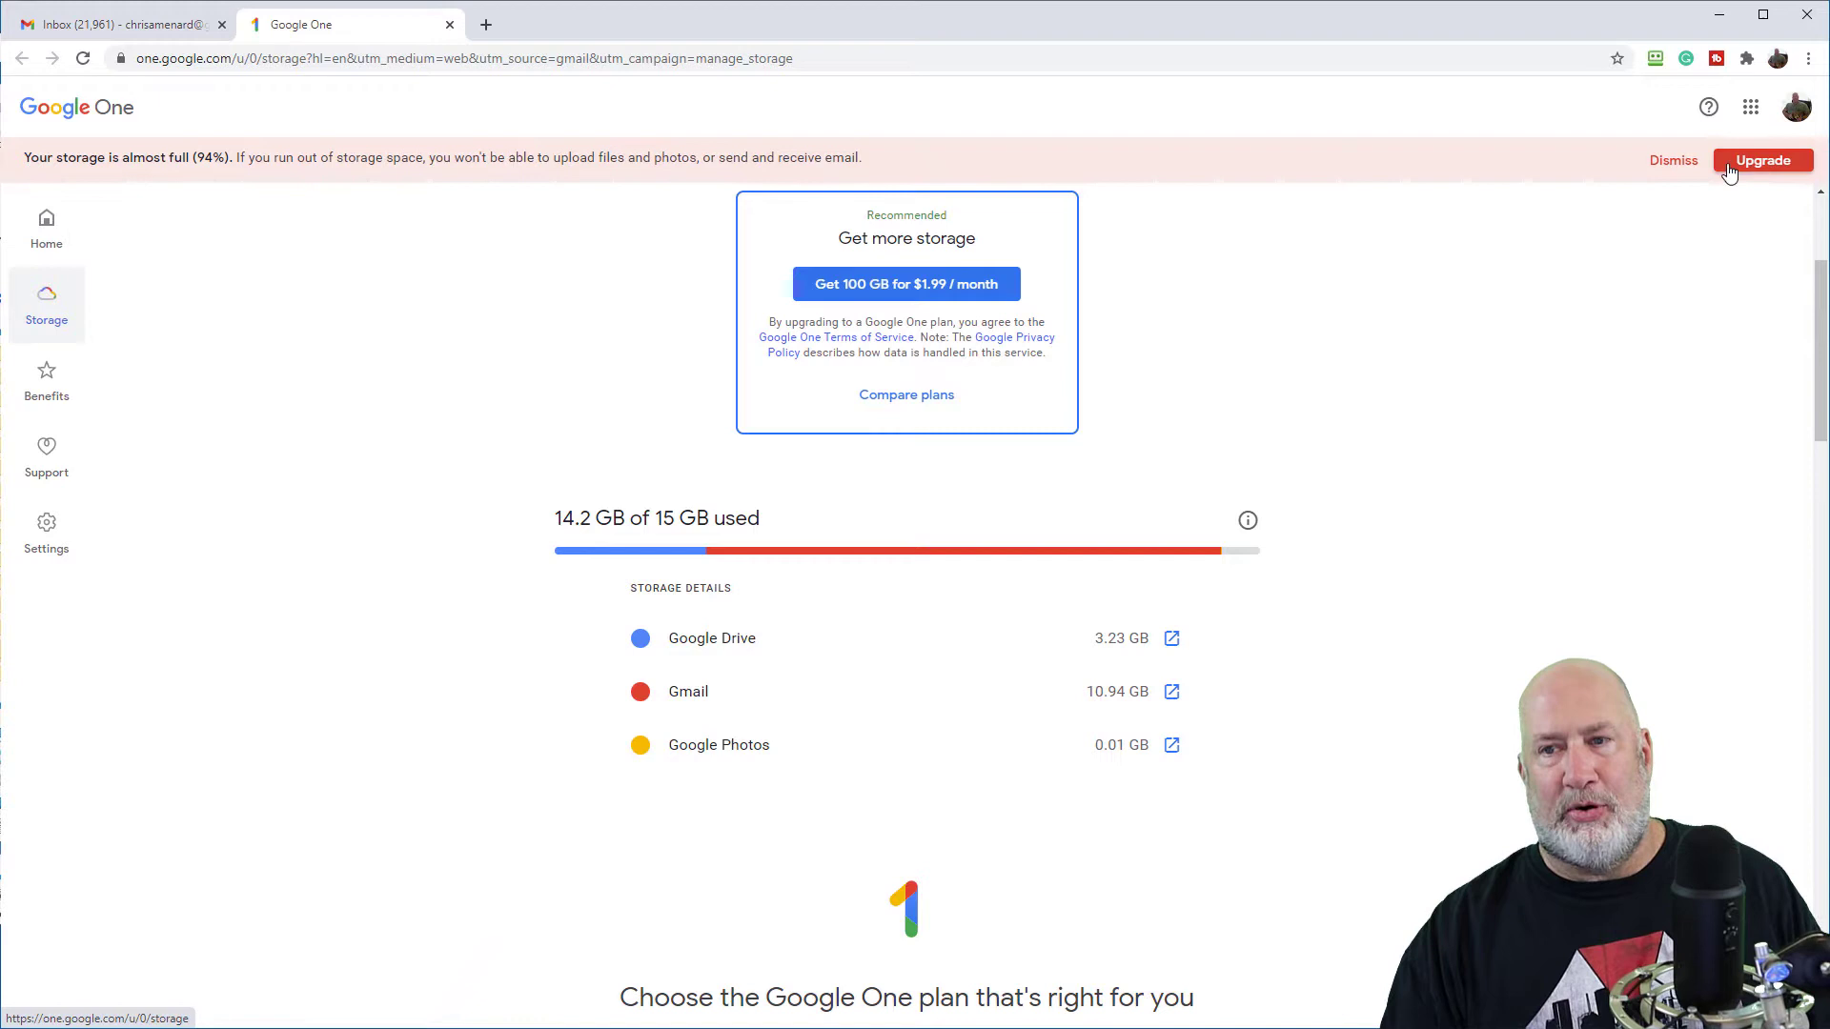
Dismiss the storage-almost-full banner and scroll to the Drive, Gmail and Photos storage details
click(1672, 160)
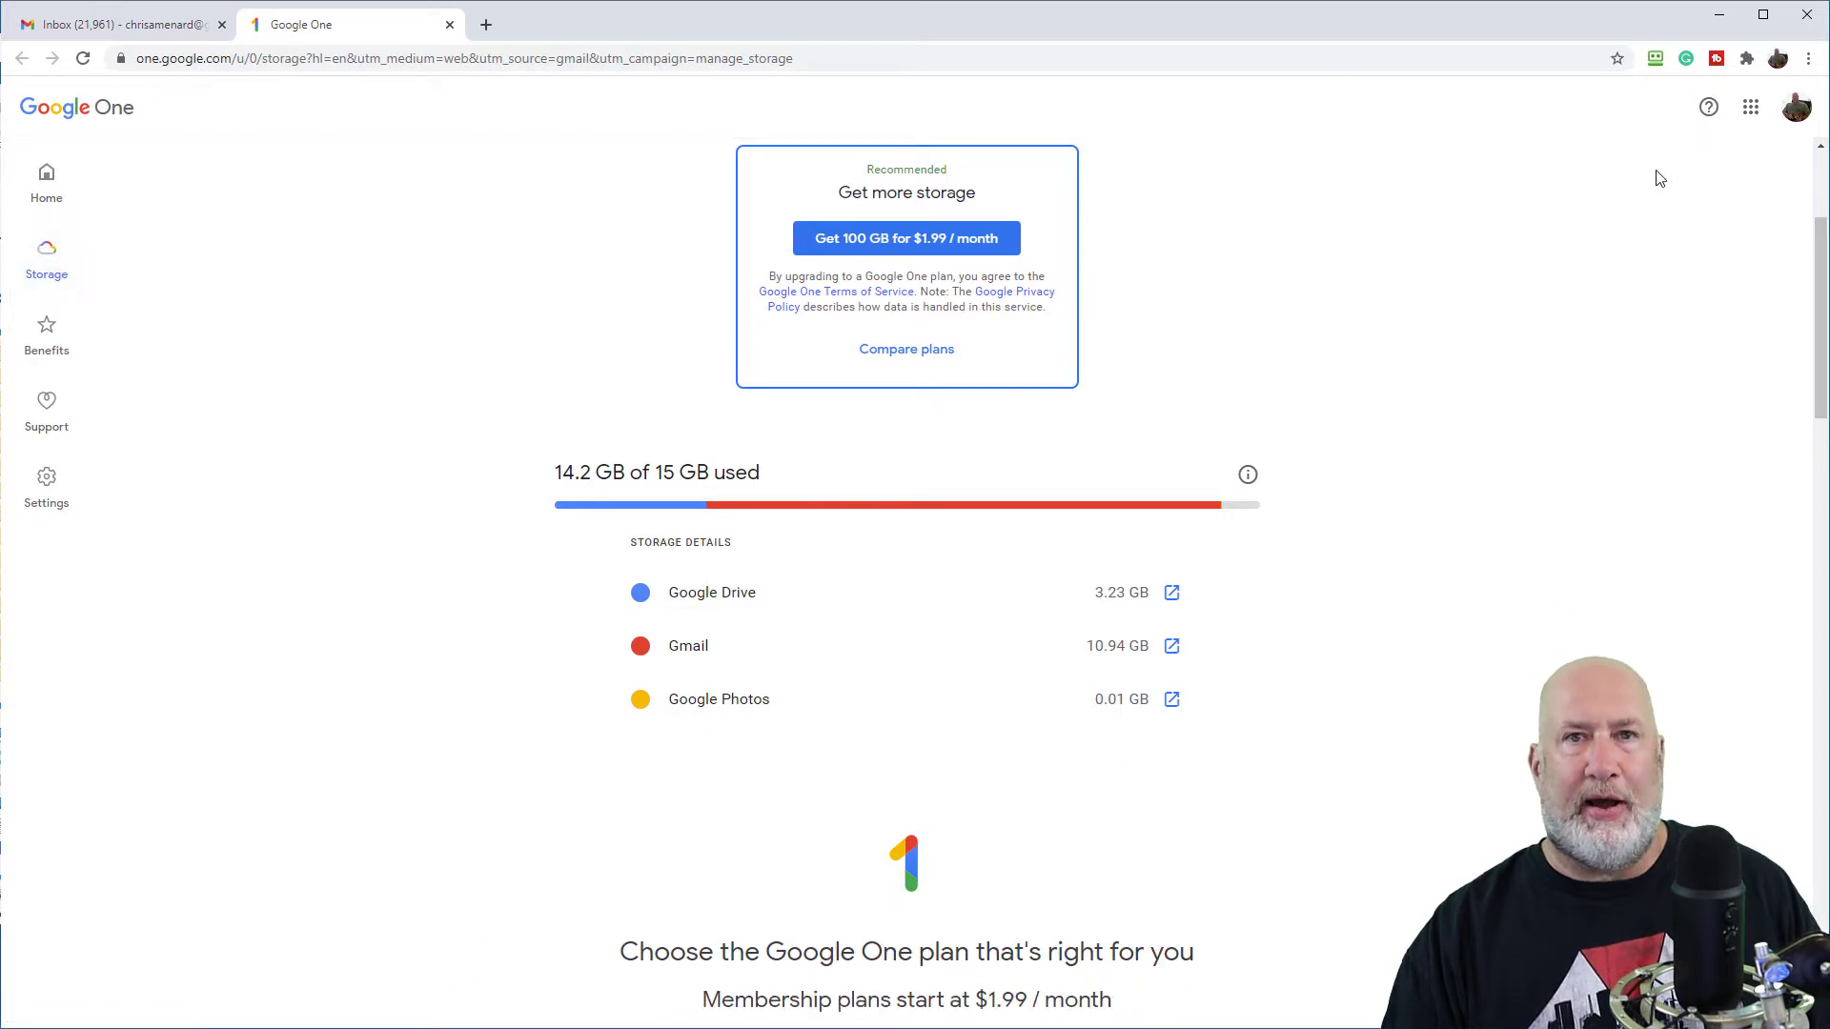
scroll(down, 3)
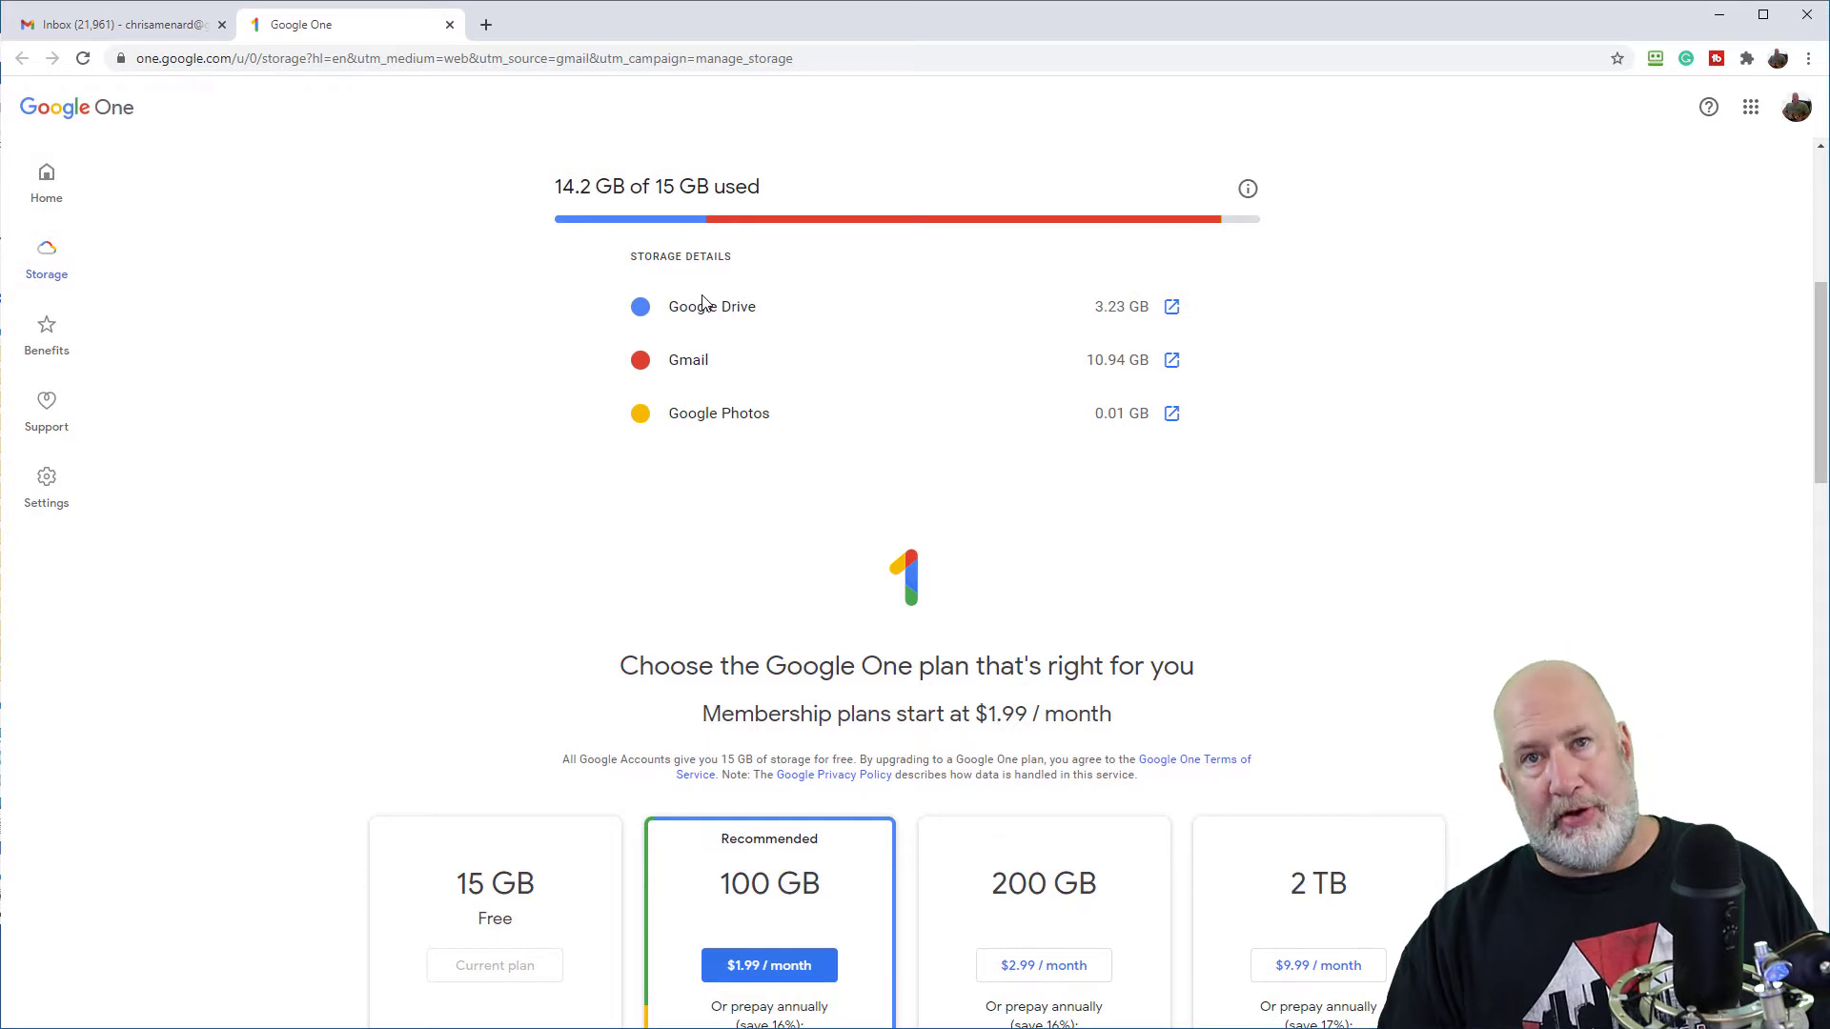
mouse_move(815, 249)
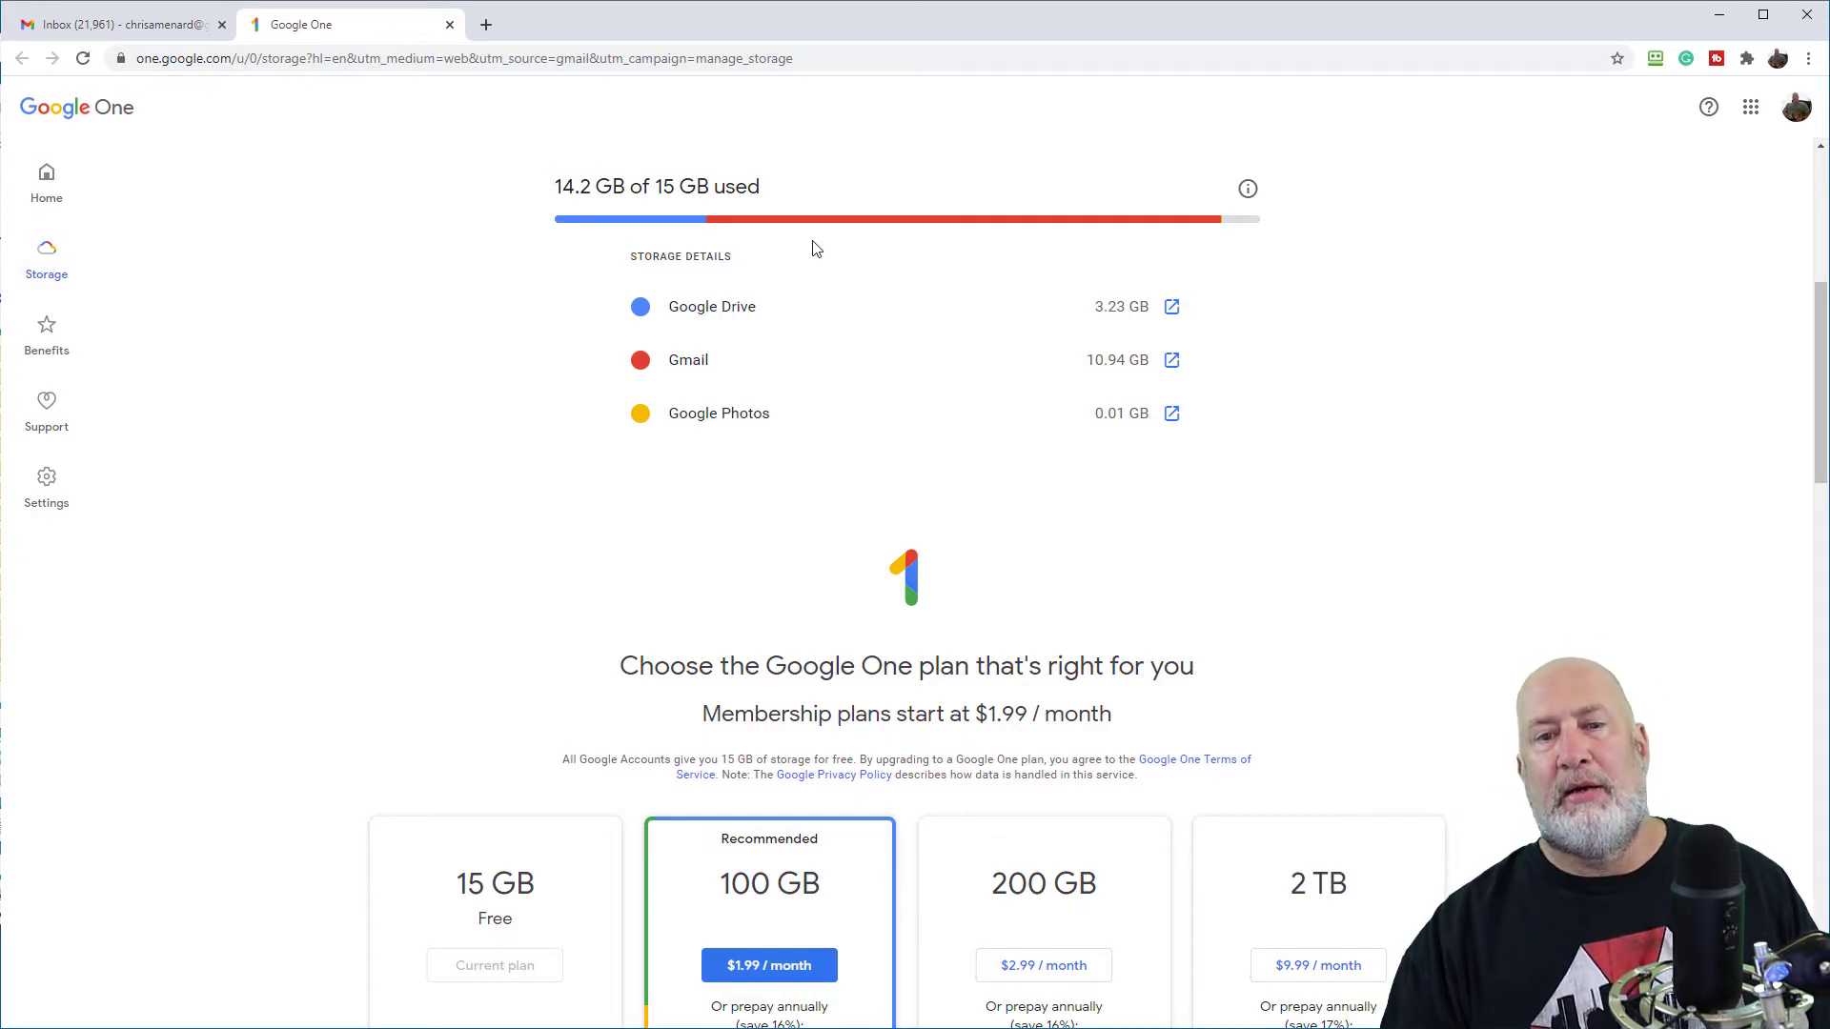
mouse_move(1140, 365)
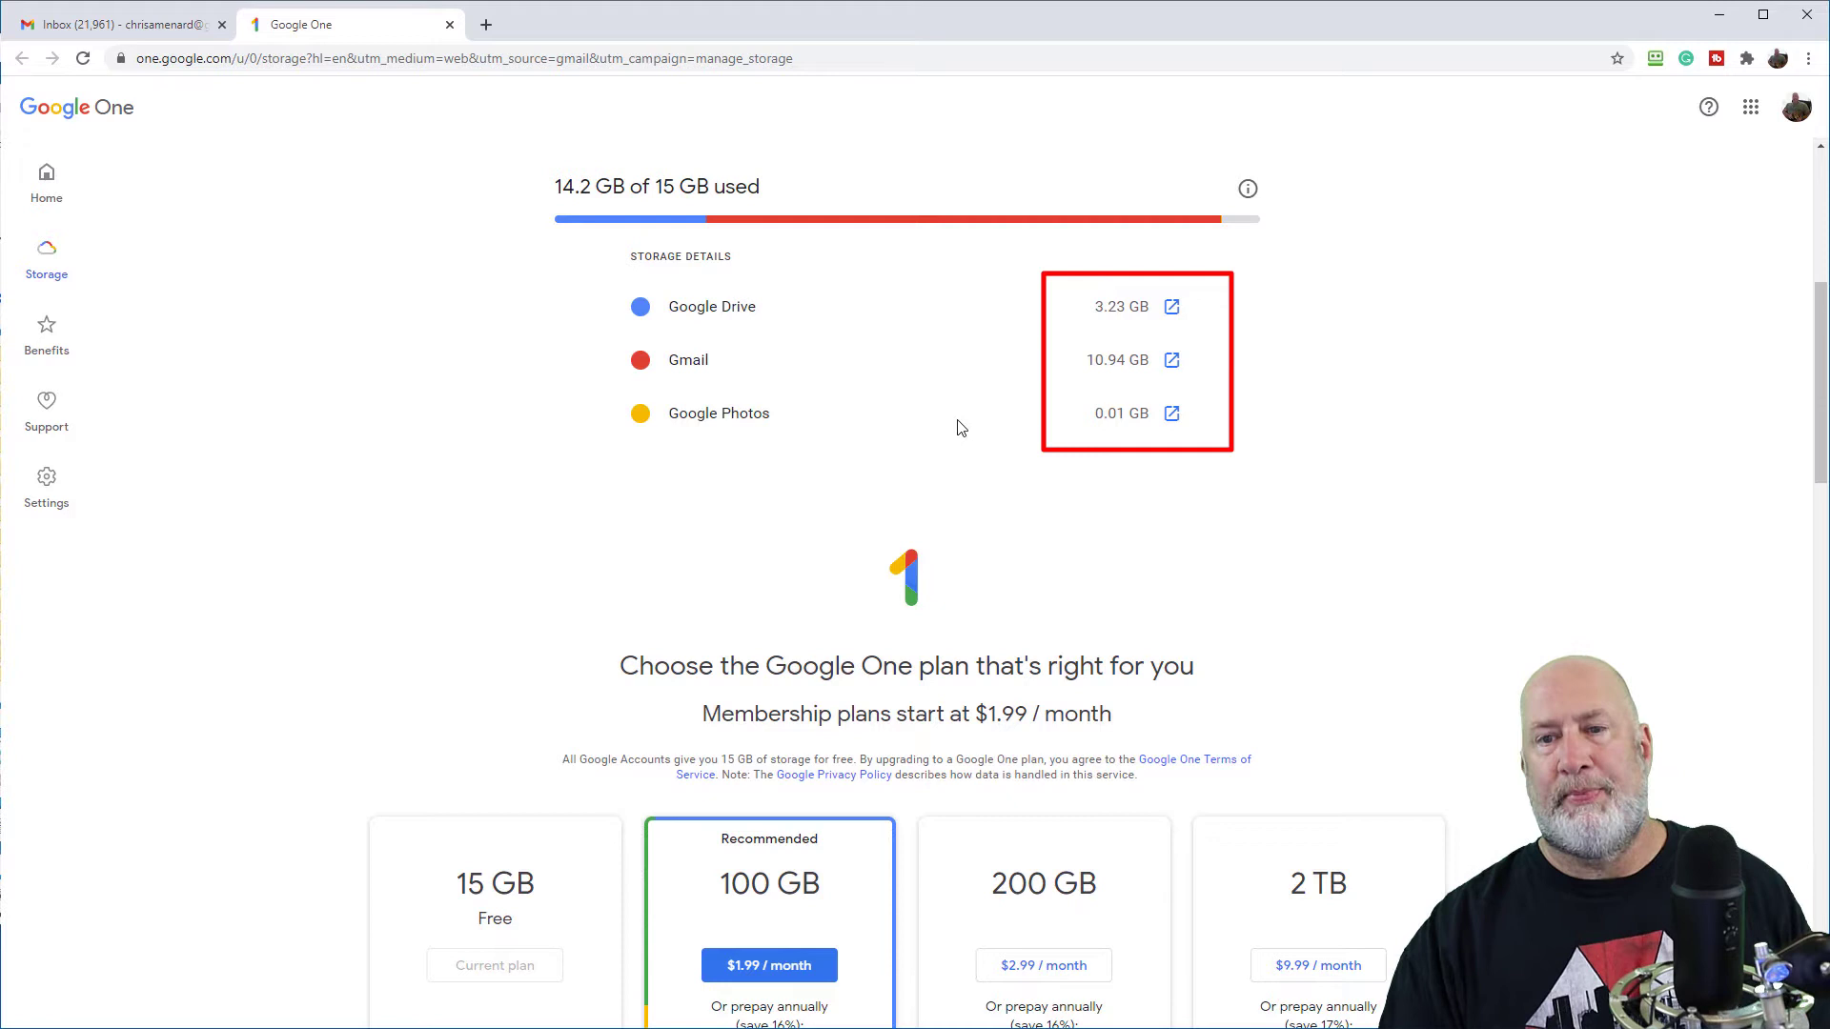
mouse_move(1171, 306)
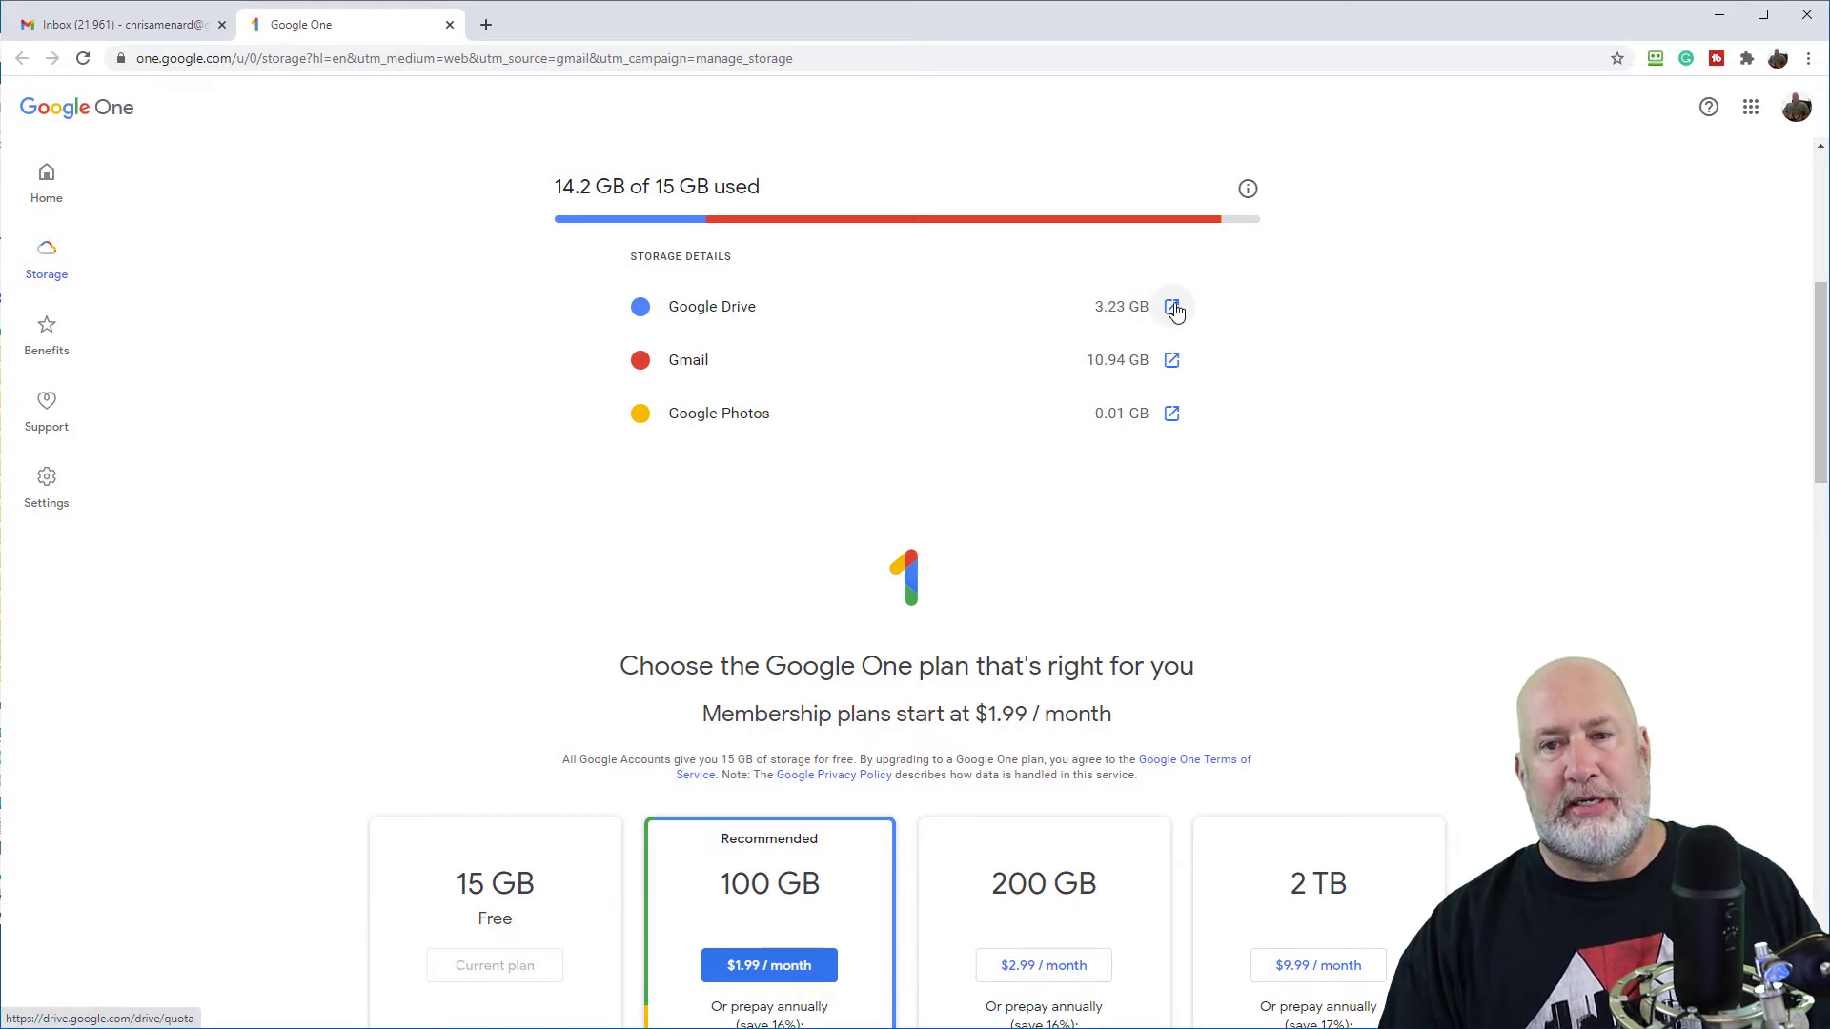
Delete the 2 GB video and the 126 MB zip file from Drive's largest files
click(1171, 307)
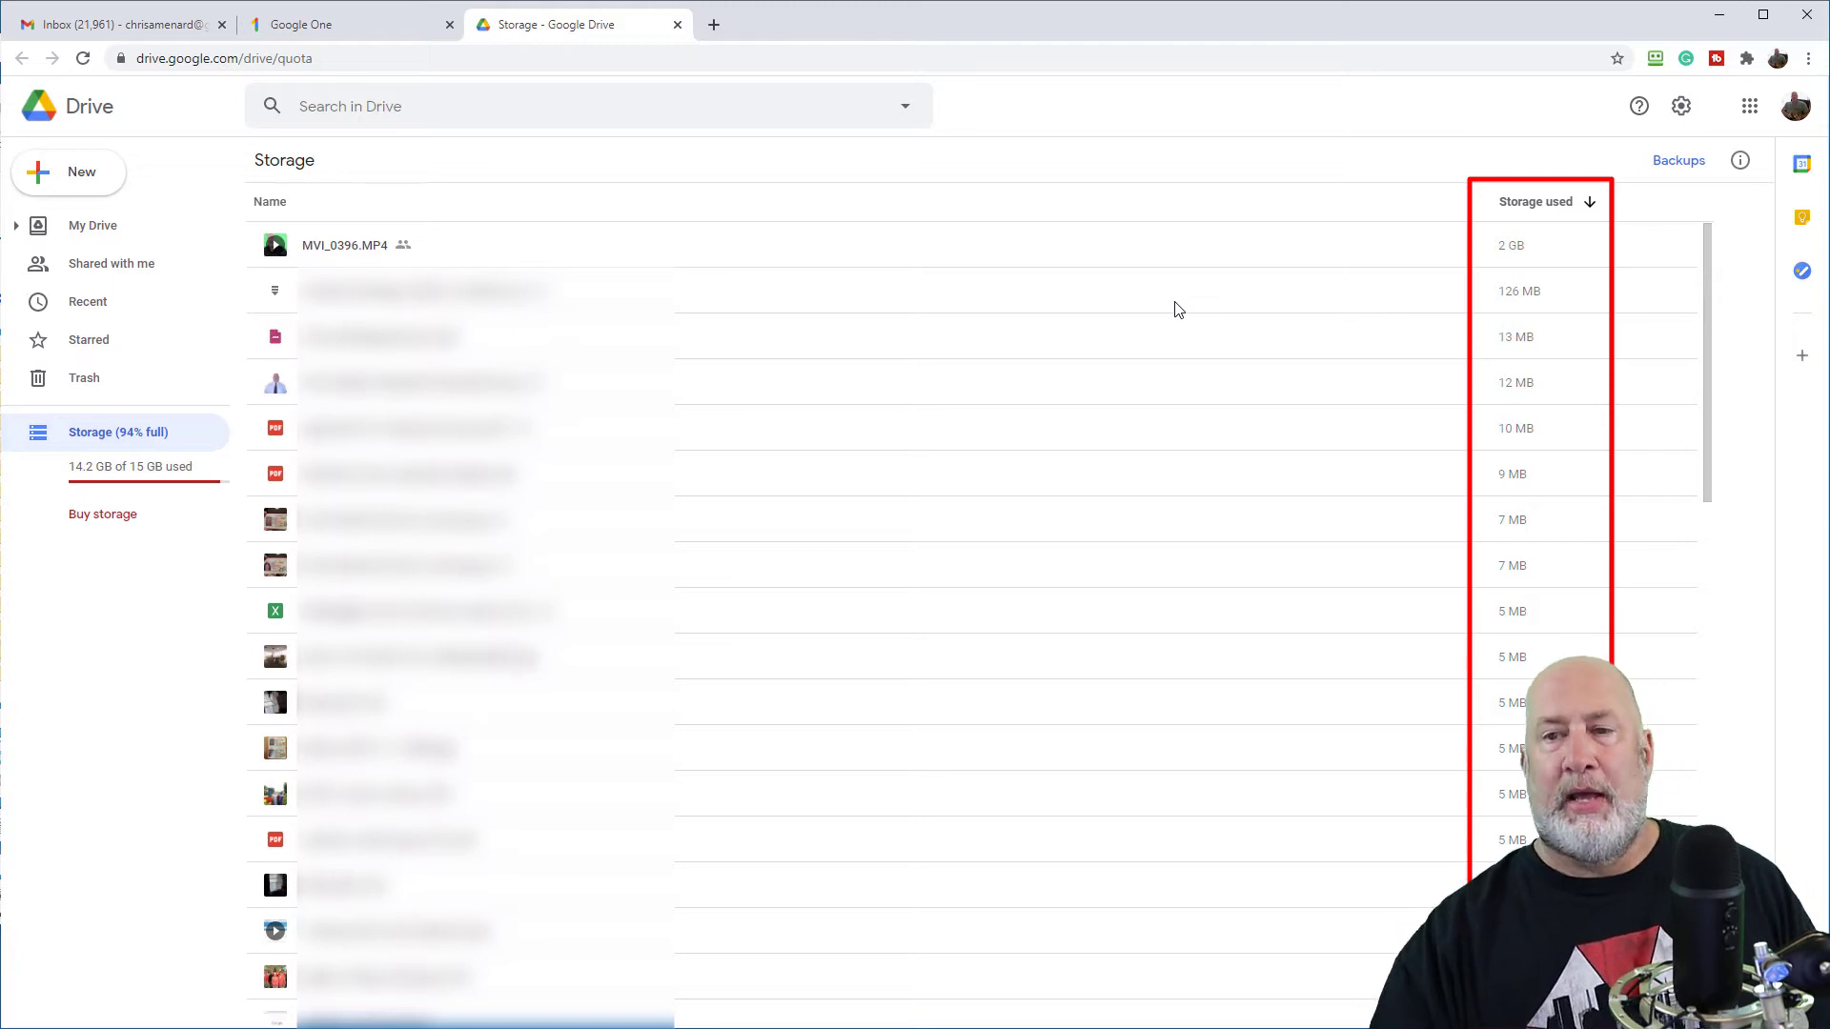
mouse_move(811, 216)
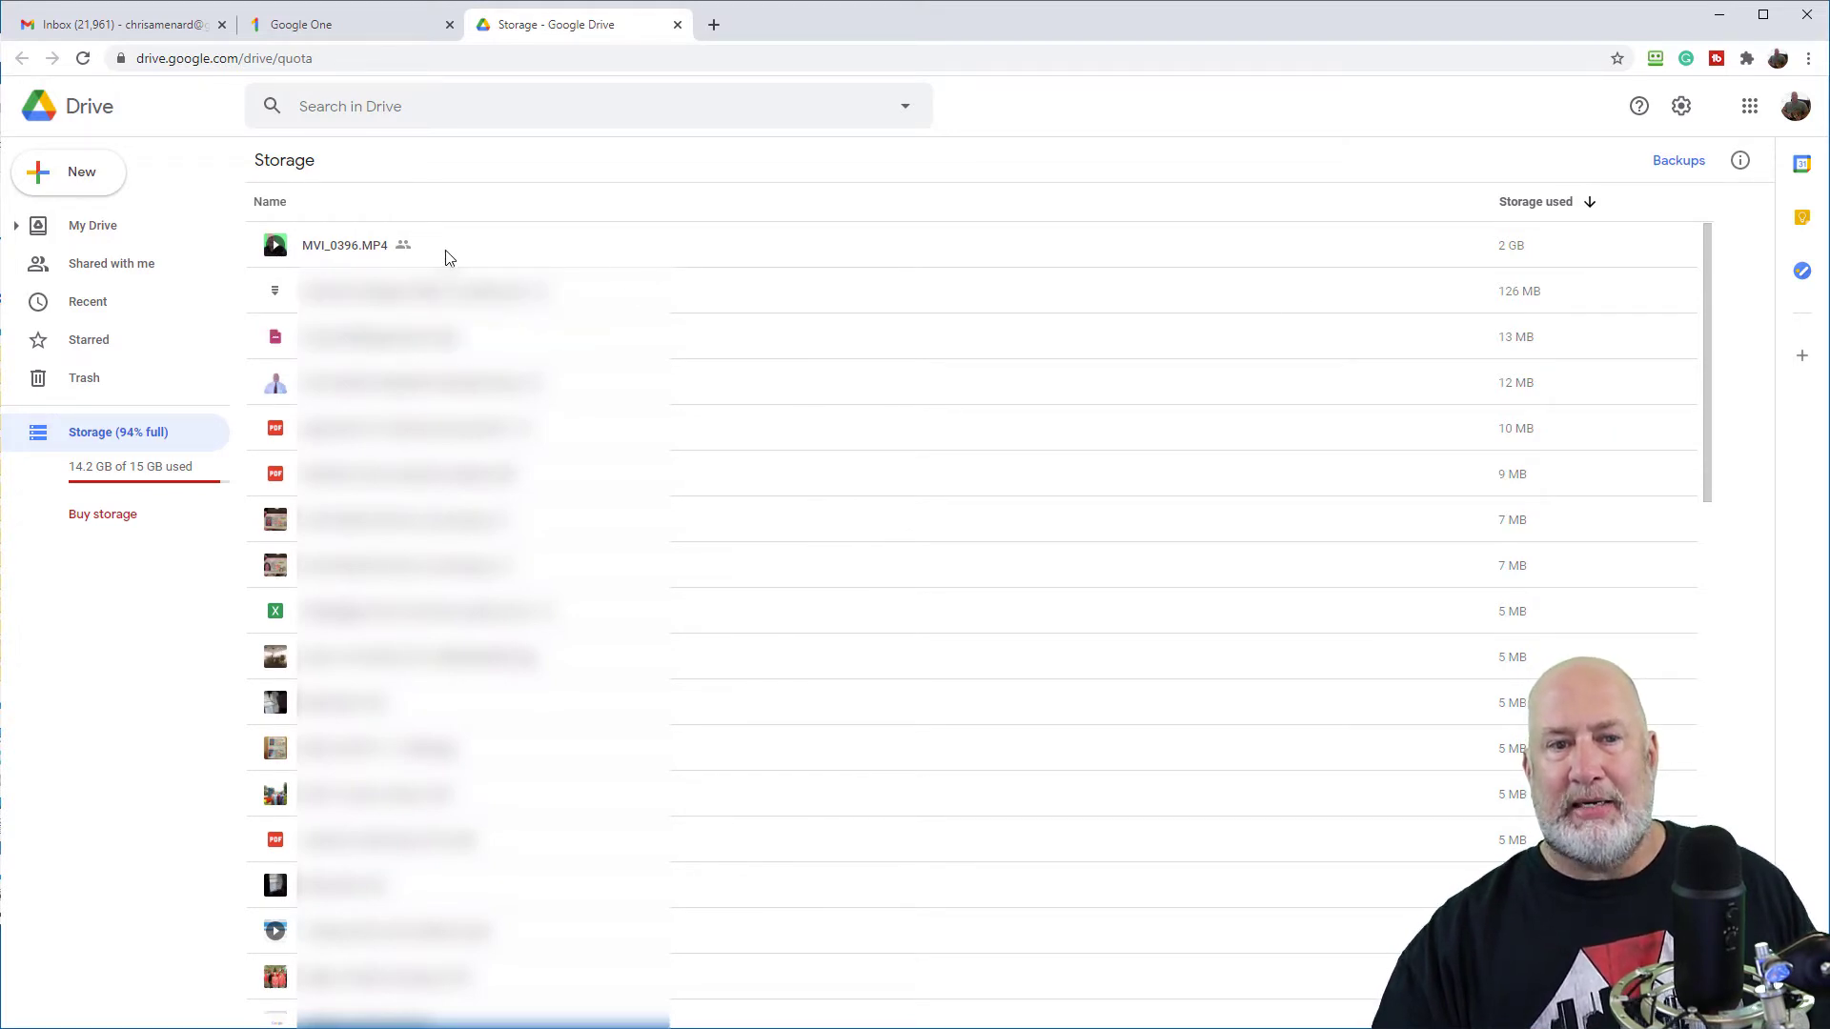
right_click(344, 245)
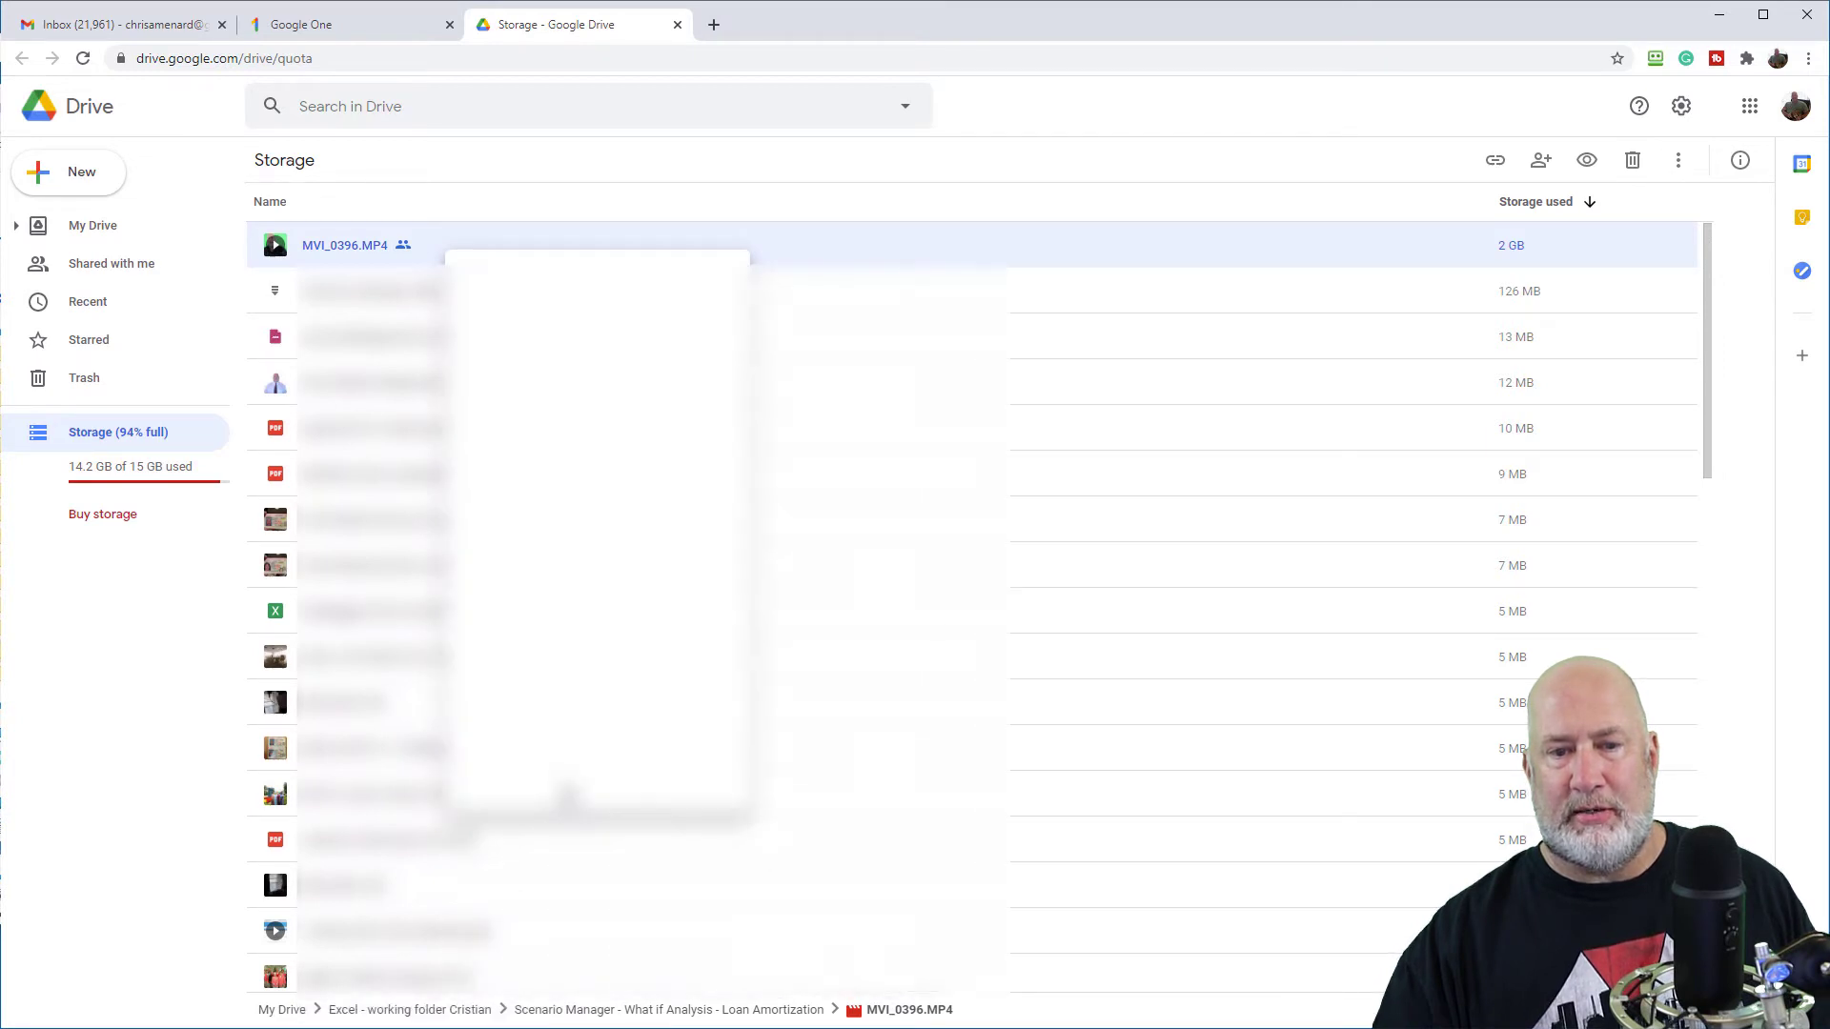
click(1631, 160)
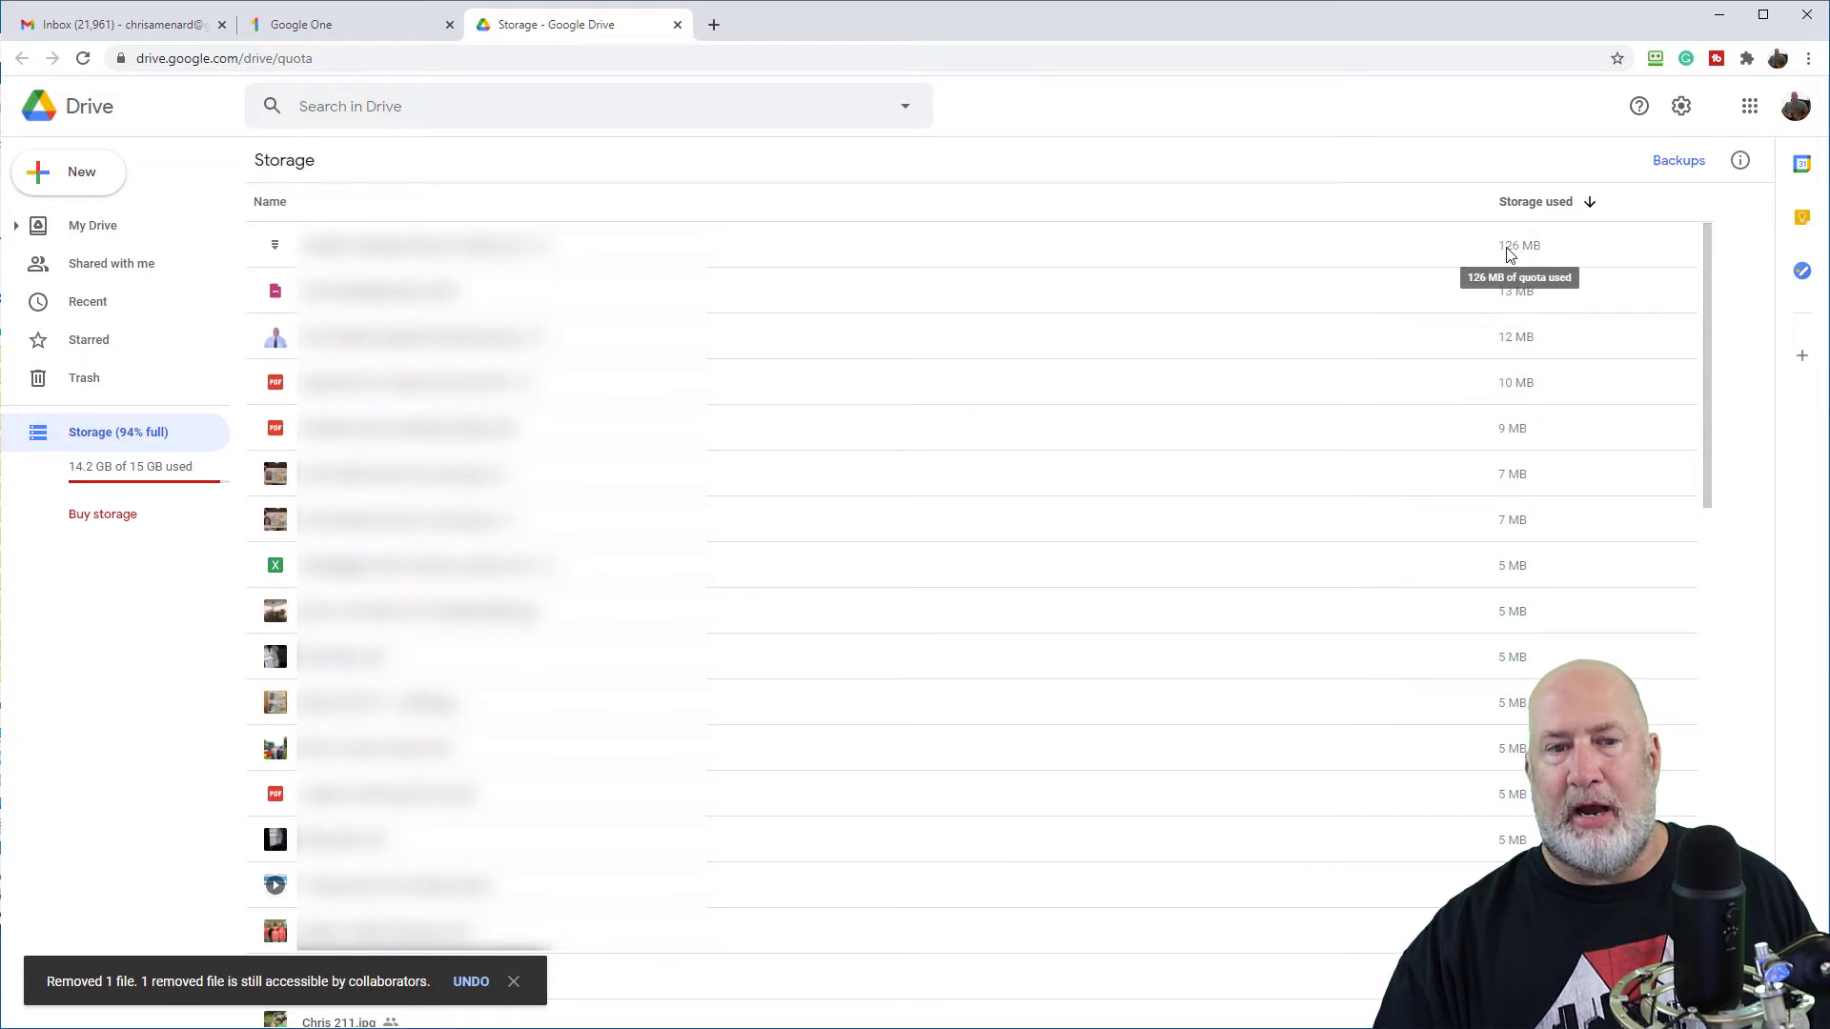
mouse_move(769, 295)
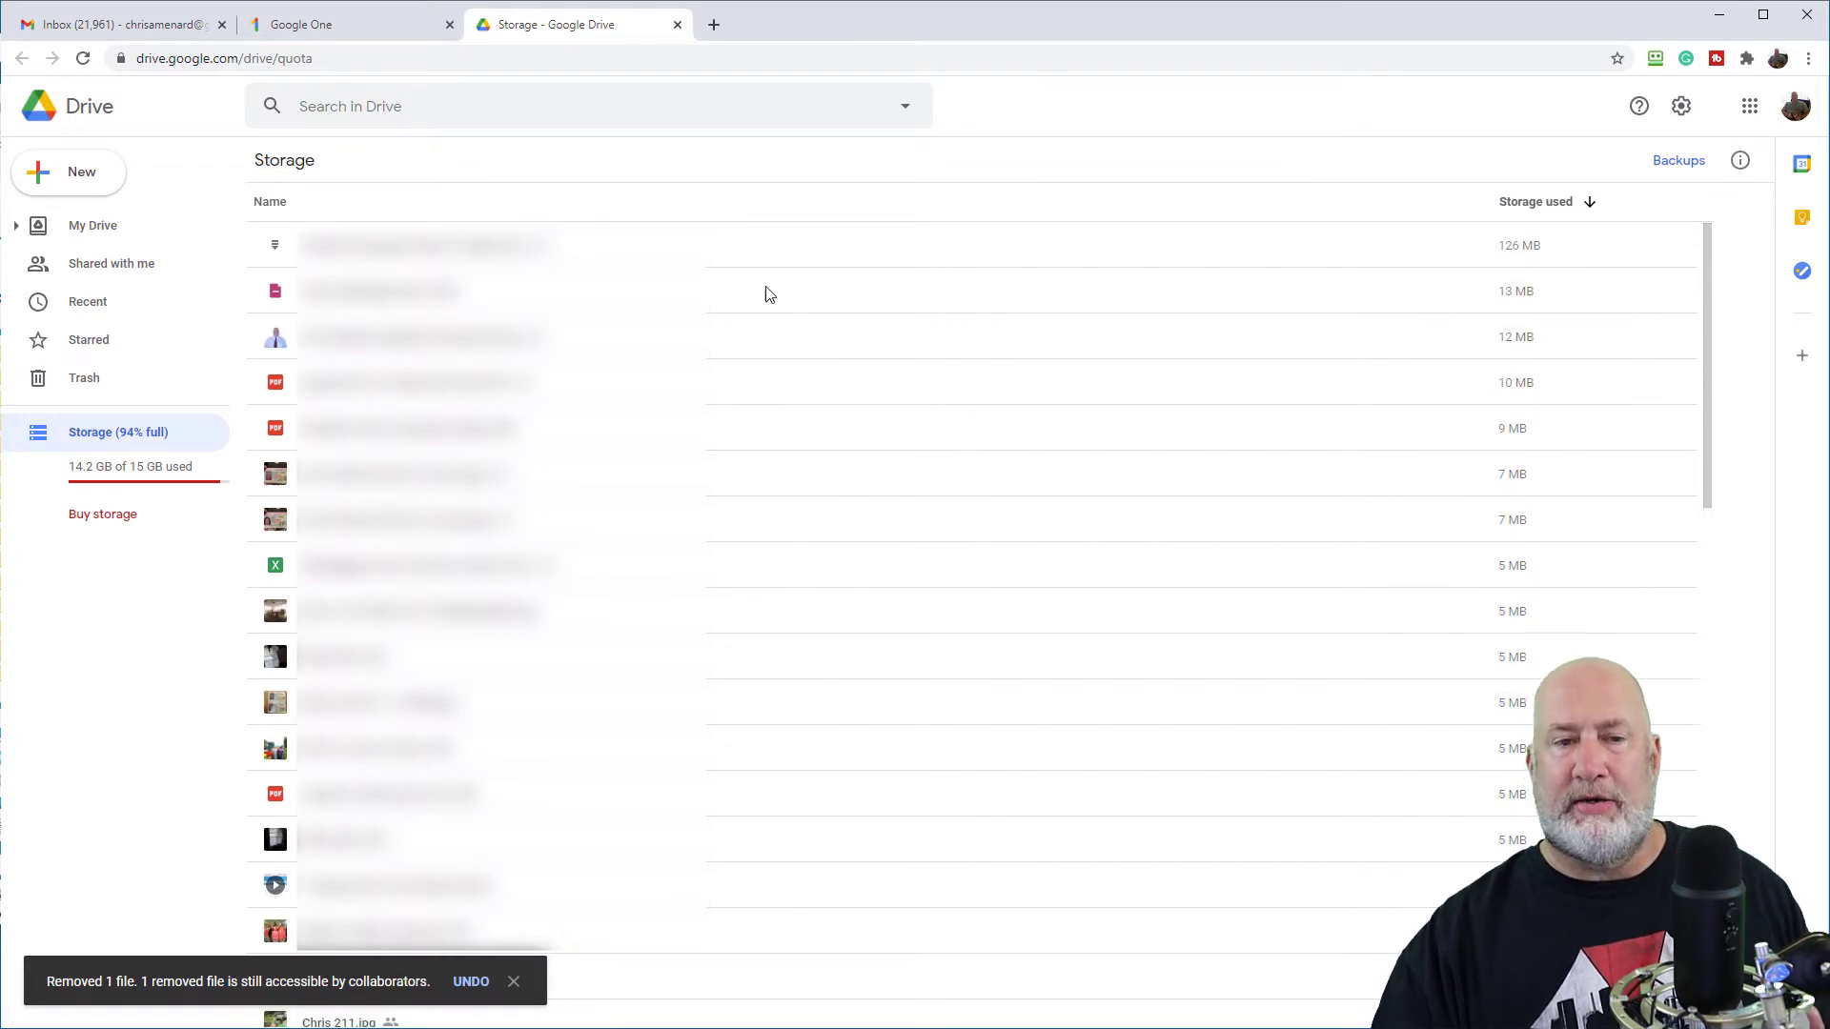
mouse_move(801, 294)
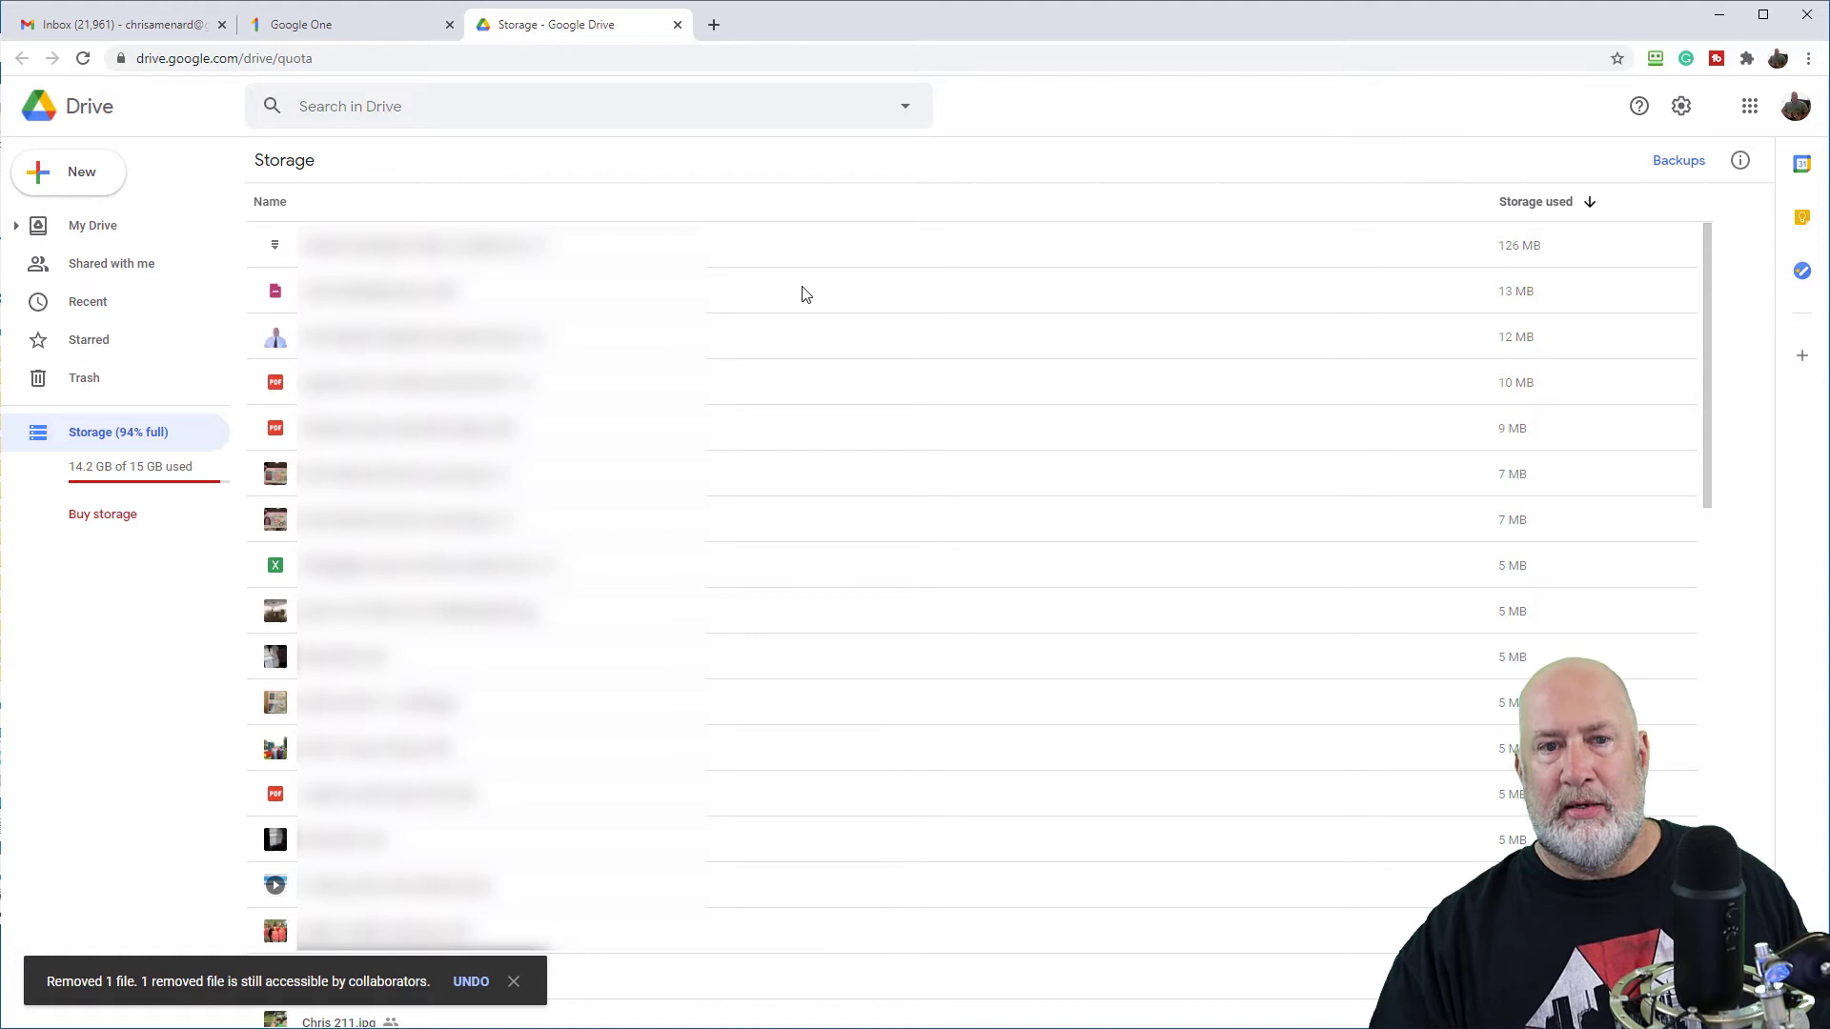
right_click(426, 245)
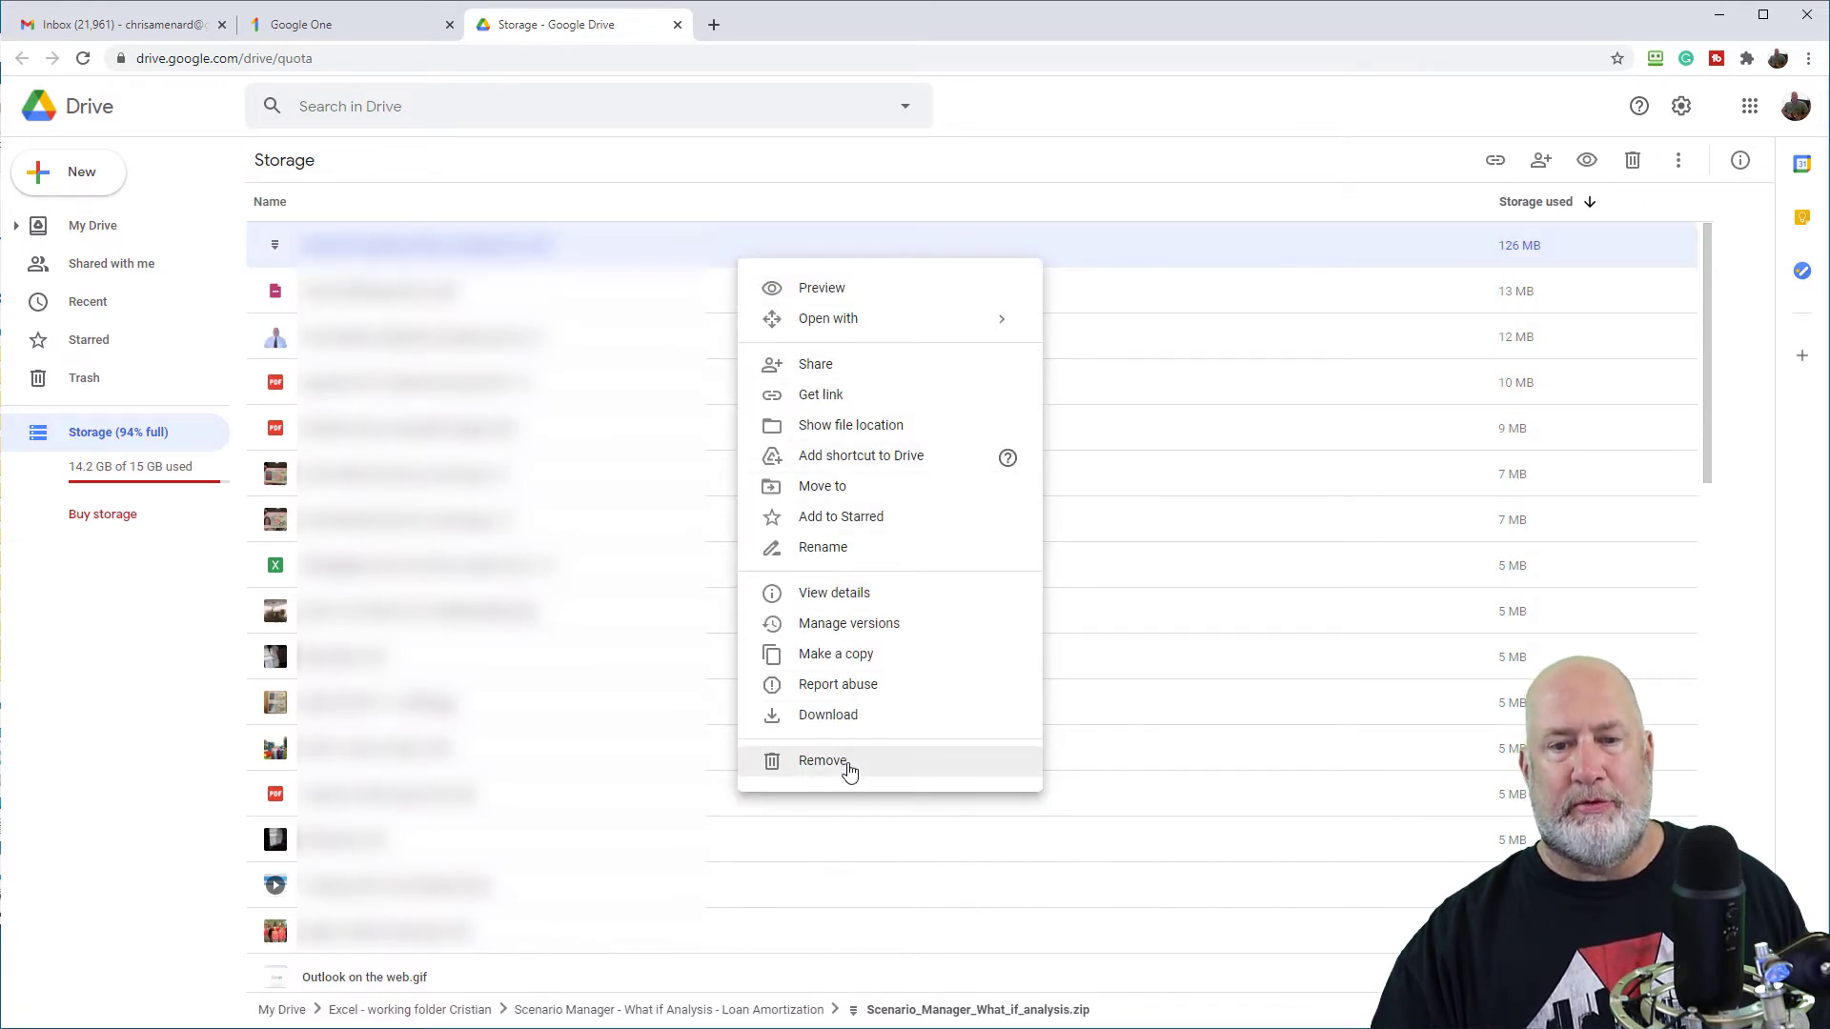
click(347, 23)
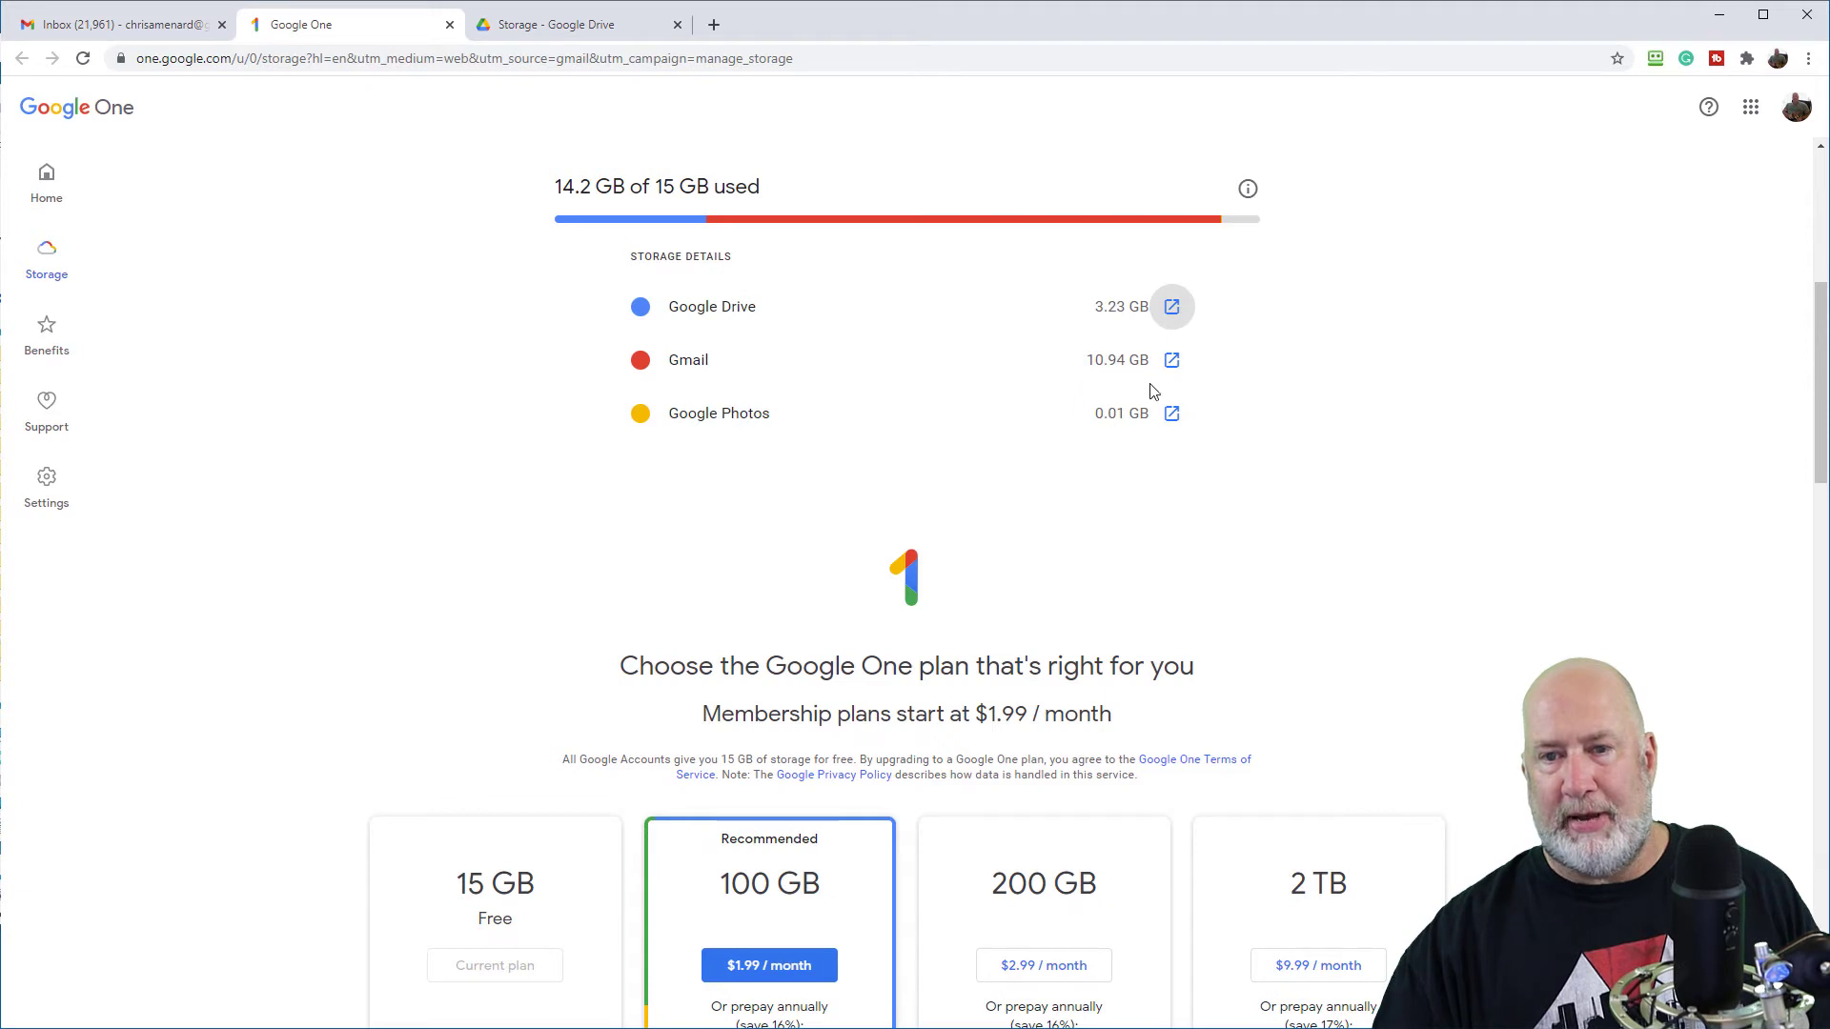
Open Gmail and run an advanced search for mail larger than 15 MB
click(1171, 359)
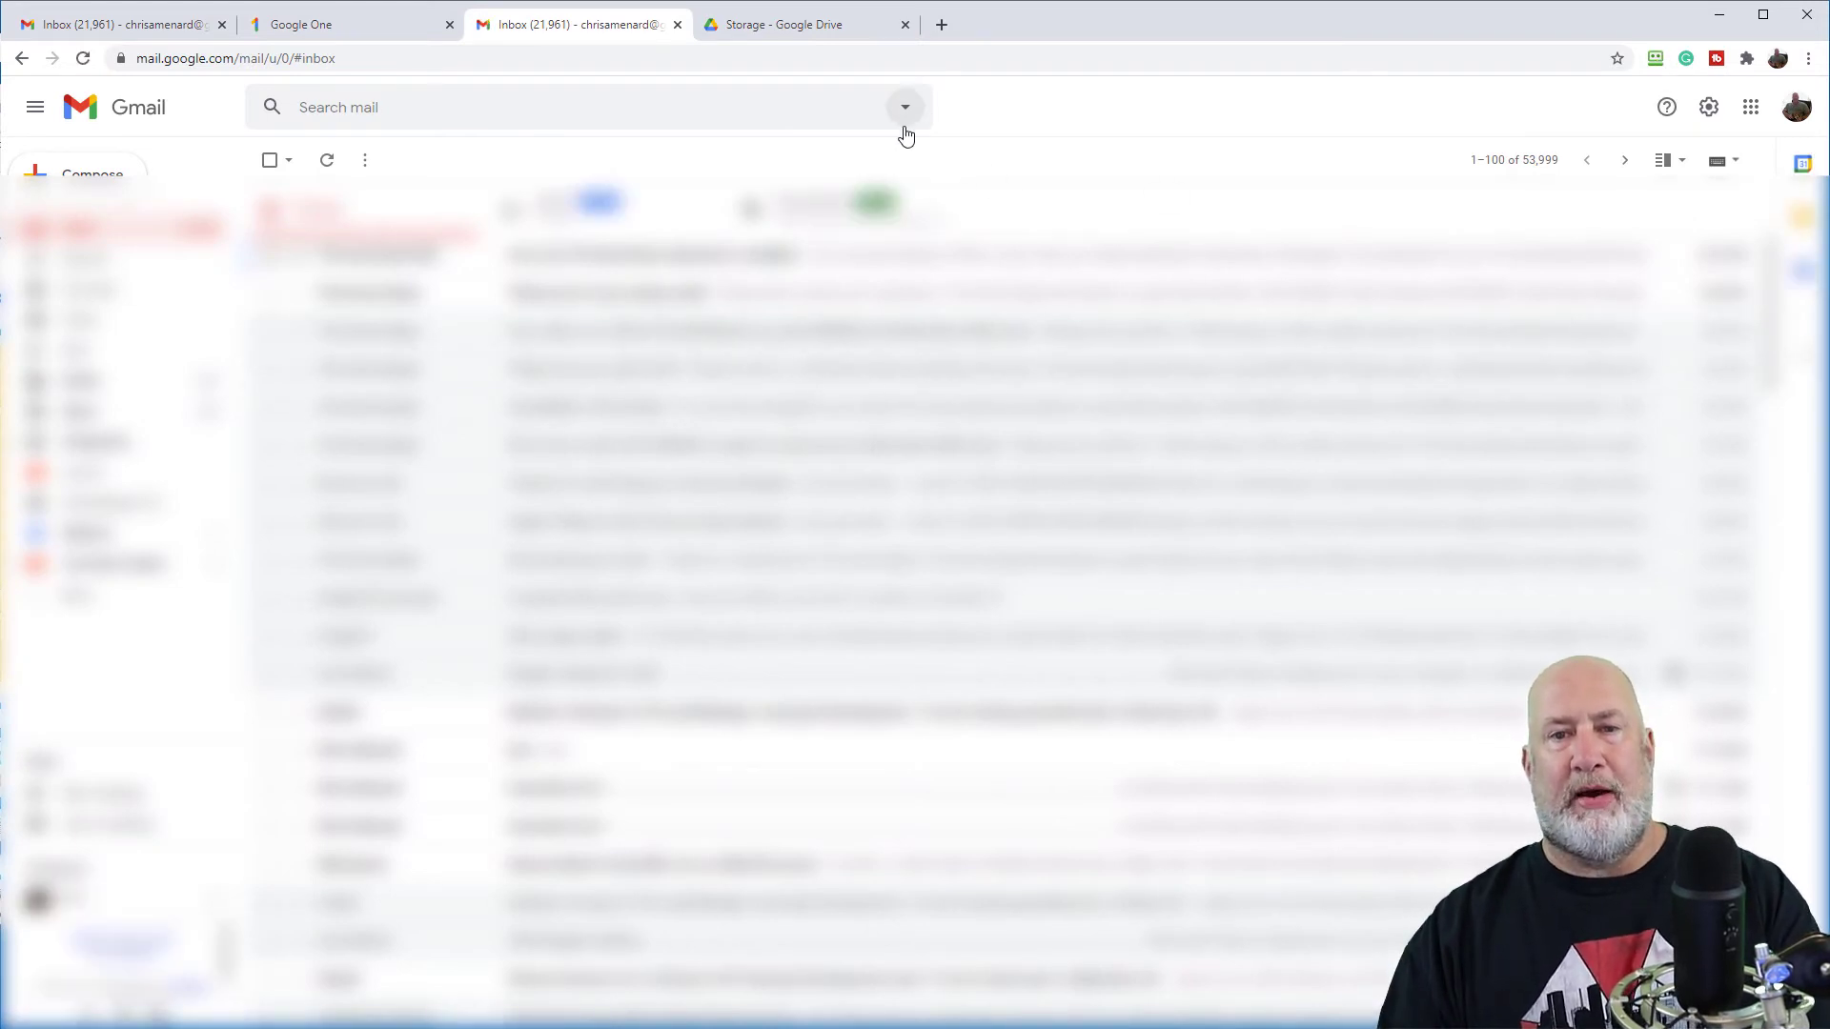
click(906, 105)
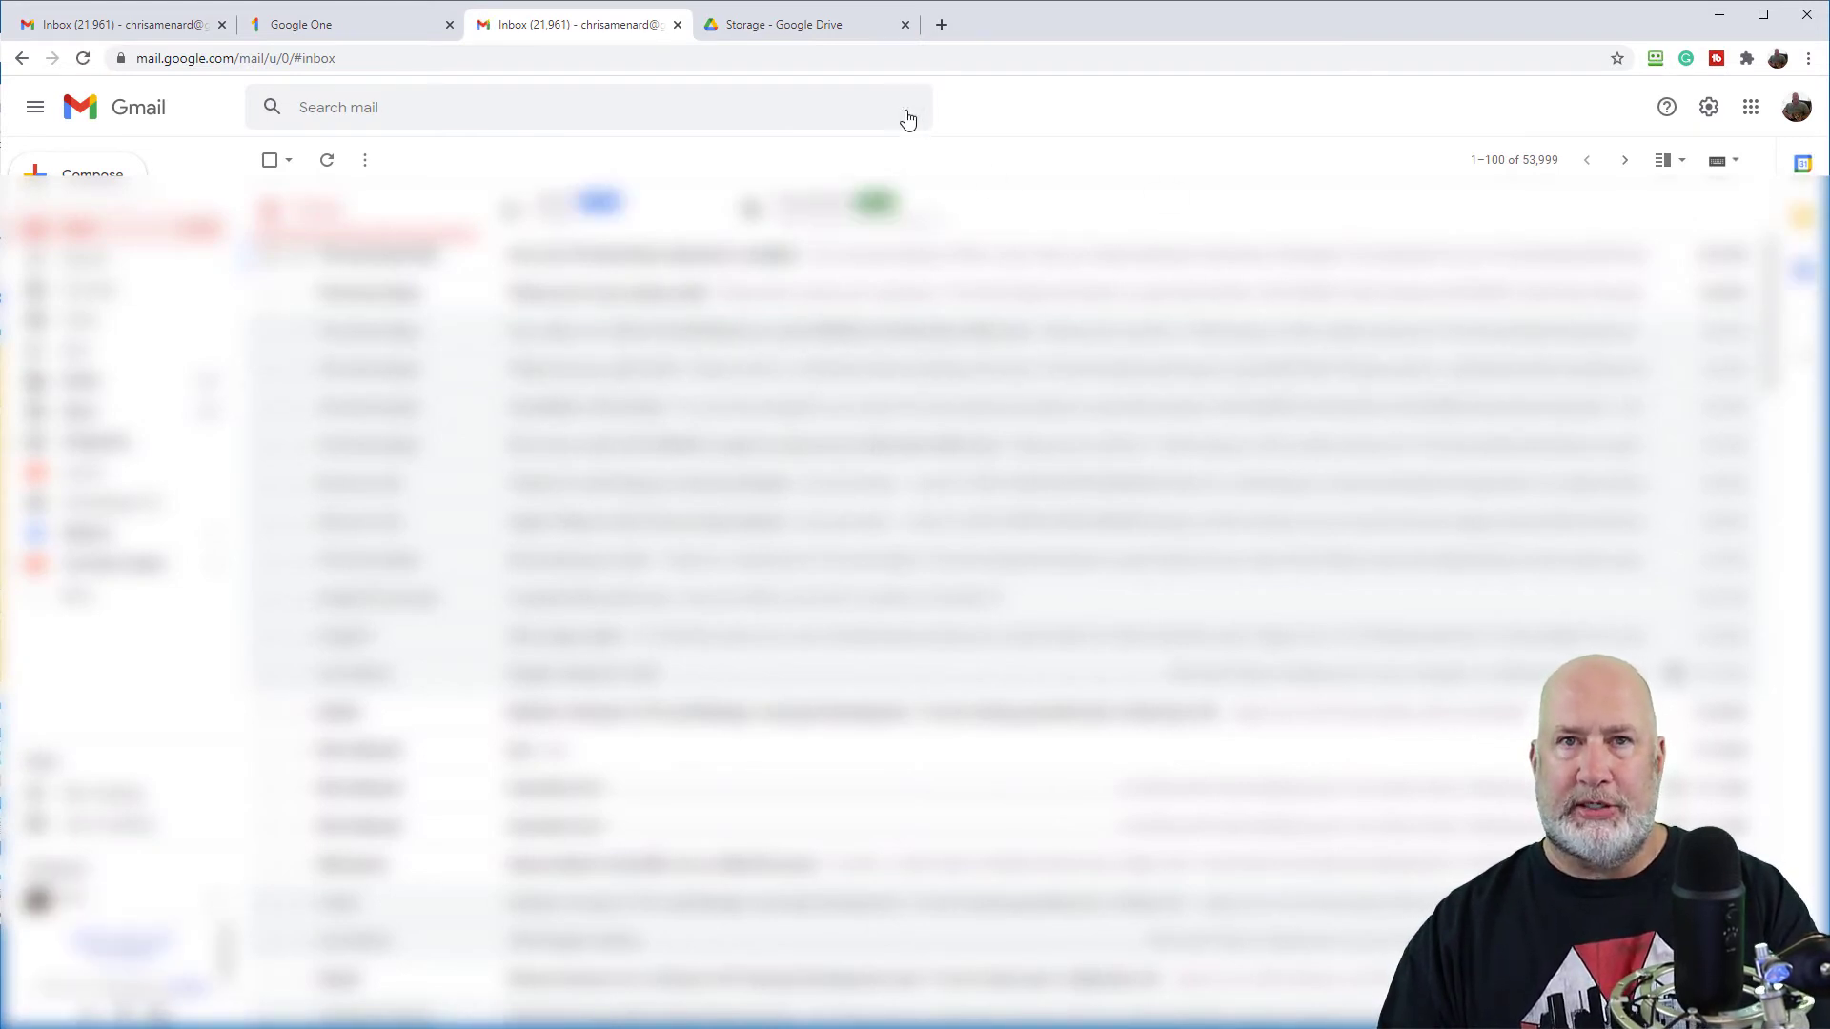
click(909, 105)
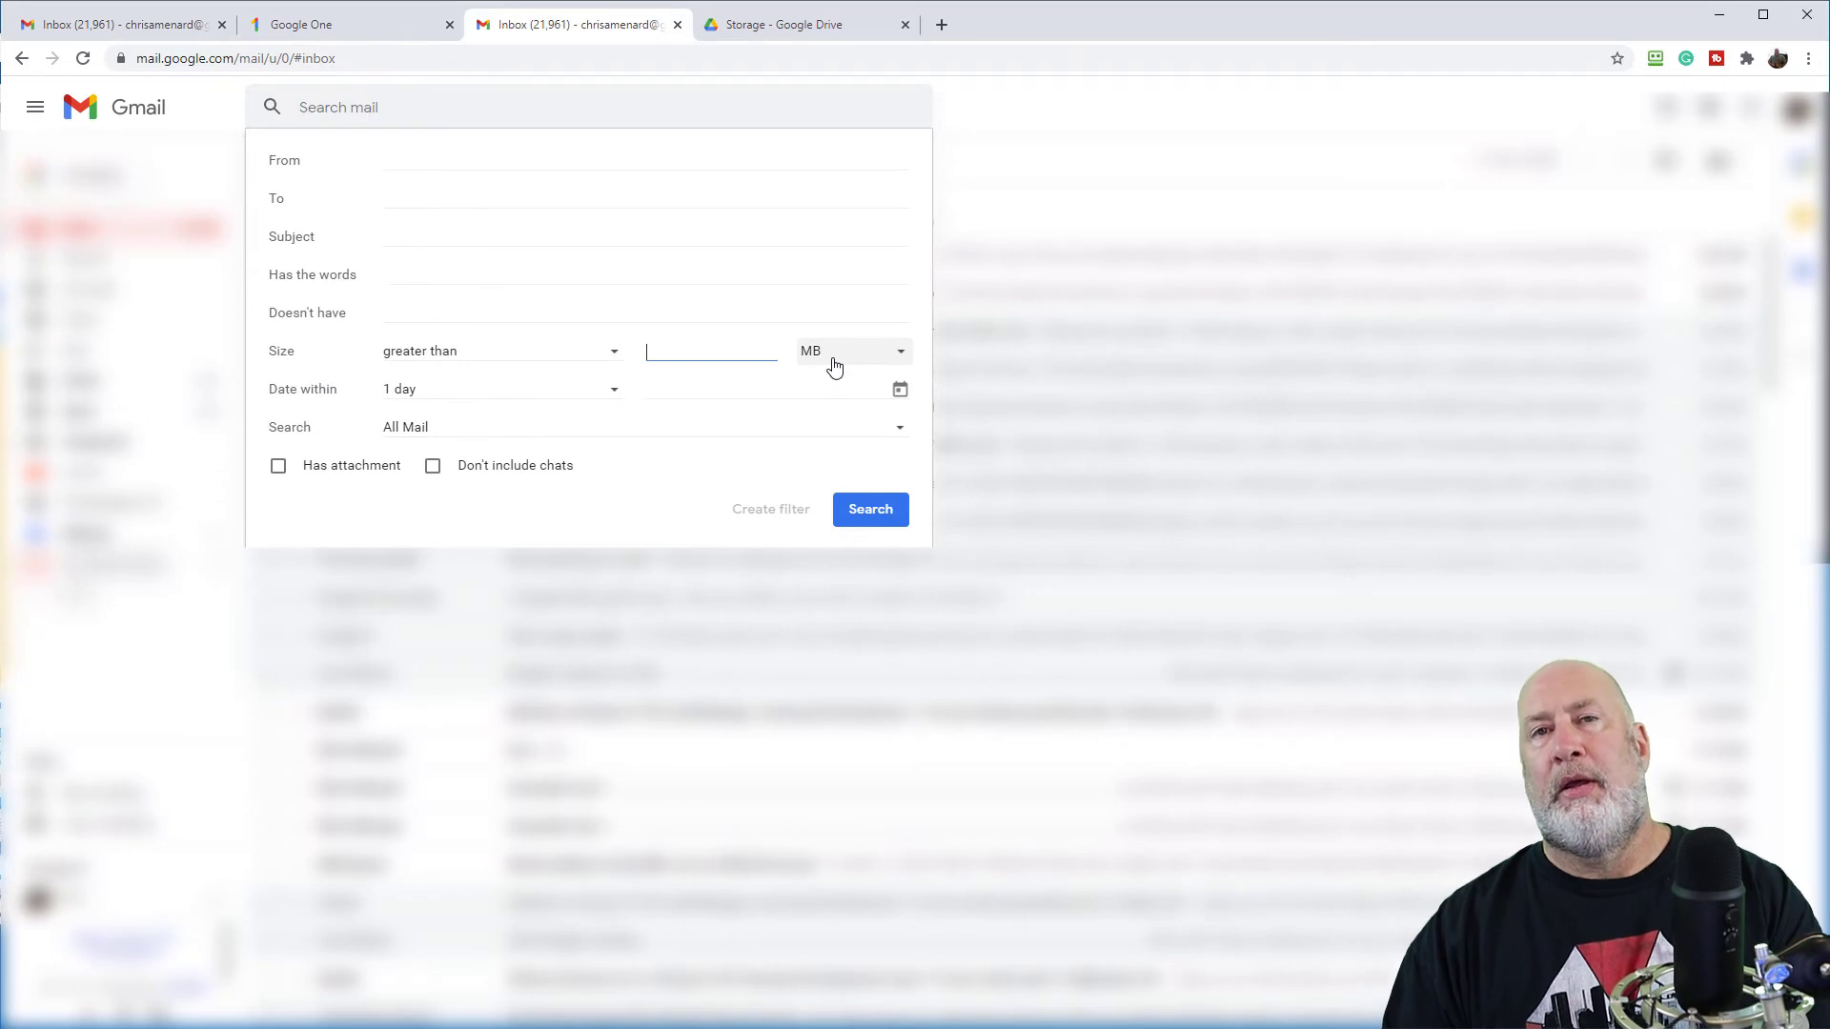
text(15)
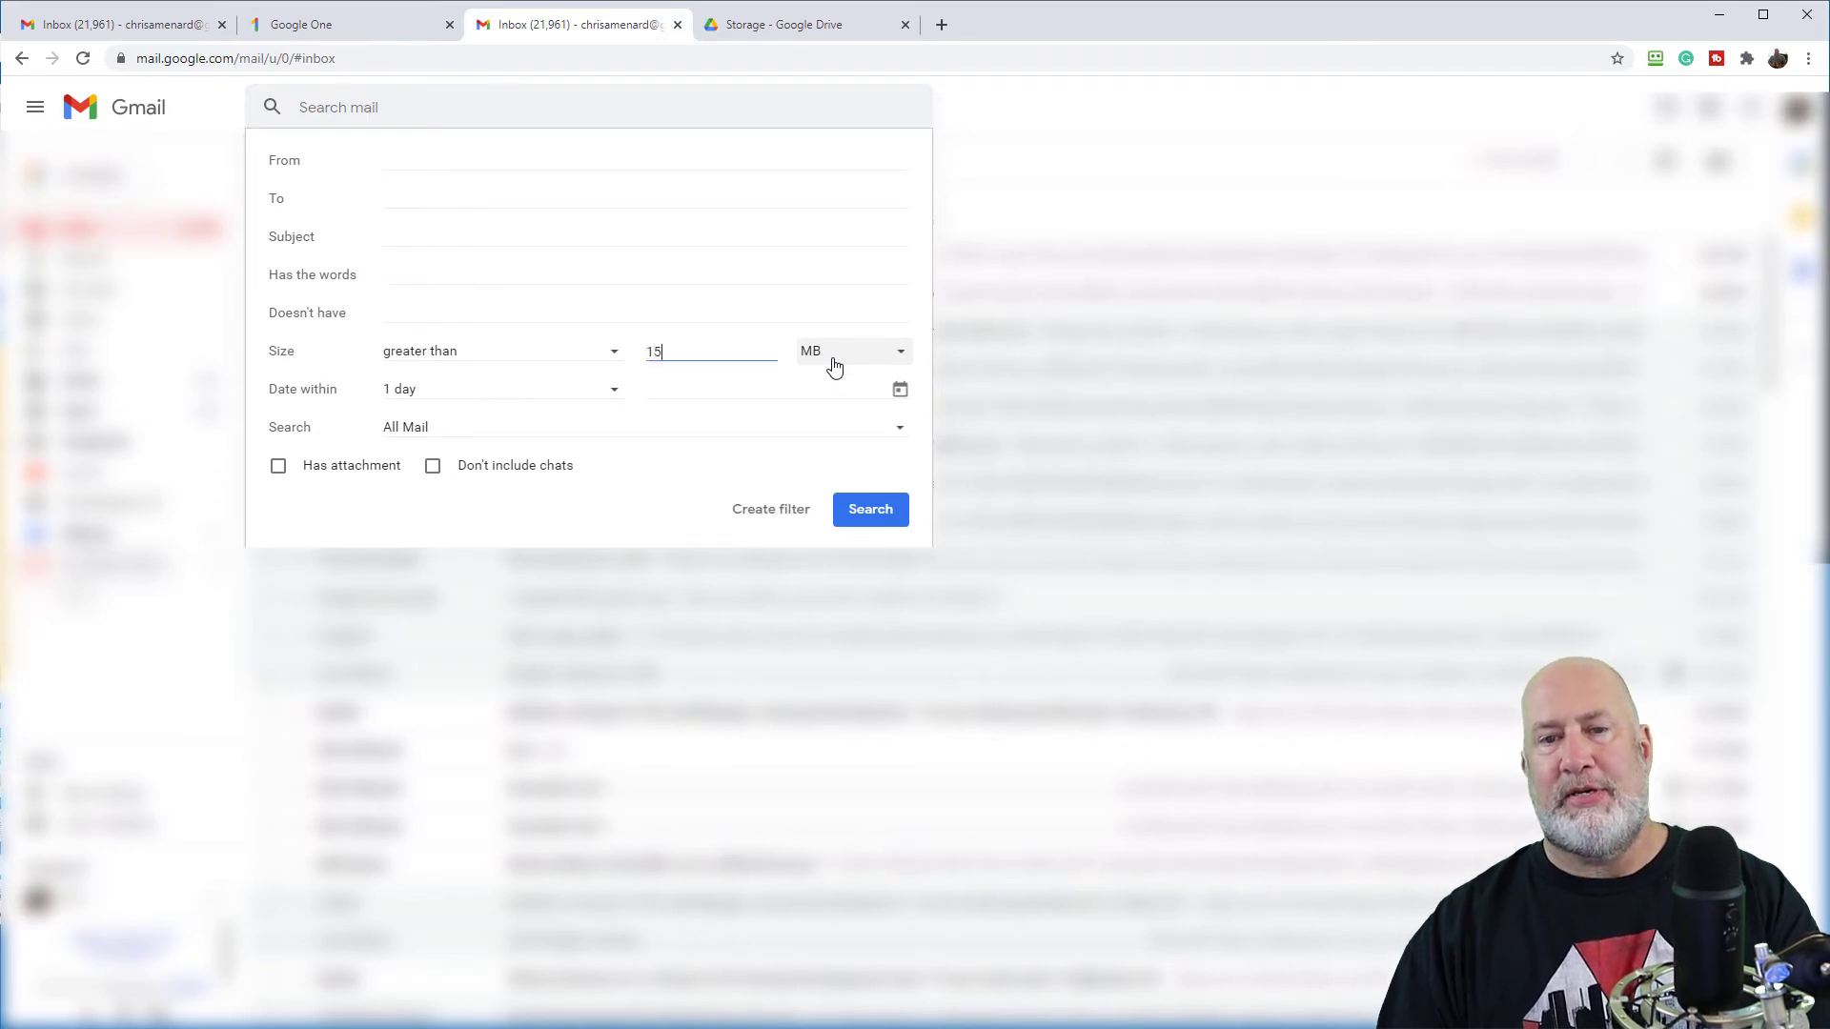
click(851, 350)
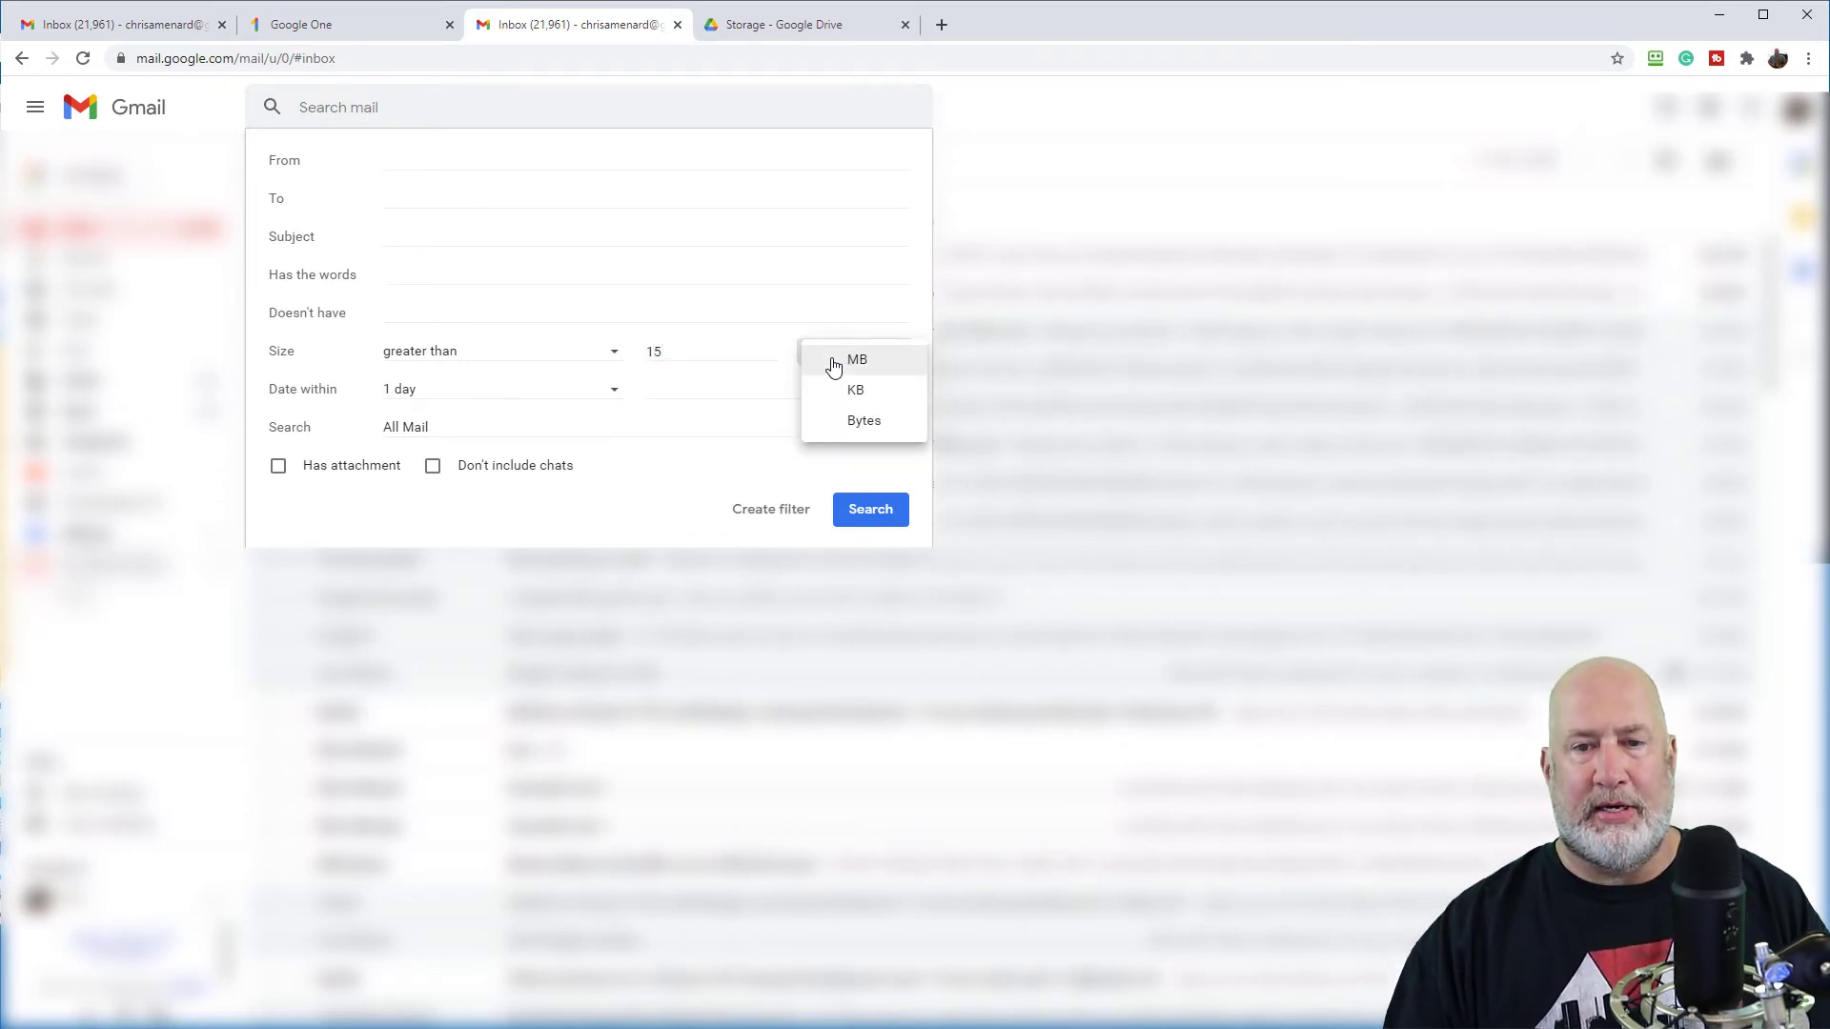
click(857, 359)
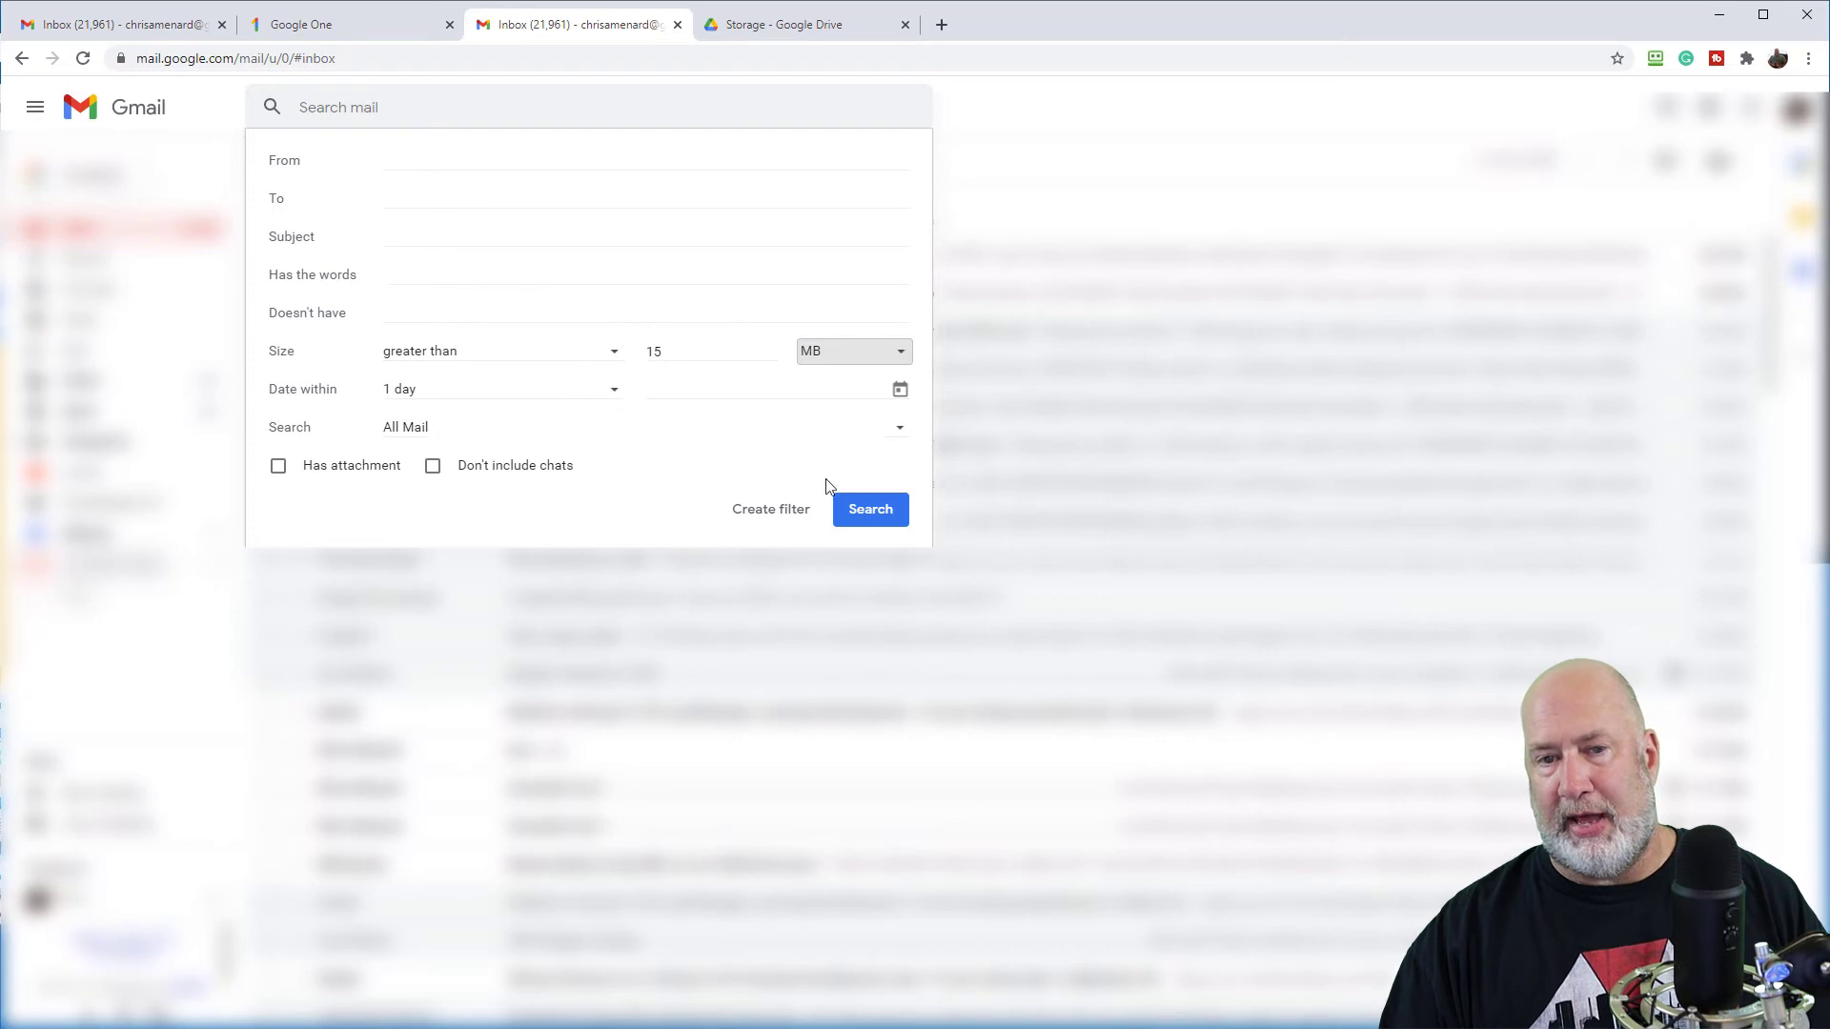
click(869, 509)
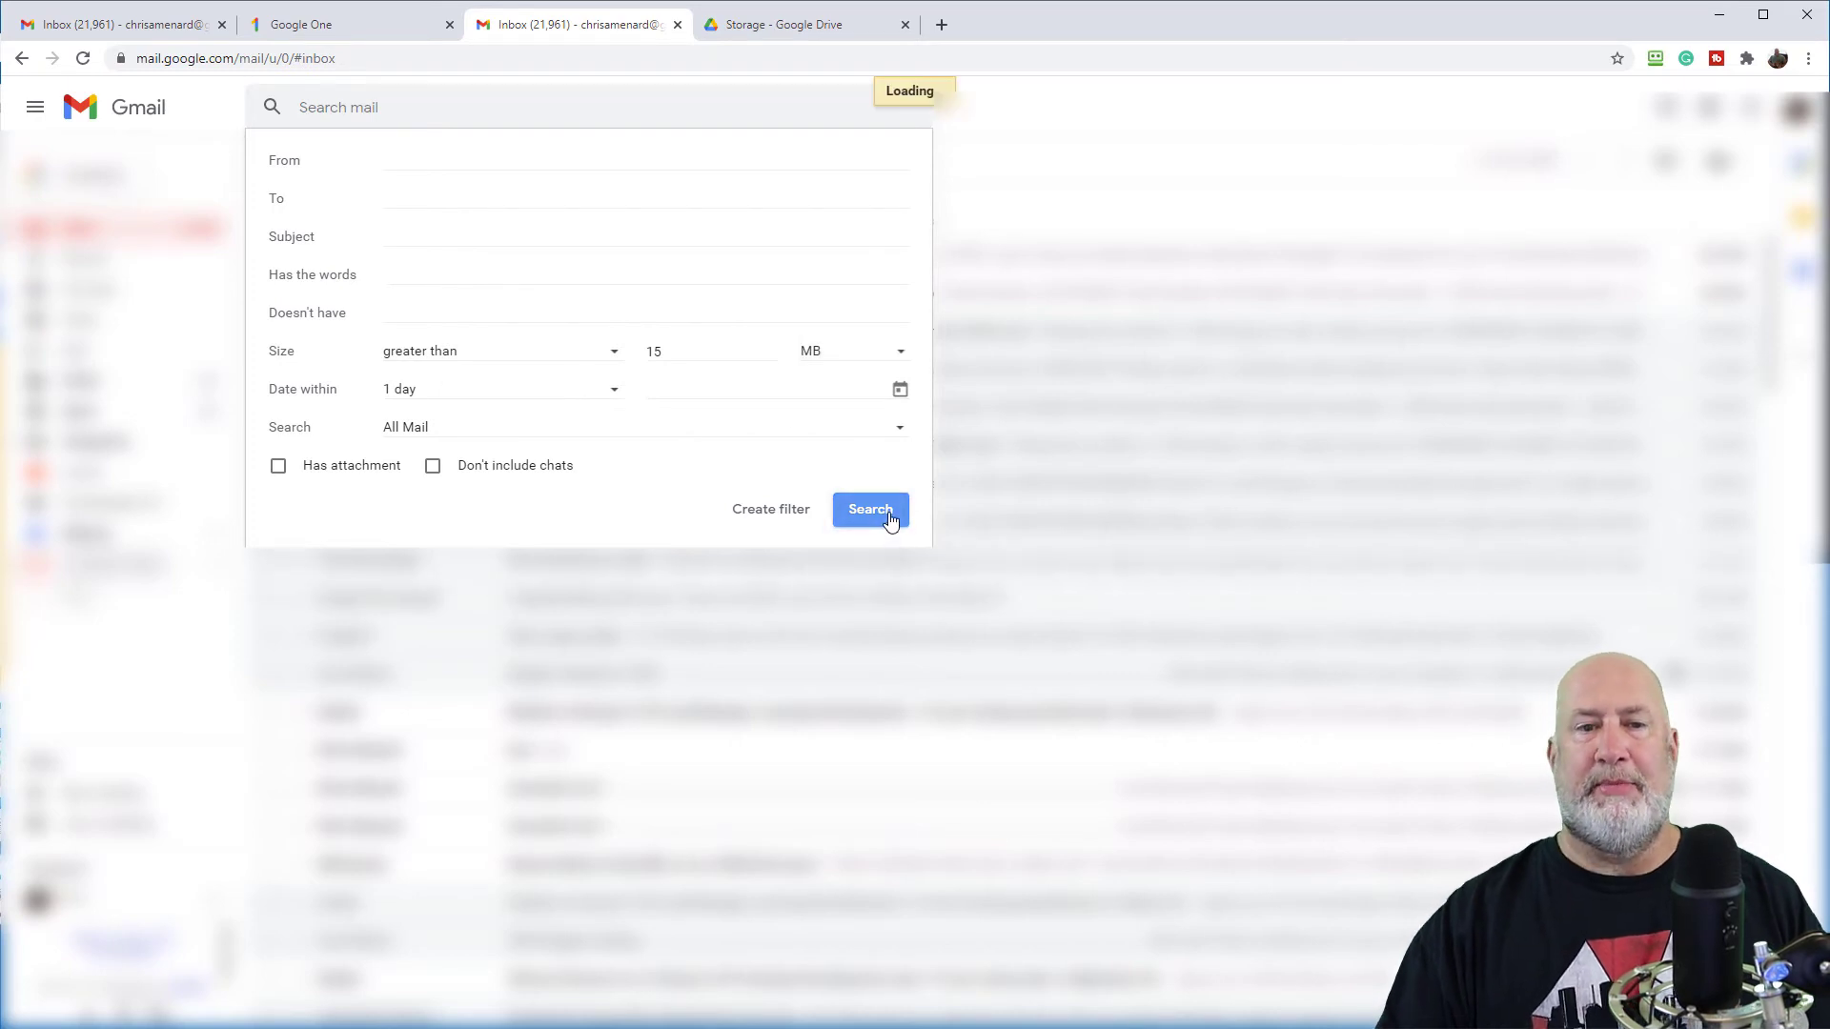
click(870, 508)
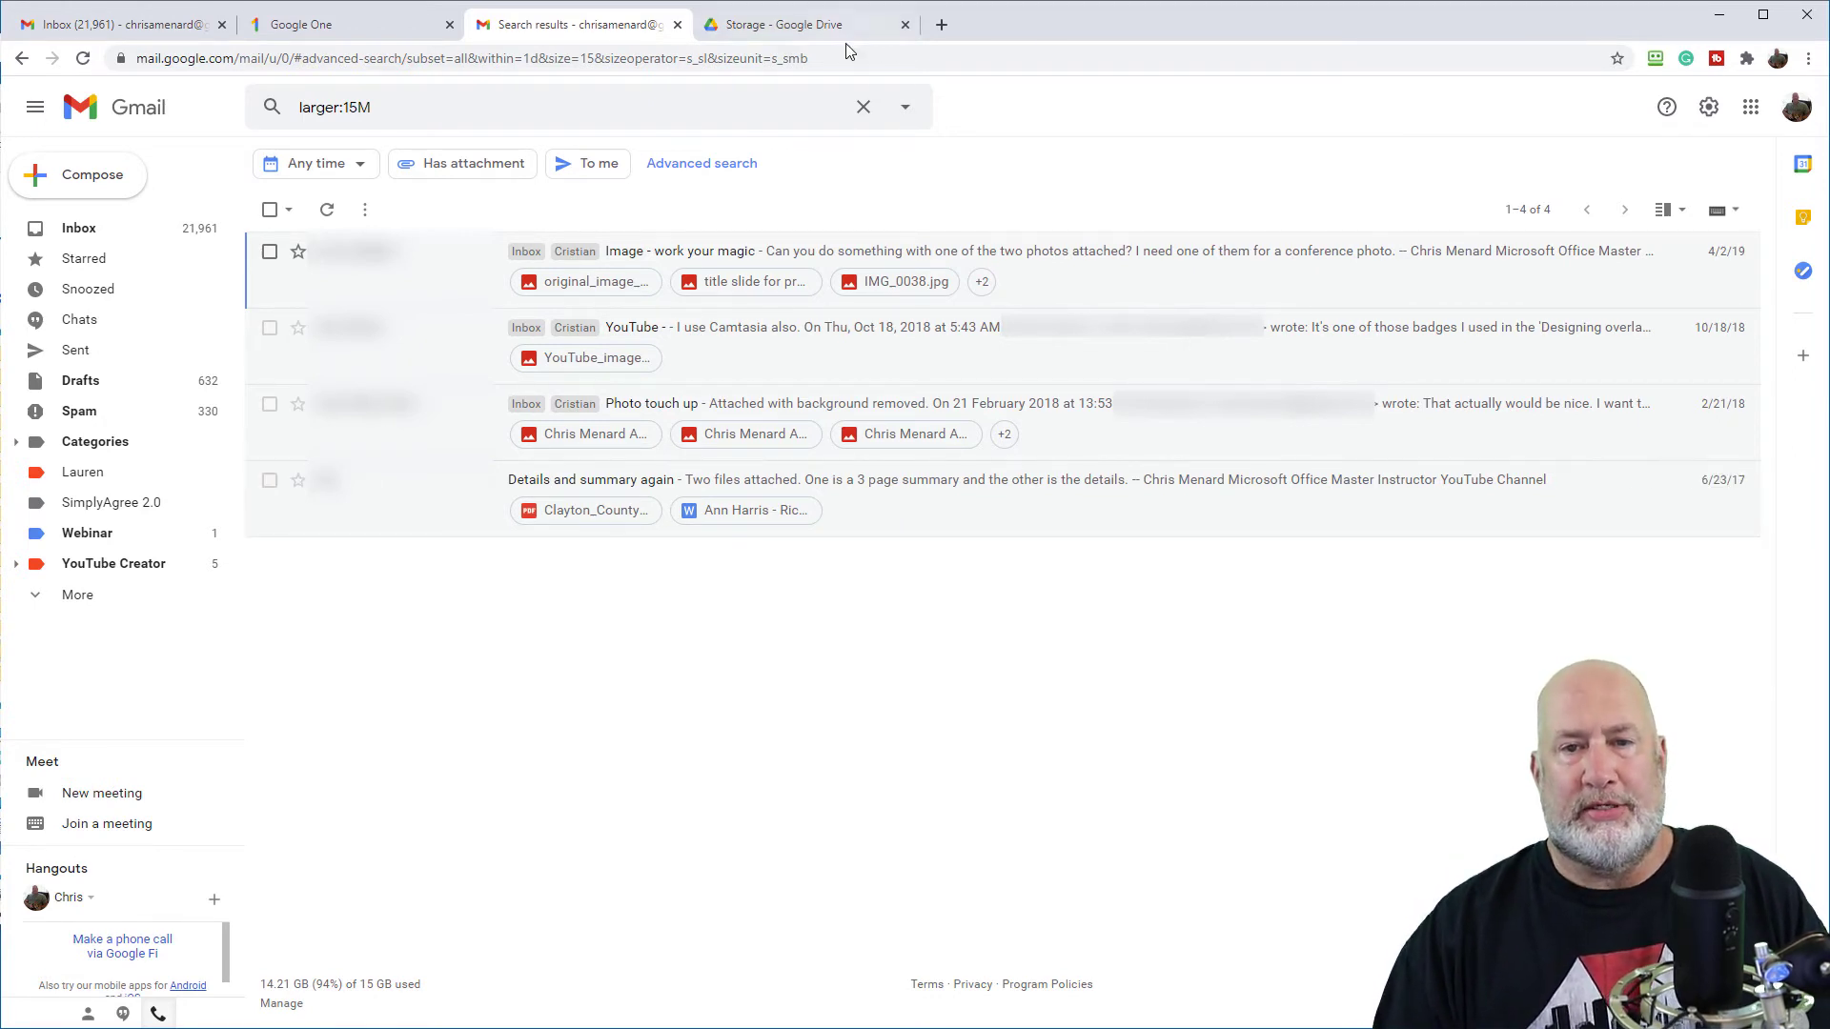
mouse_move(380, 132)
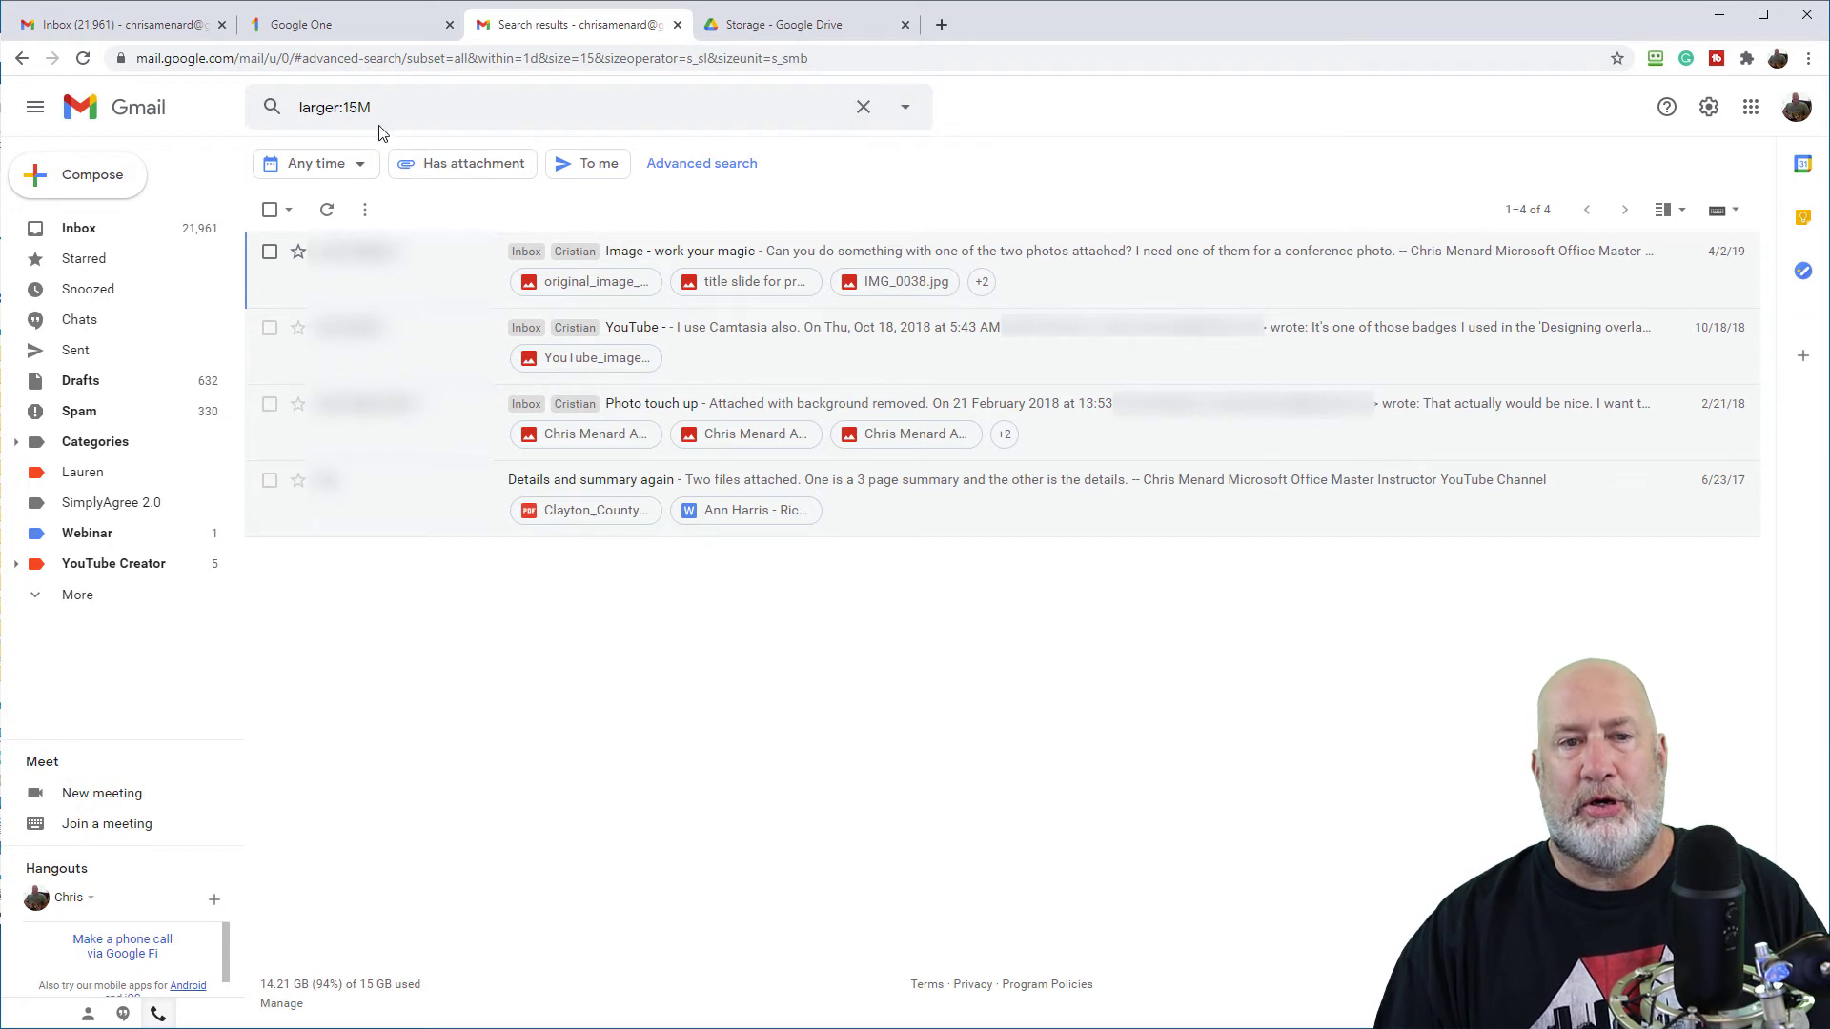
Change the Gmail search query to larger:4M
click(478, 106)
text(4)
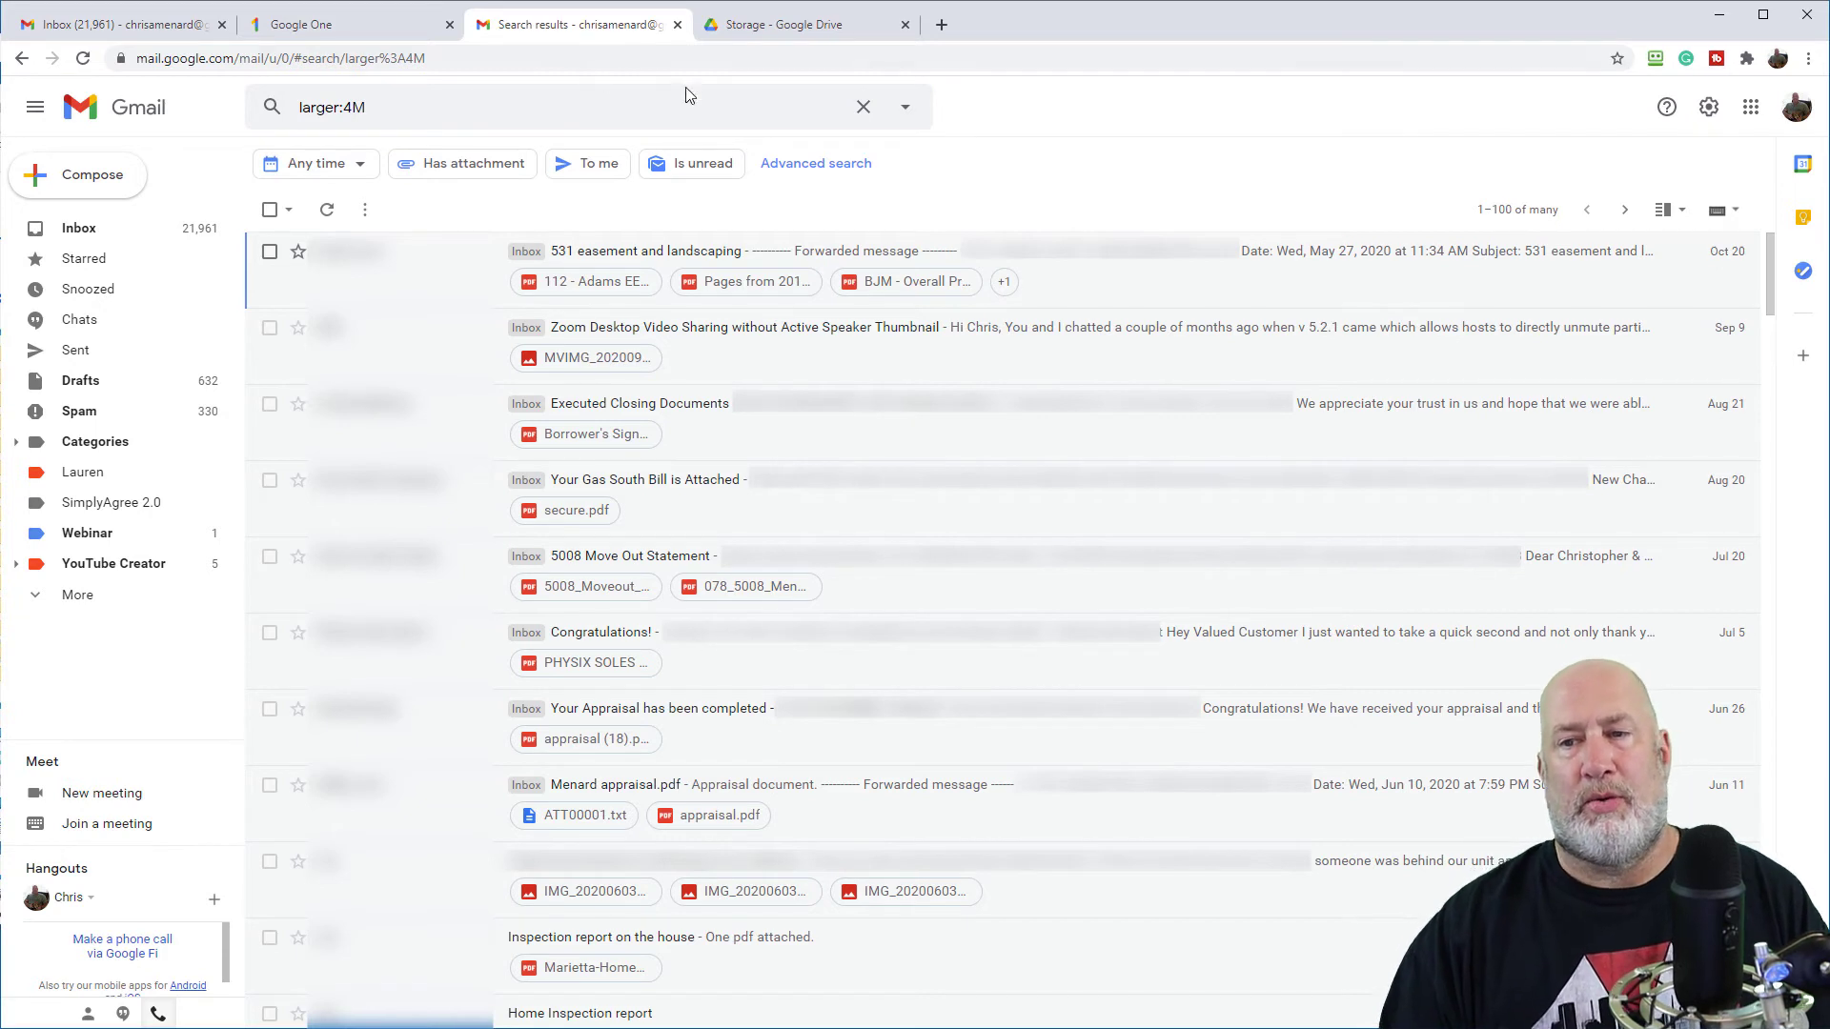
mouse_move(1348, 172)
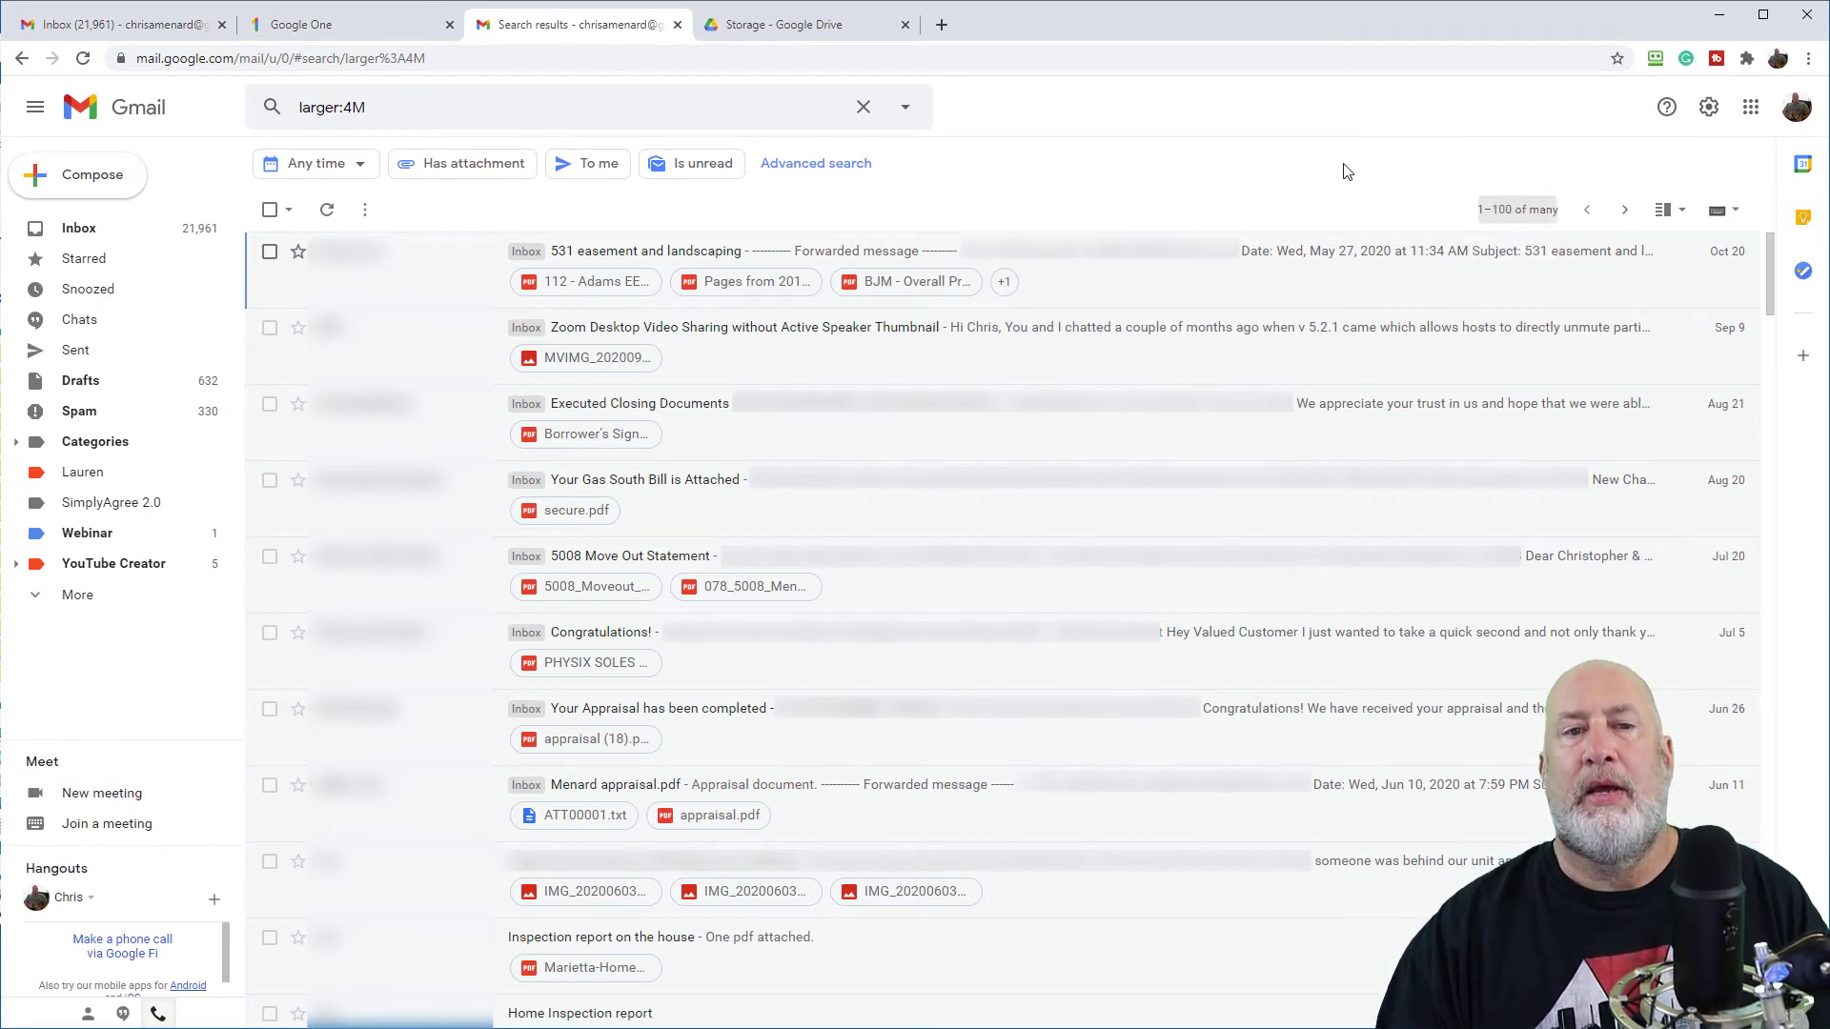
mouse_move(905, 106)
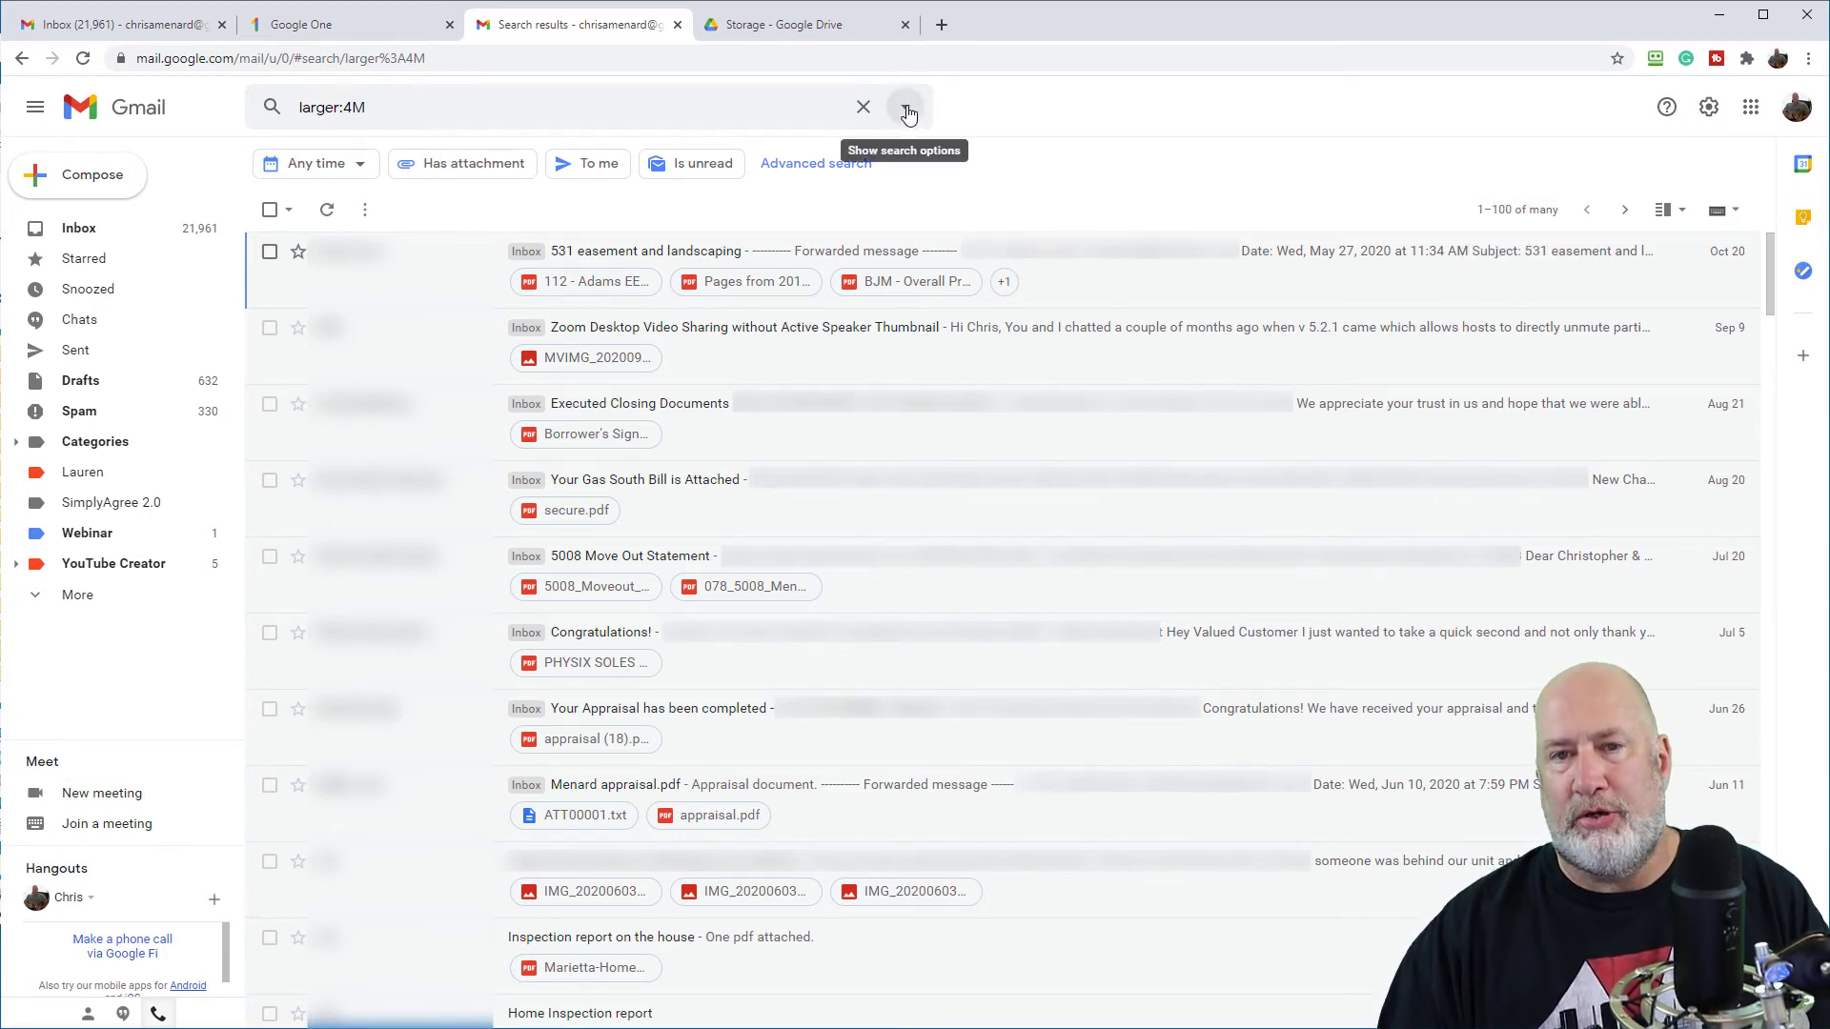
Limit the over-4 MB search to within 1 year of 1/1/2007 and scroll the 34 results
click(906, 106)
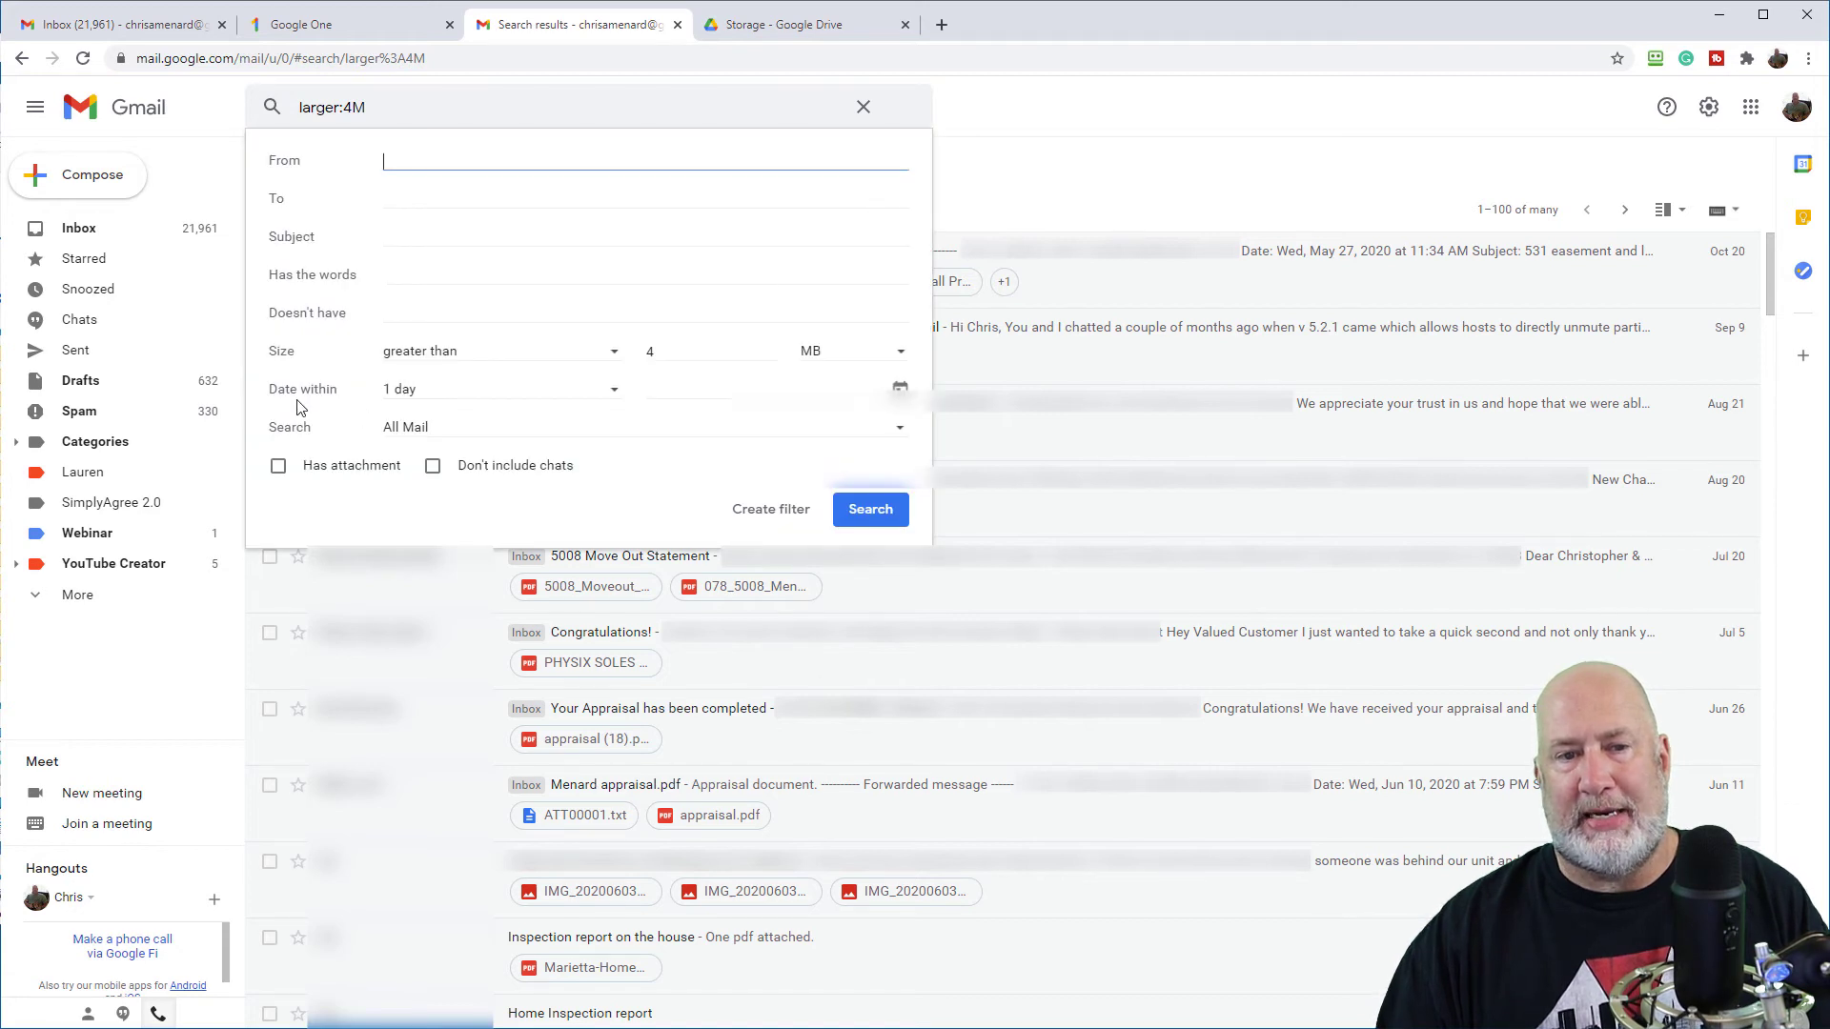
mouse_move(395, 409)
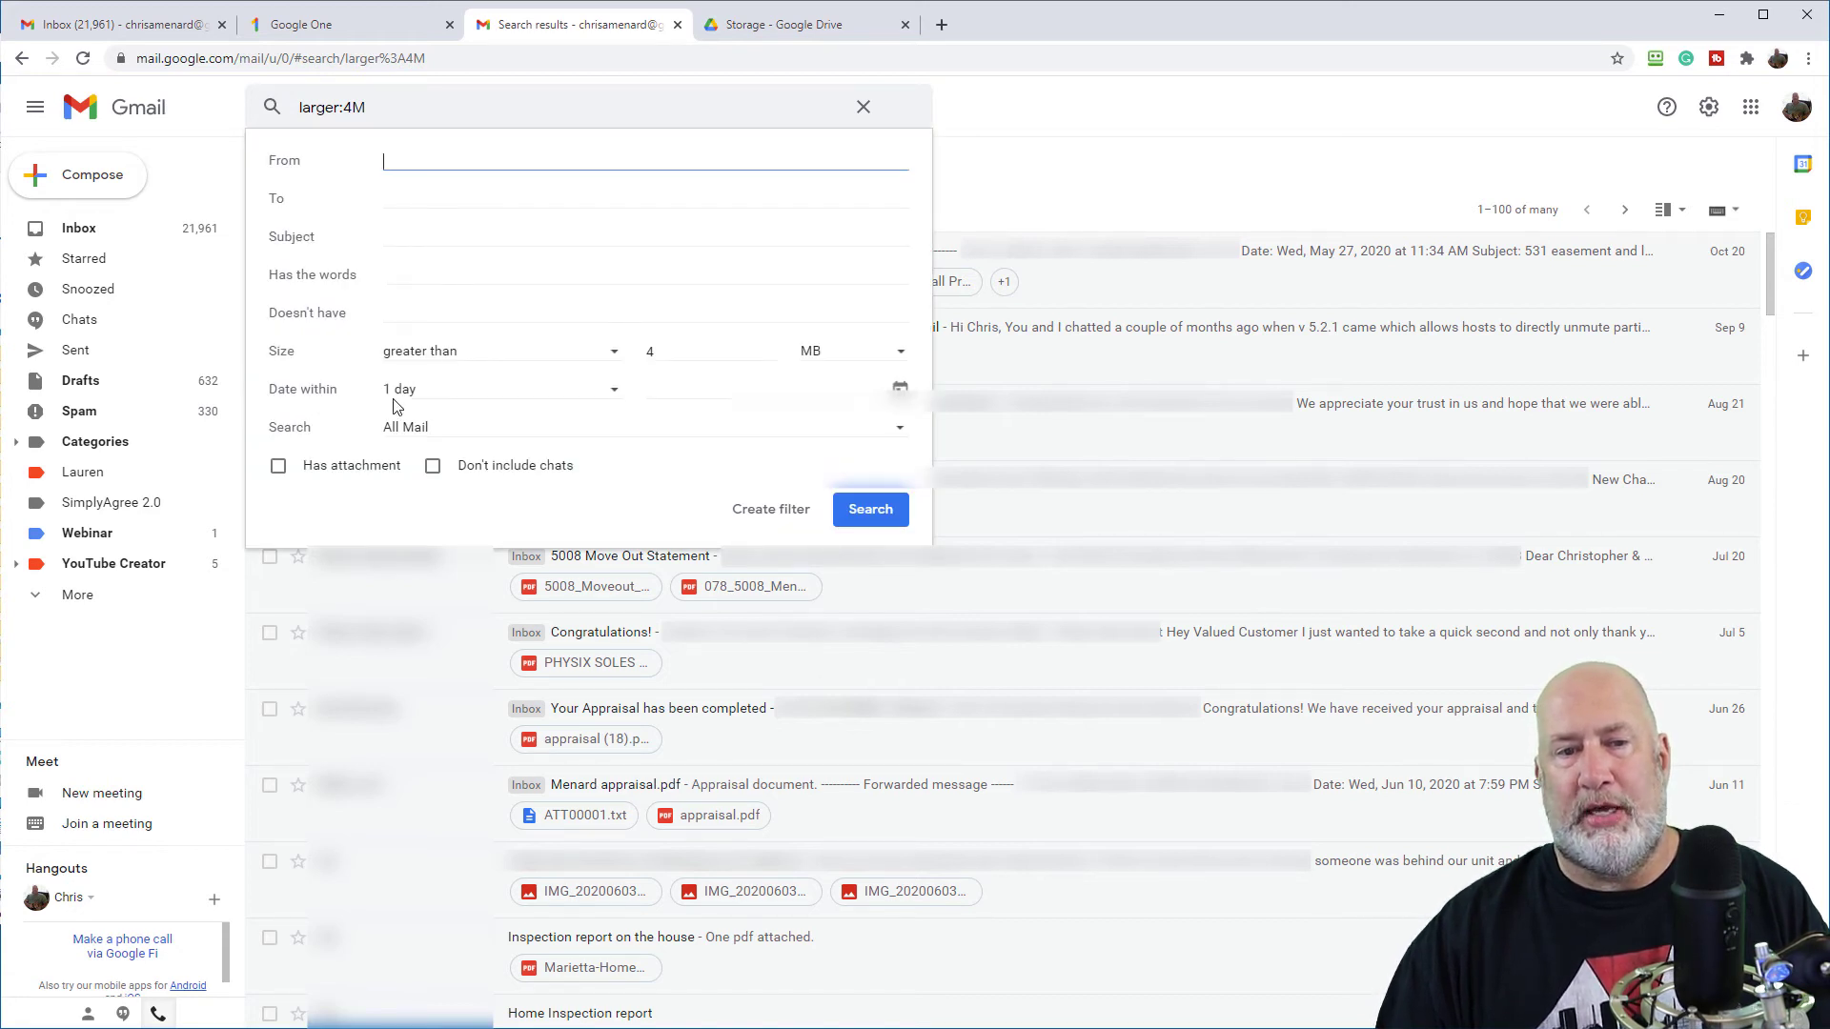
click(502, 389)
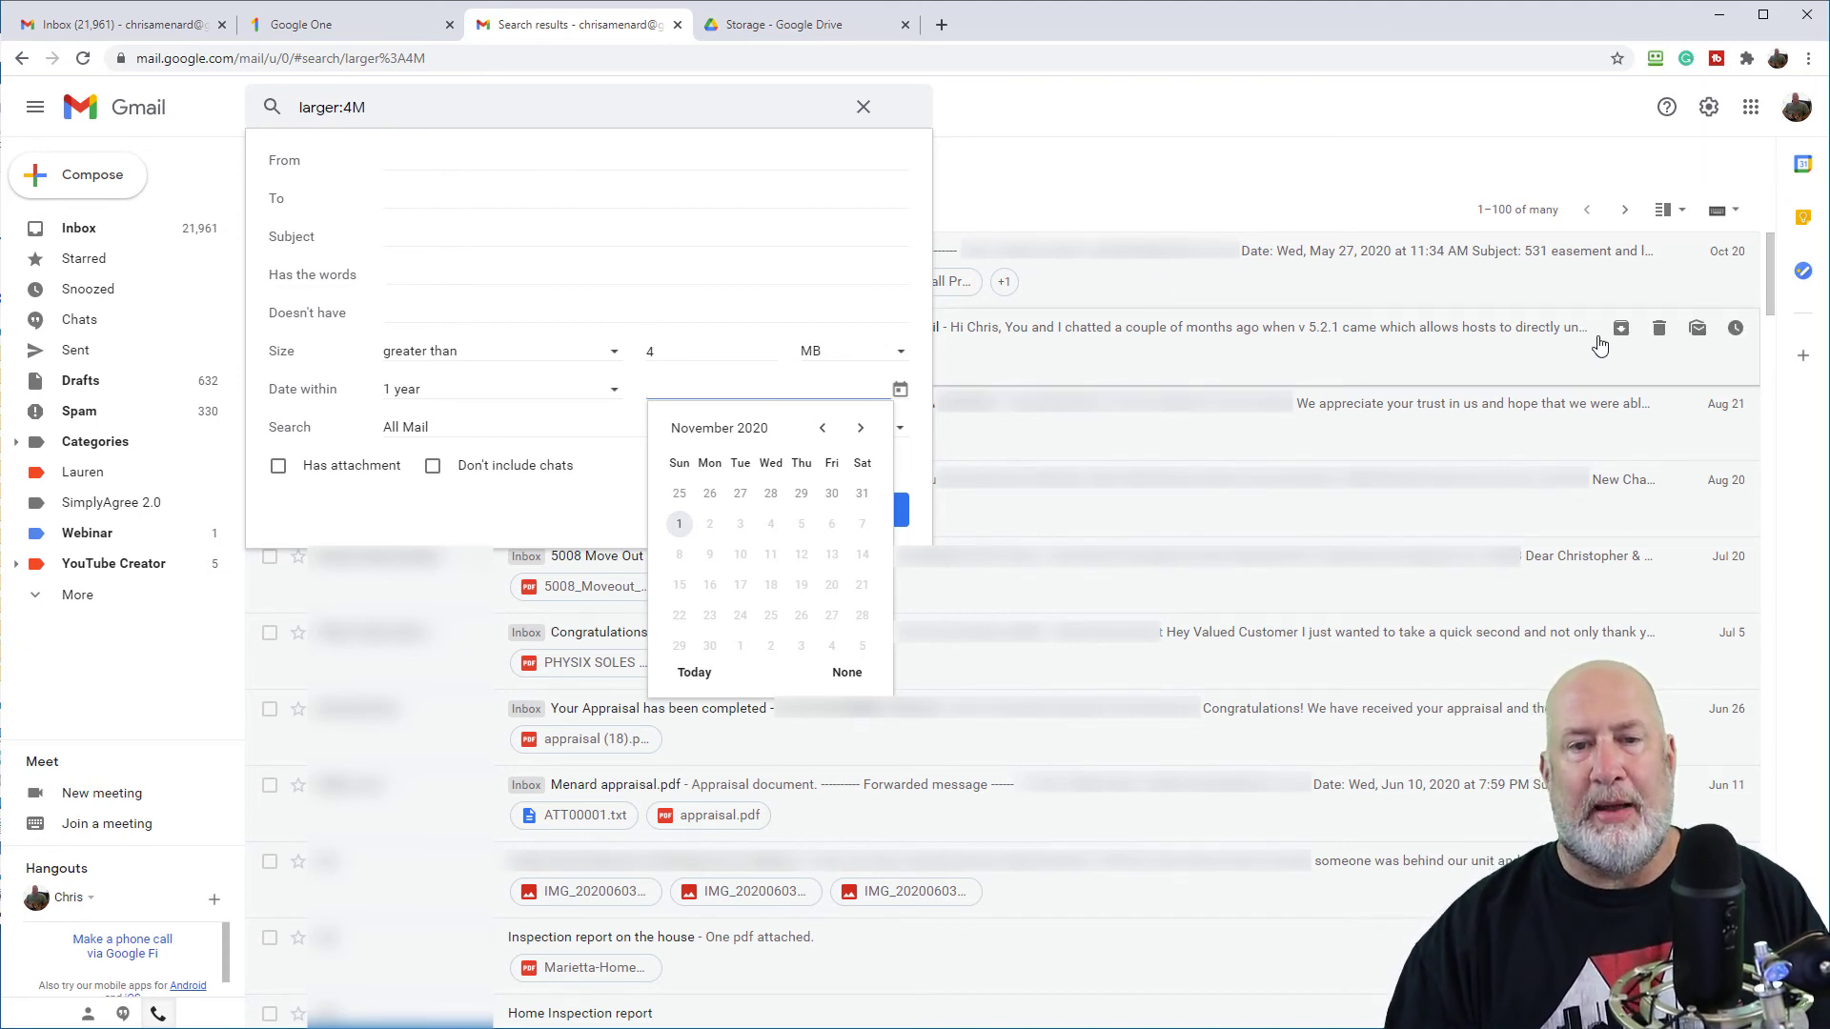
text(1/1/2007)
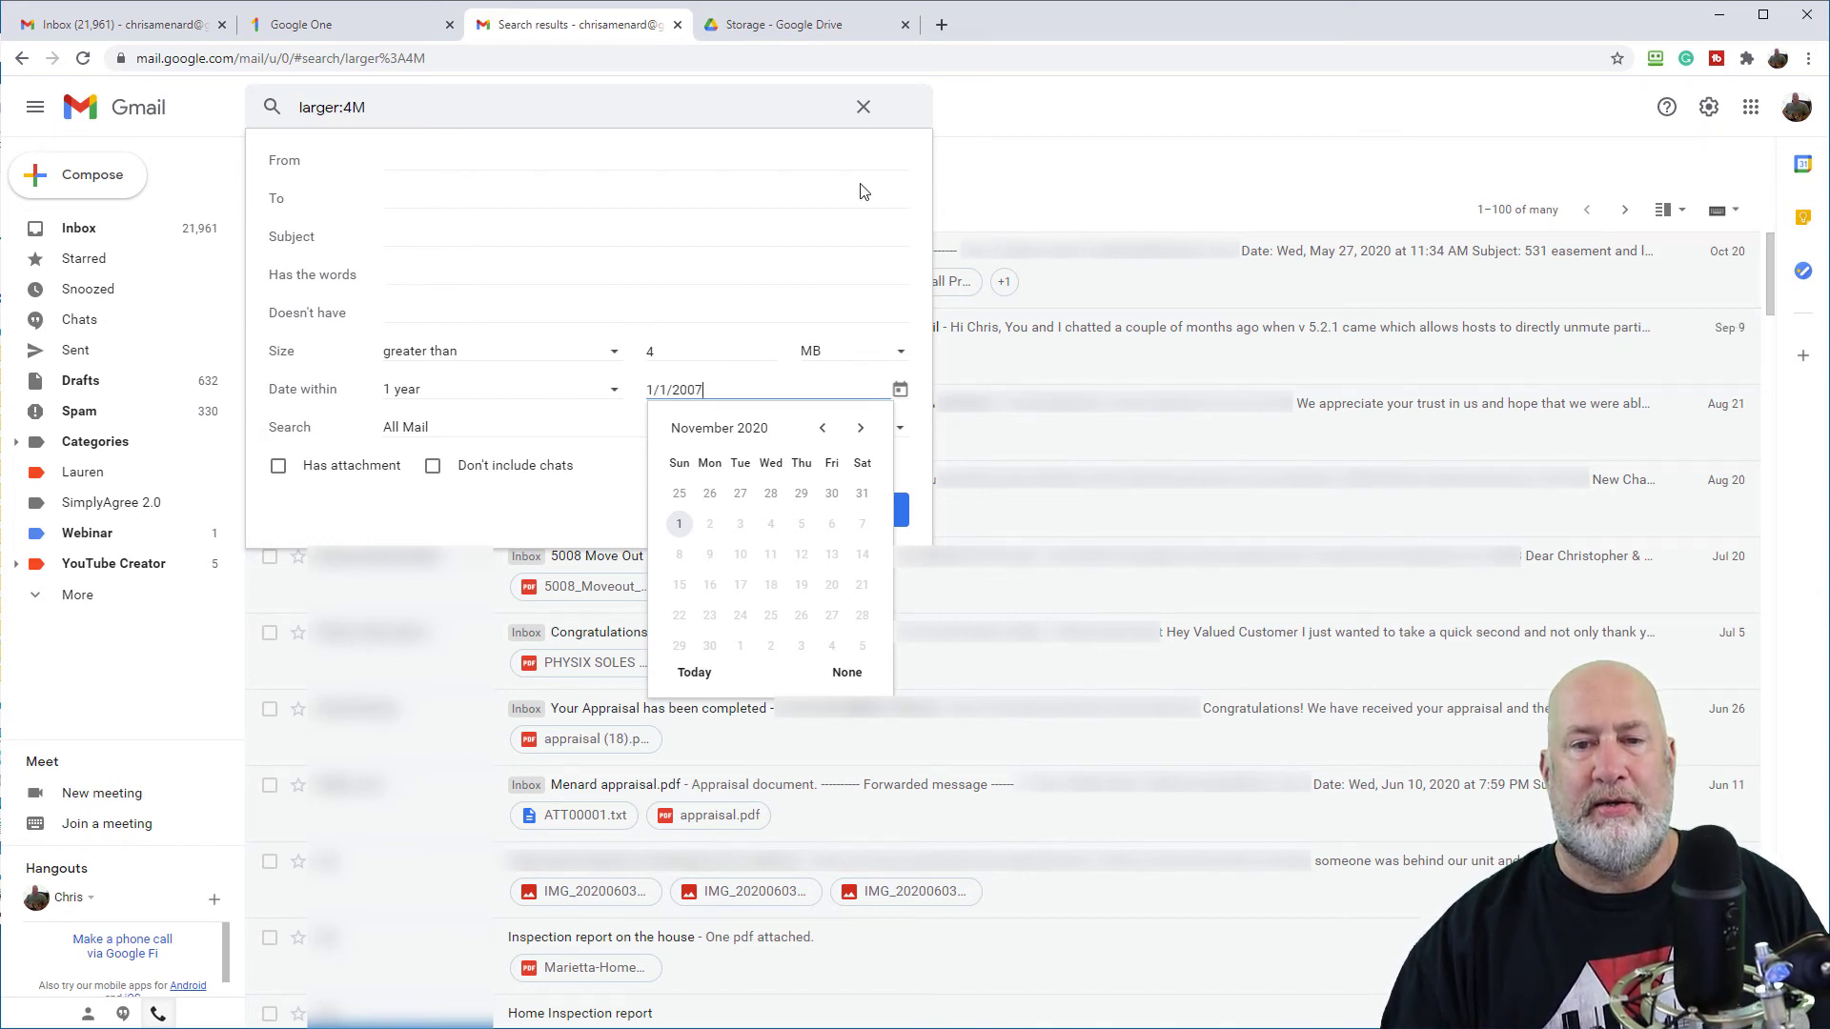
click(898, 510)
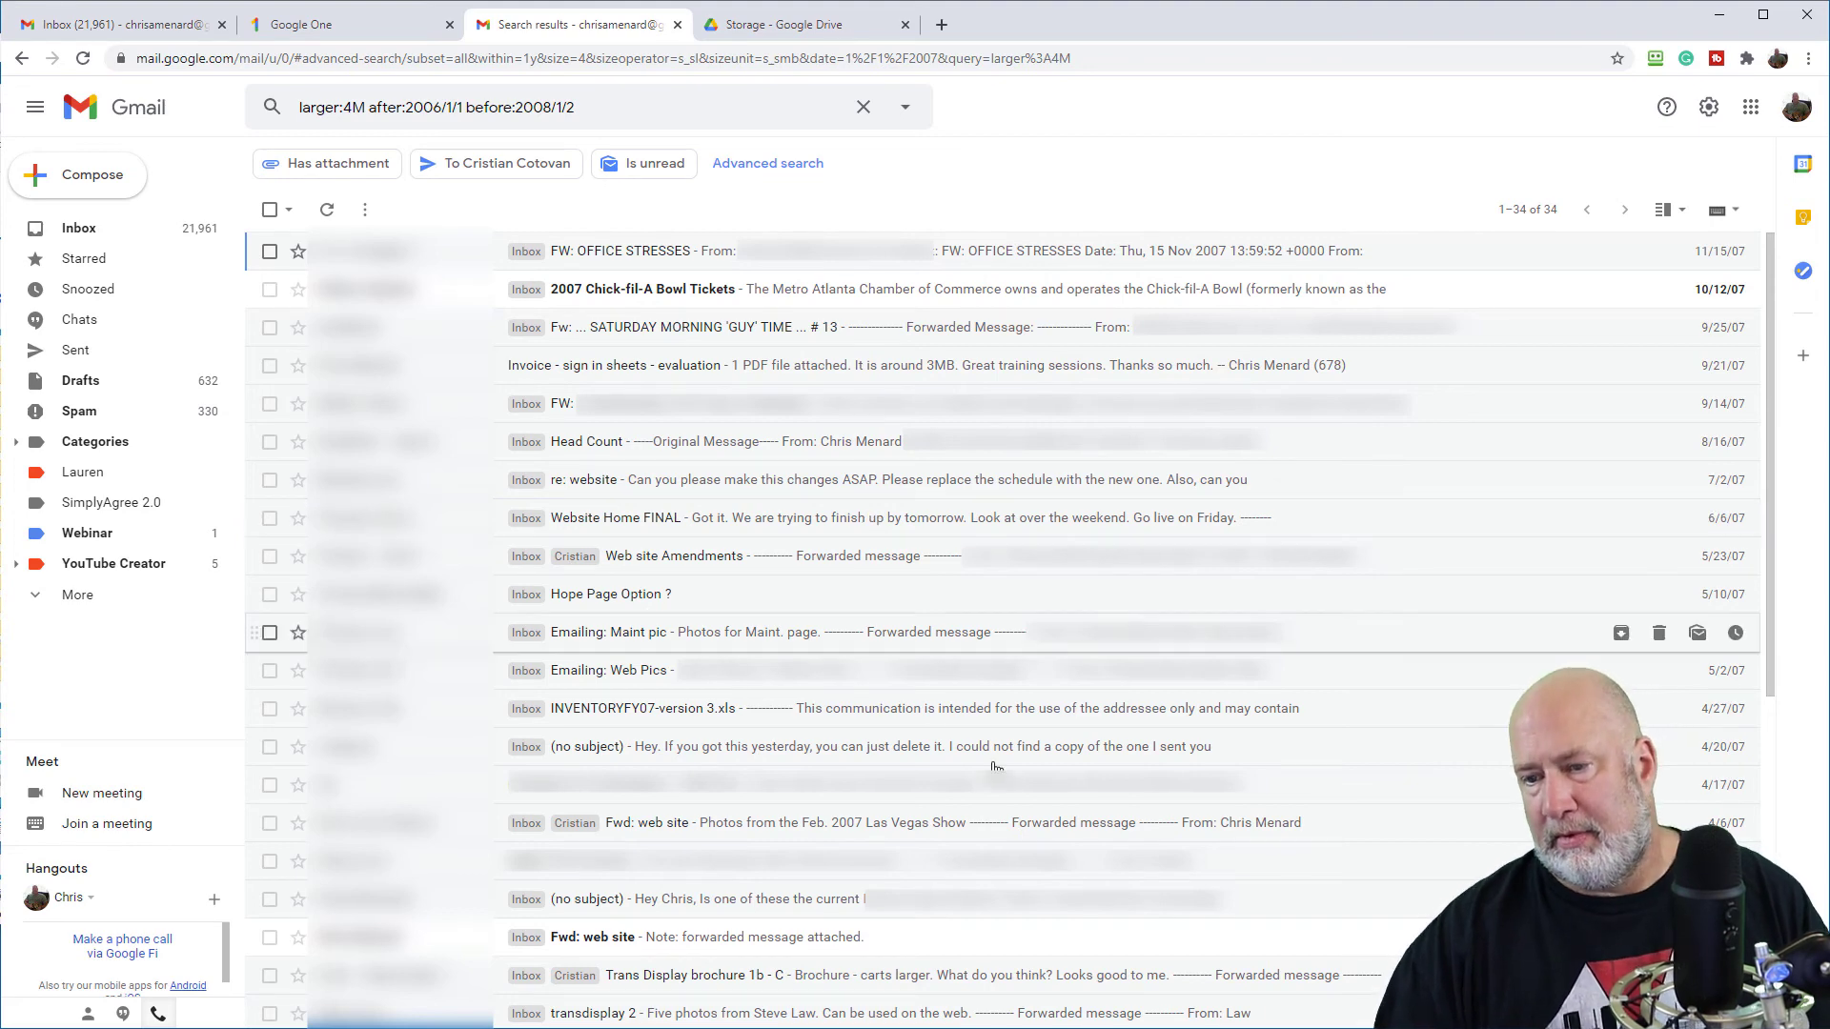
scroll(down, 3)
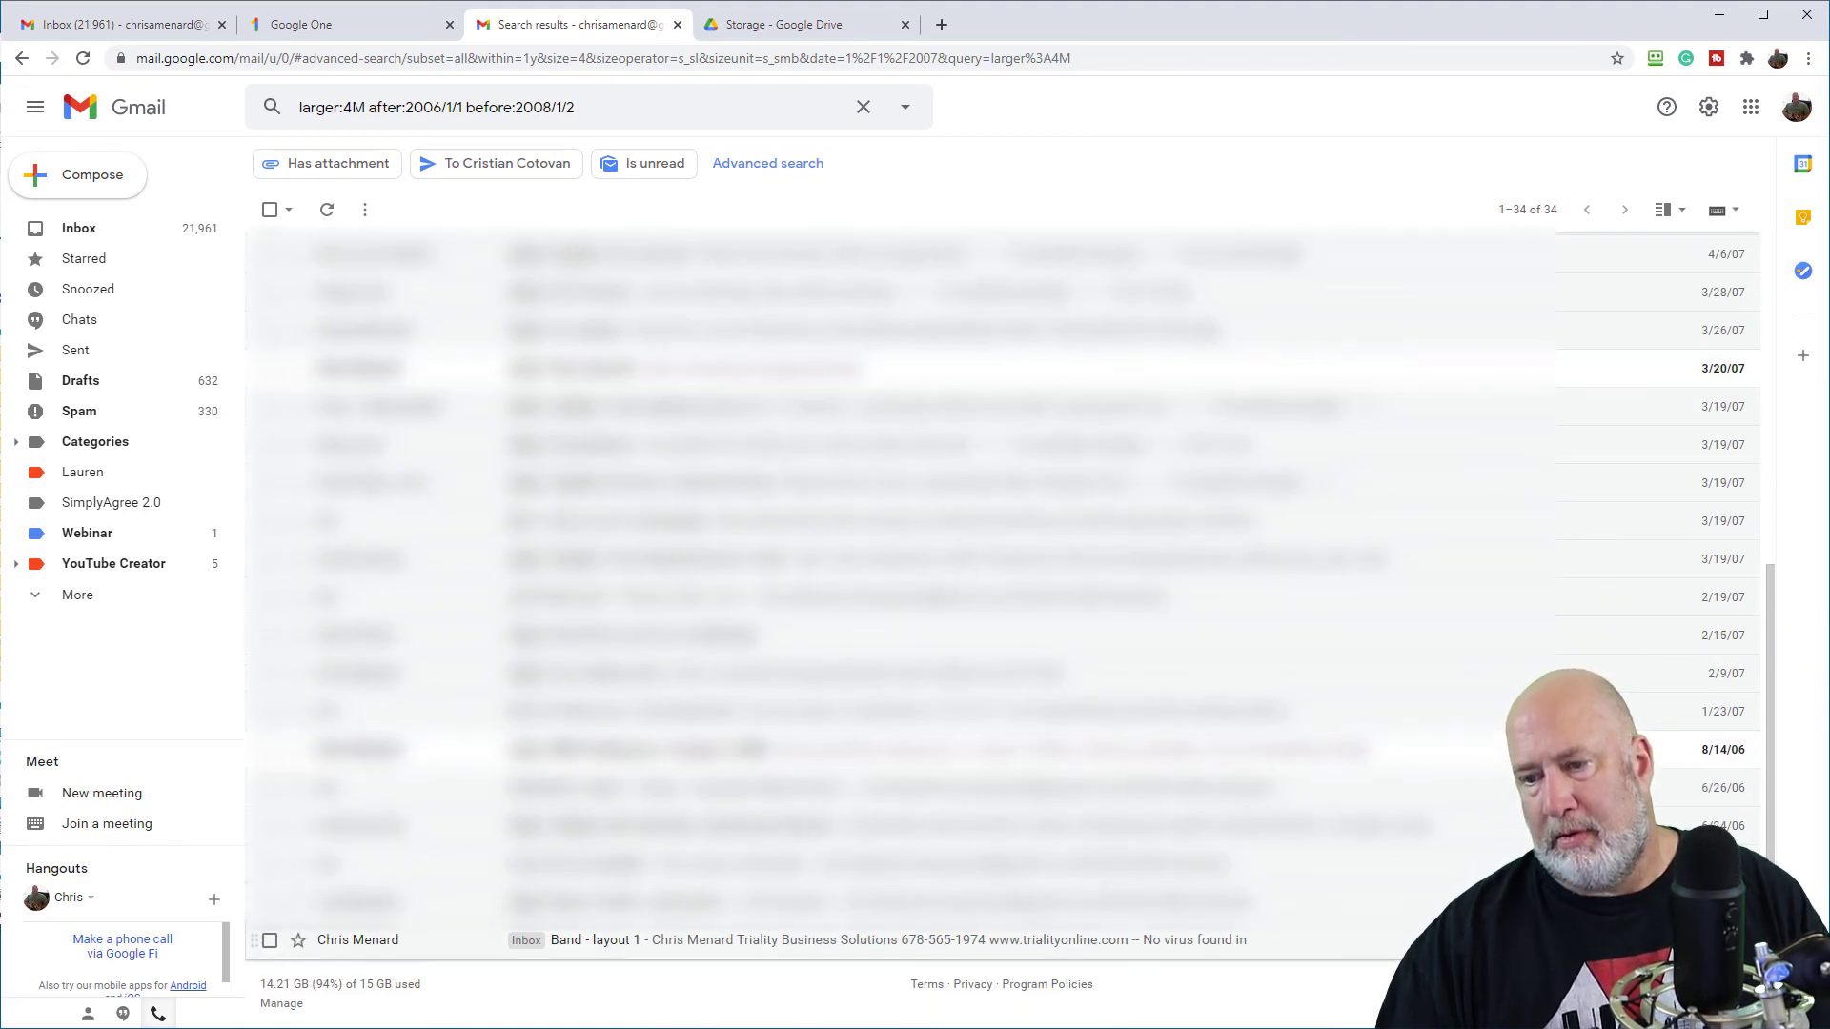
scroll(down, 3)
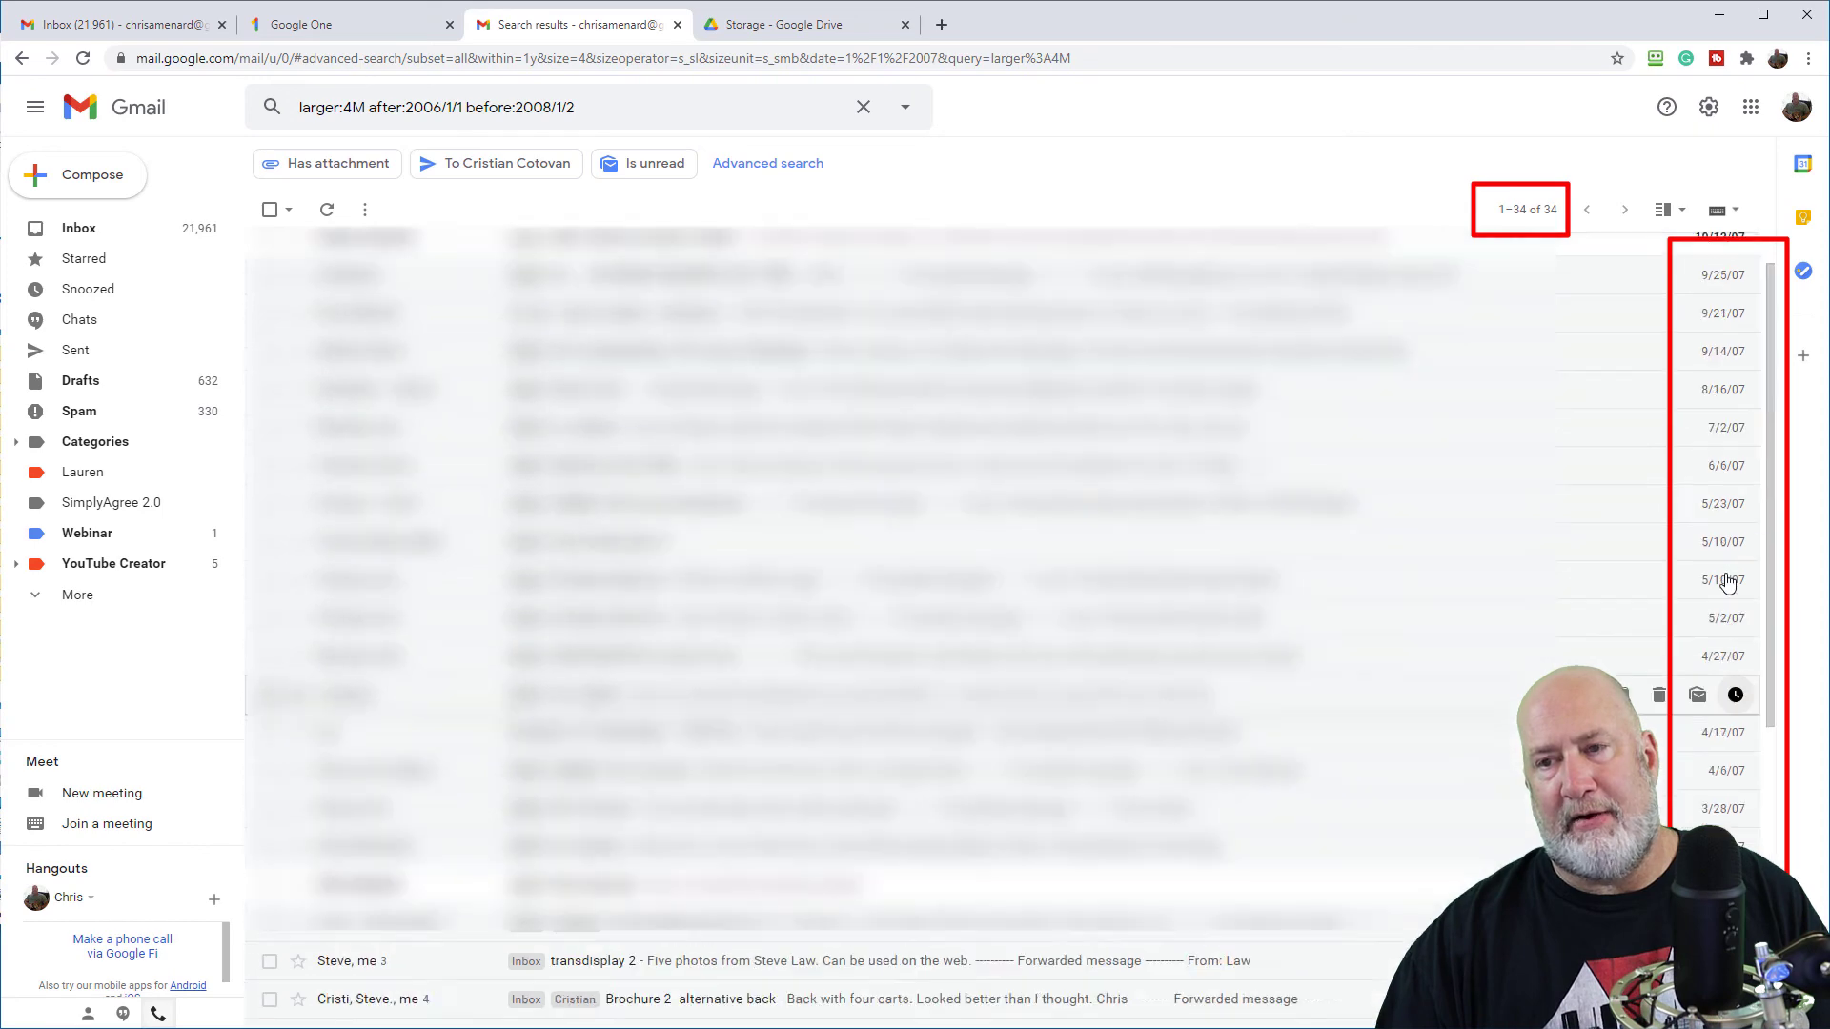